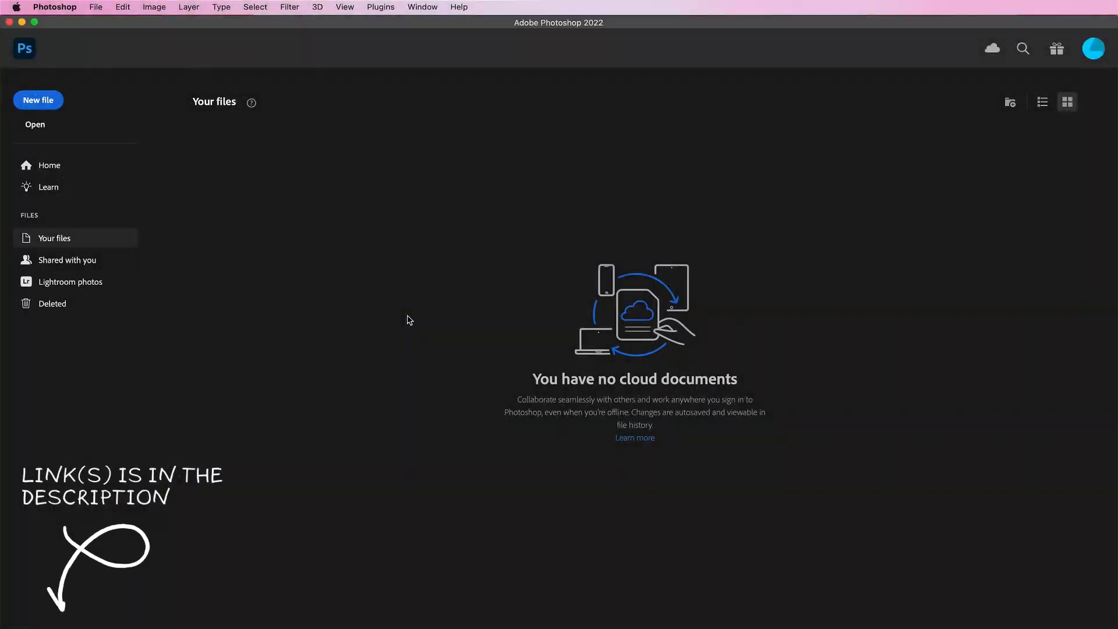
Step: Create a new document measured in pixels, 3300 wide by 2550 high at 300 ppi
left_click(37, 100)
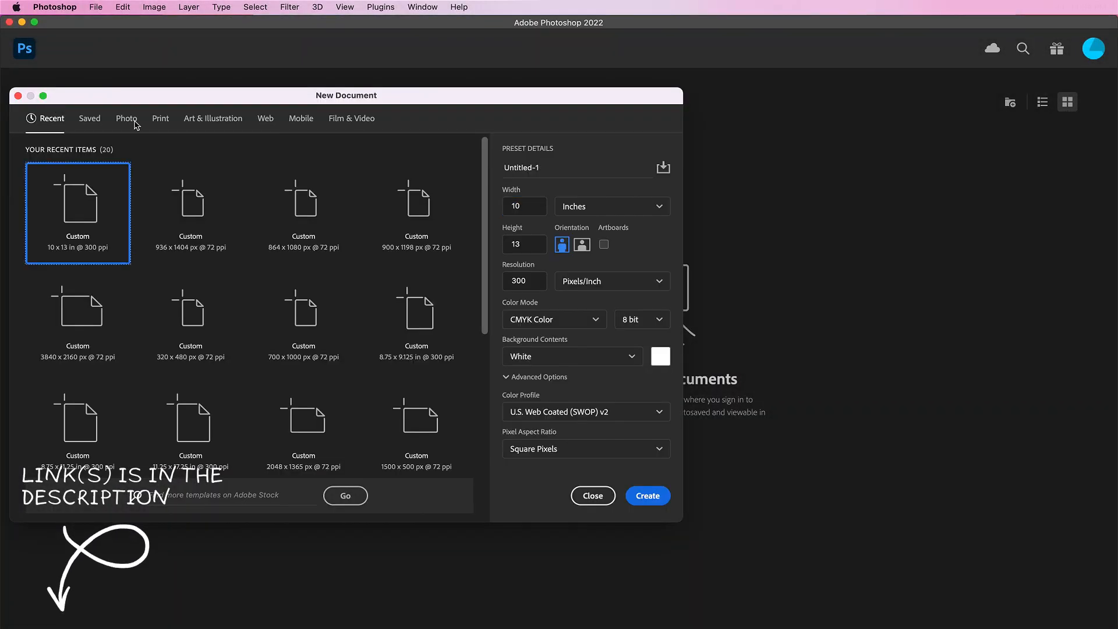
left_click(609, 206)
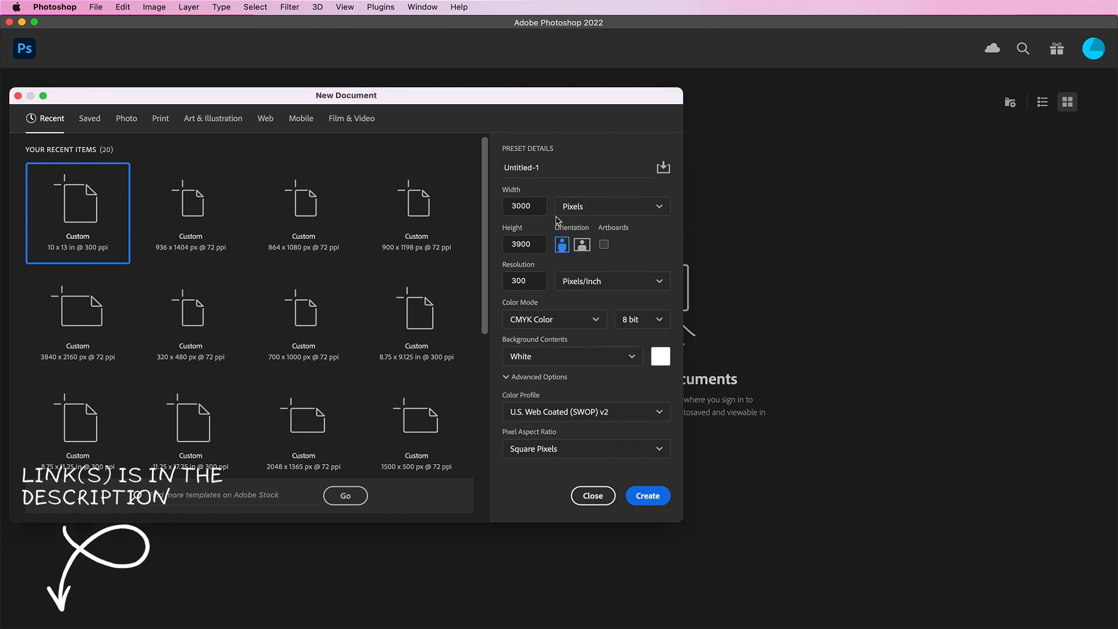
type("33")
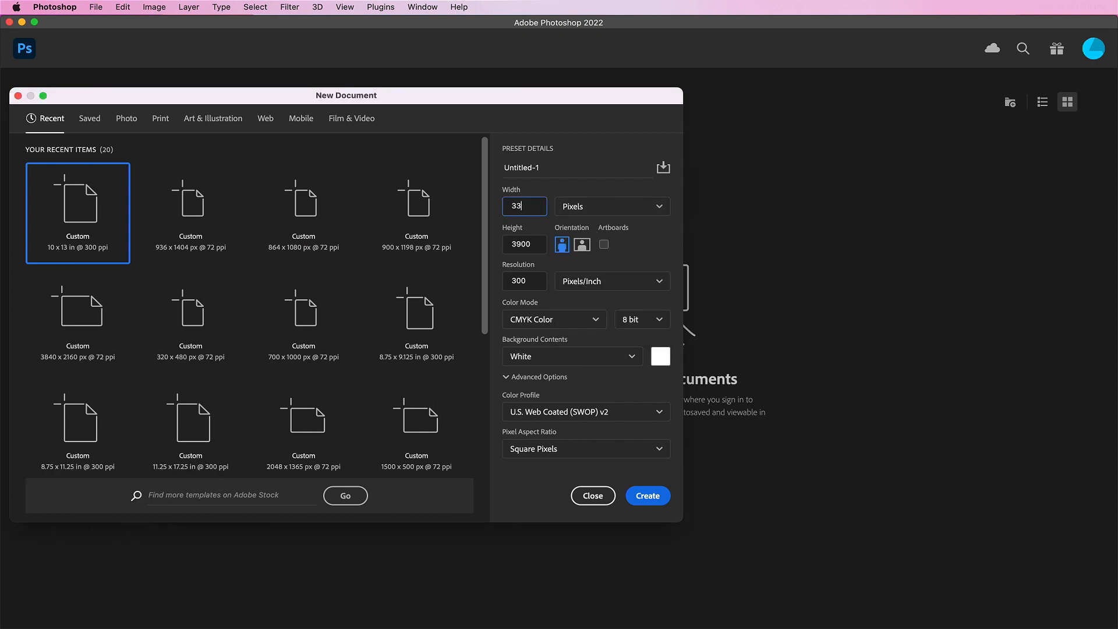
left_click(523, 243)
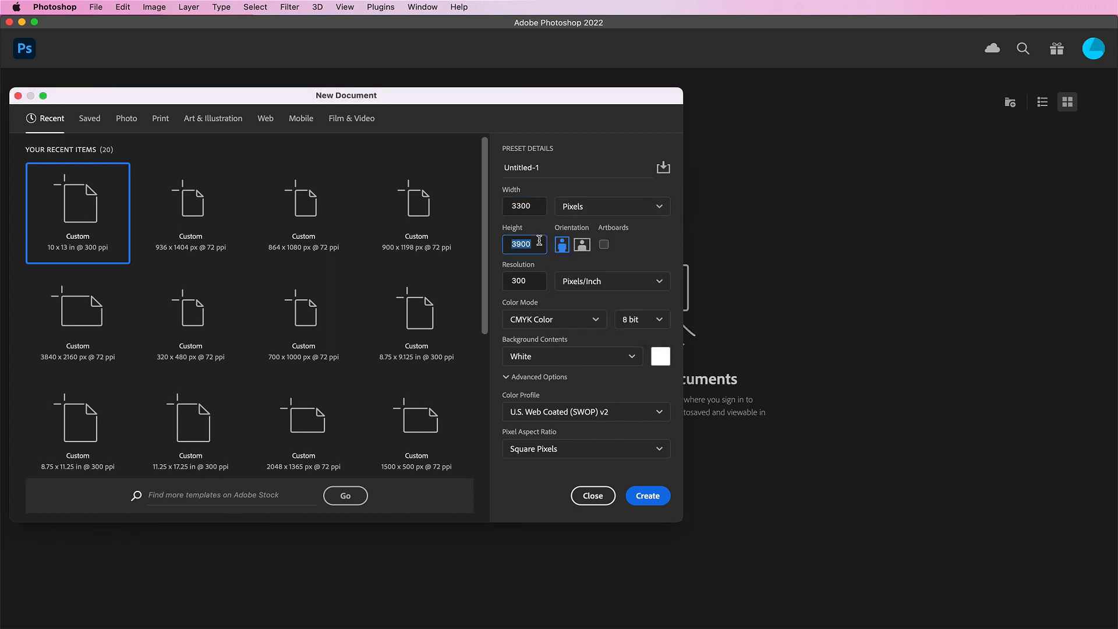
type("2550")
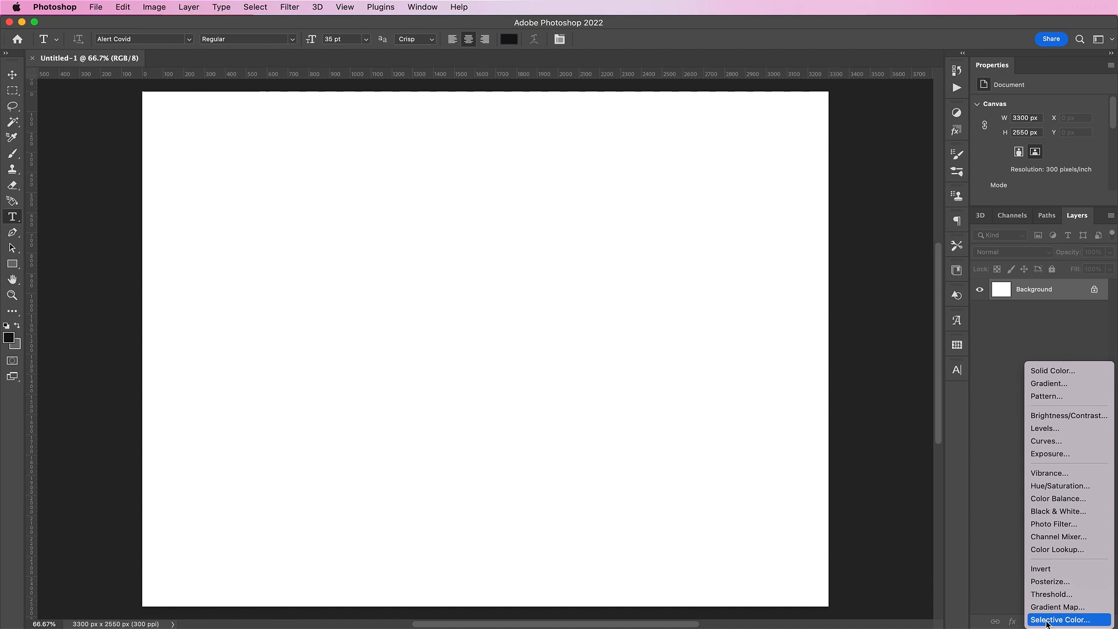
Step: Add a black solid colour fill, then set white 'ghost' text in Amika Blackletter 169 pt, centred on canvas
left_click(1052, 370)
type("GHOST")
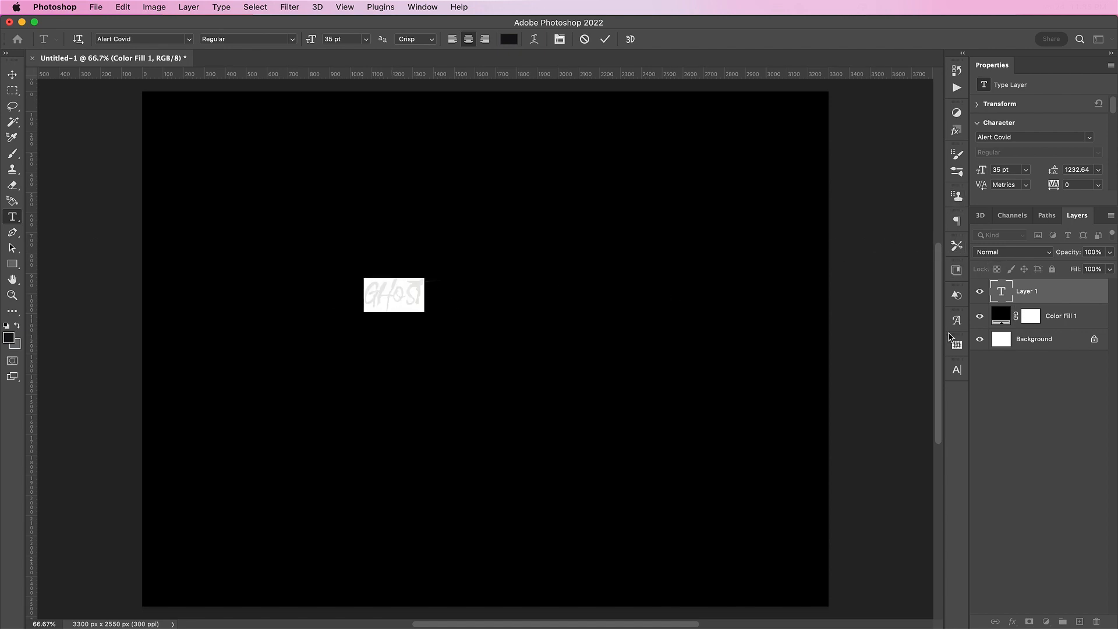
left_click(509, 40)
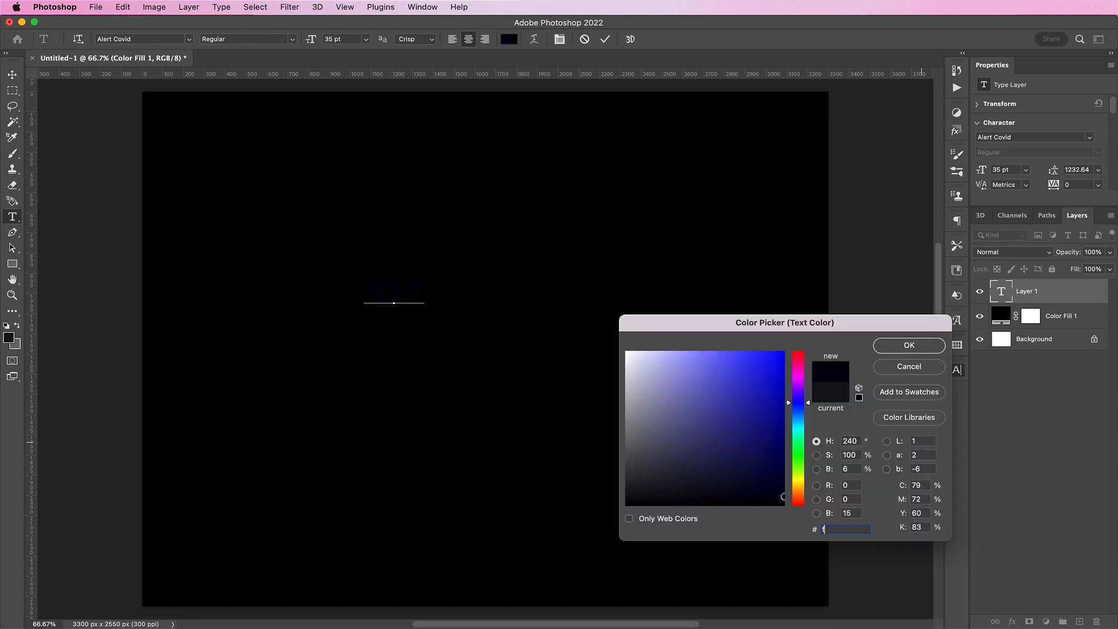
left_click(908, 345)
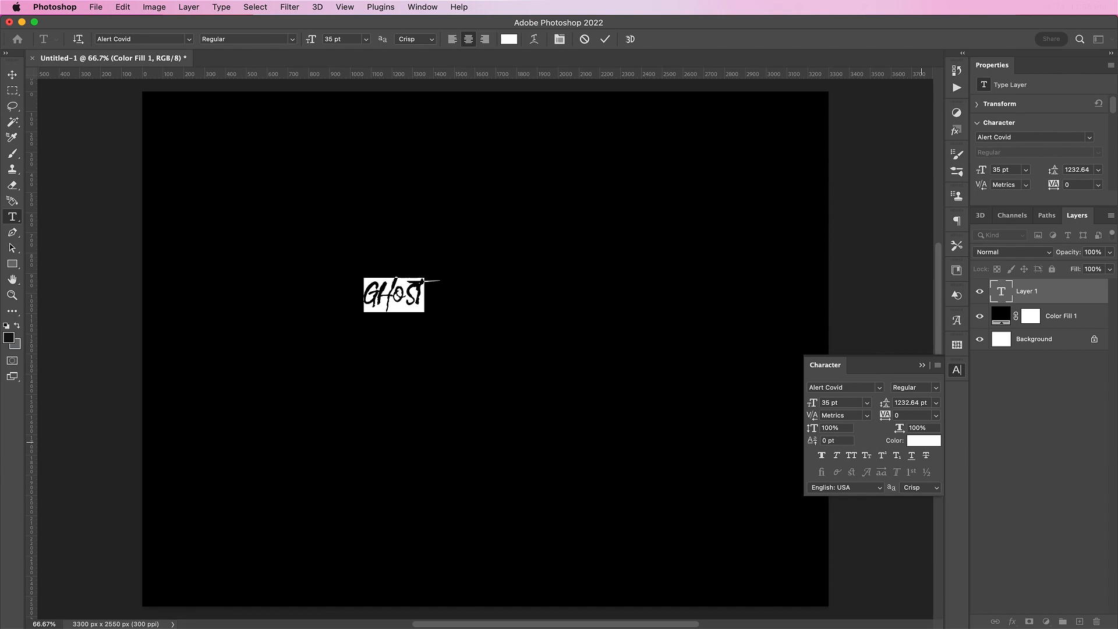
type("amik")
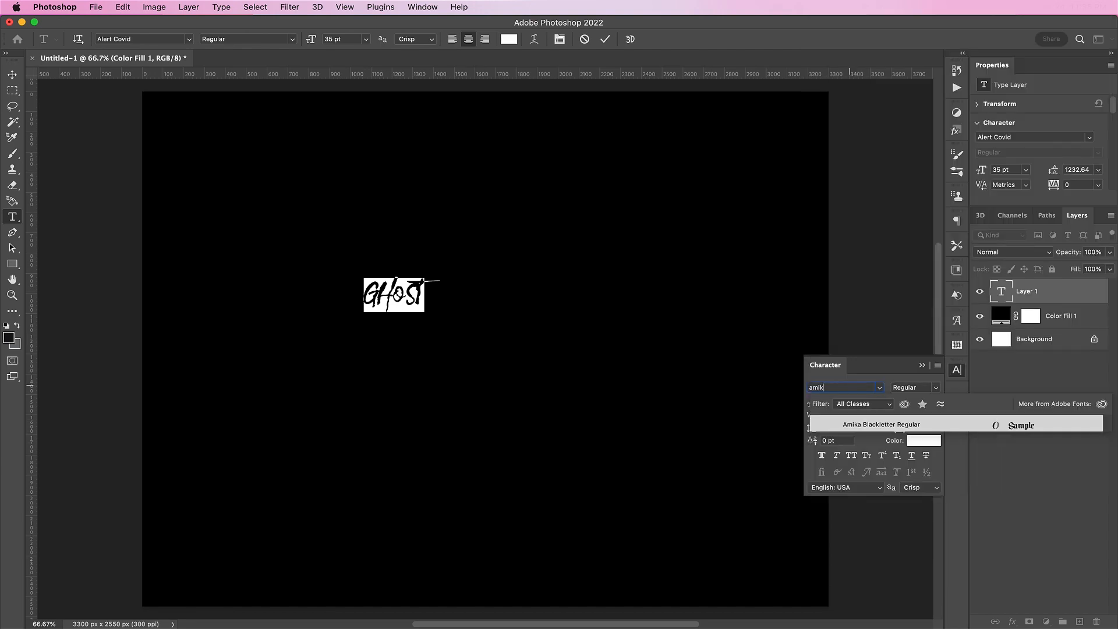
left_click(881, 424)
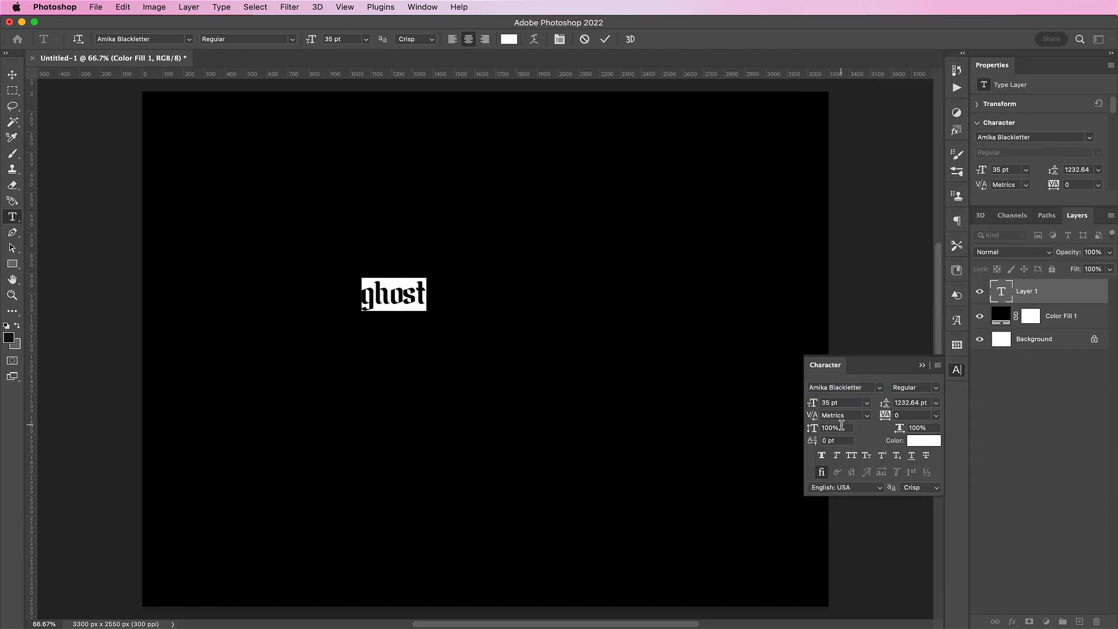
type("169")
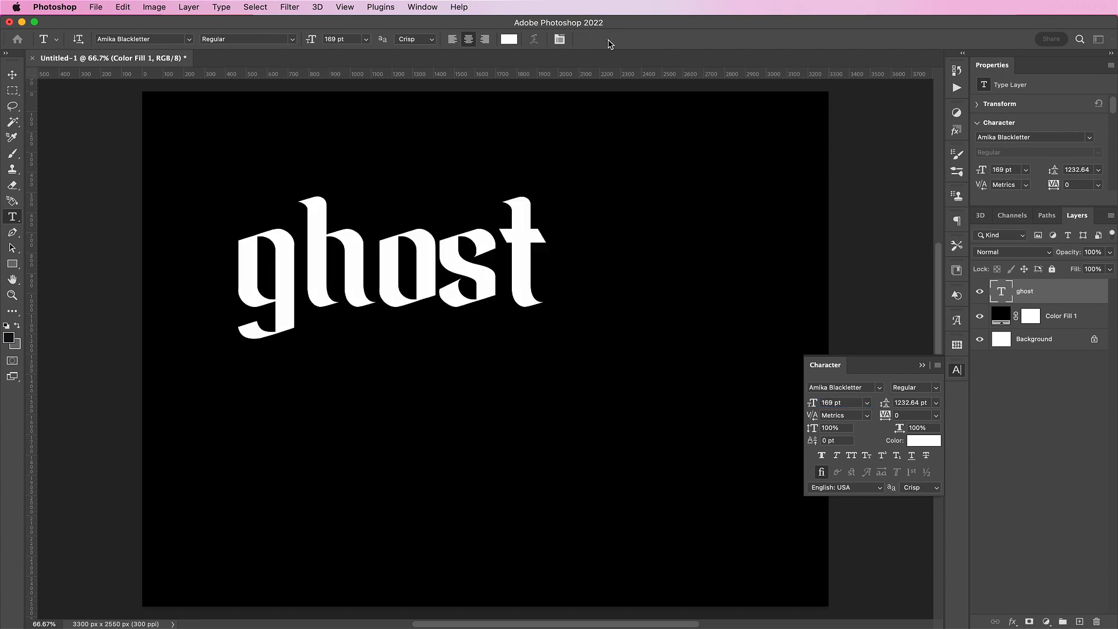
left_click_drag(392, 253, 524, 309)
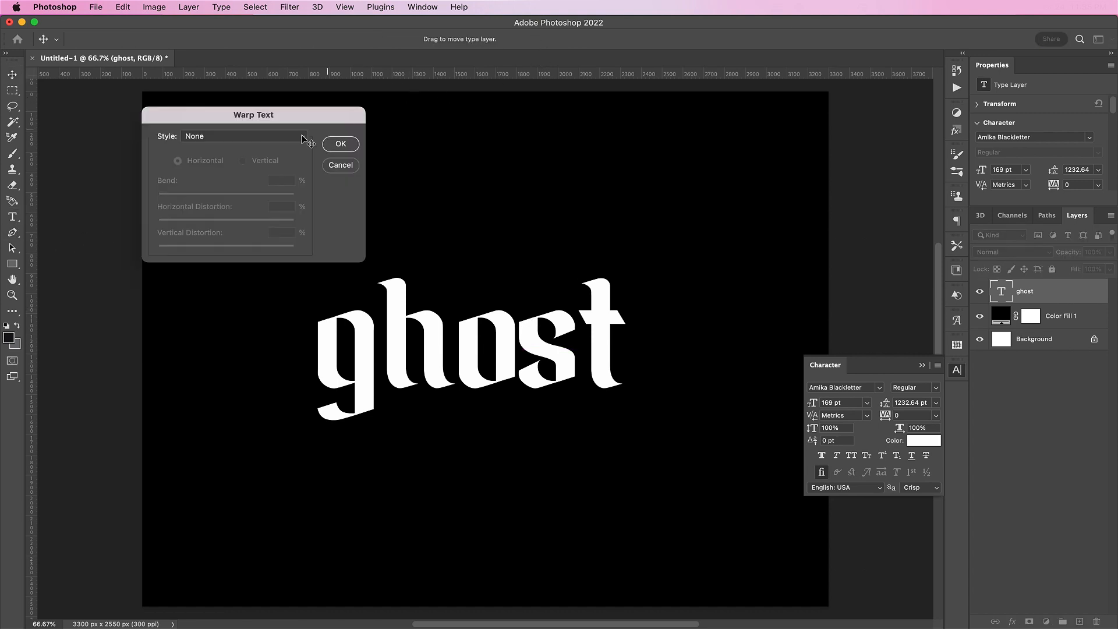
Step: Warp the ghost text with the Squeeze style, adjusting bend and horizontal distortion to 33
left_click(242, 136)
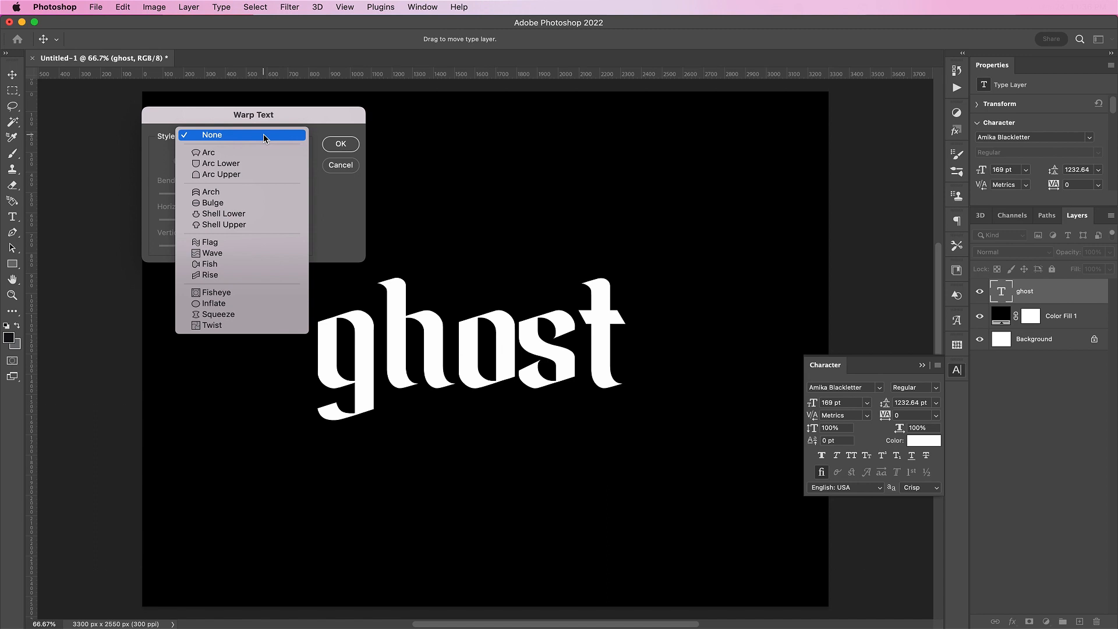
left_click(218, 314)
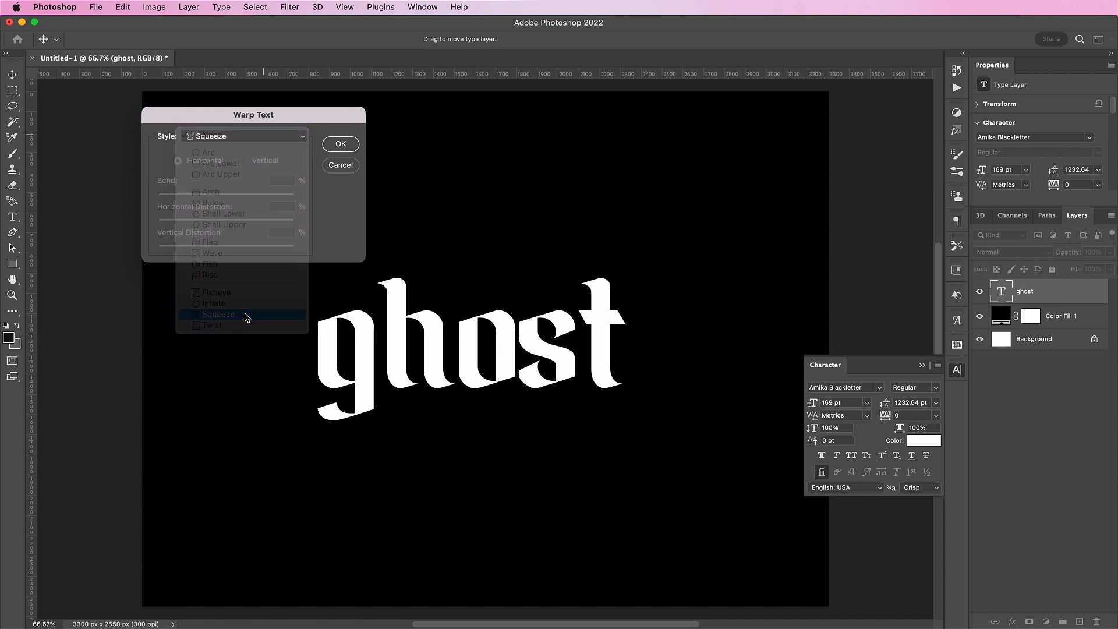
left_click(217, 314)
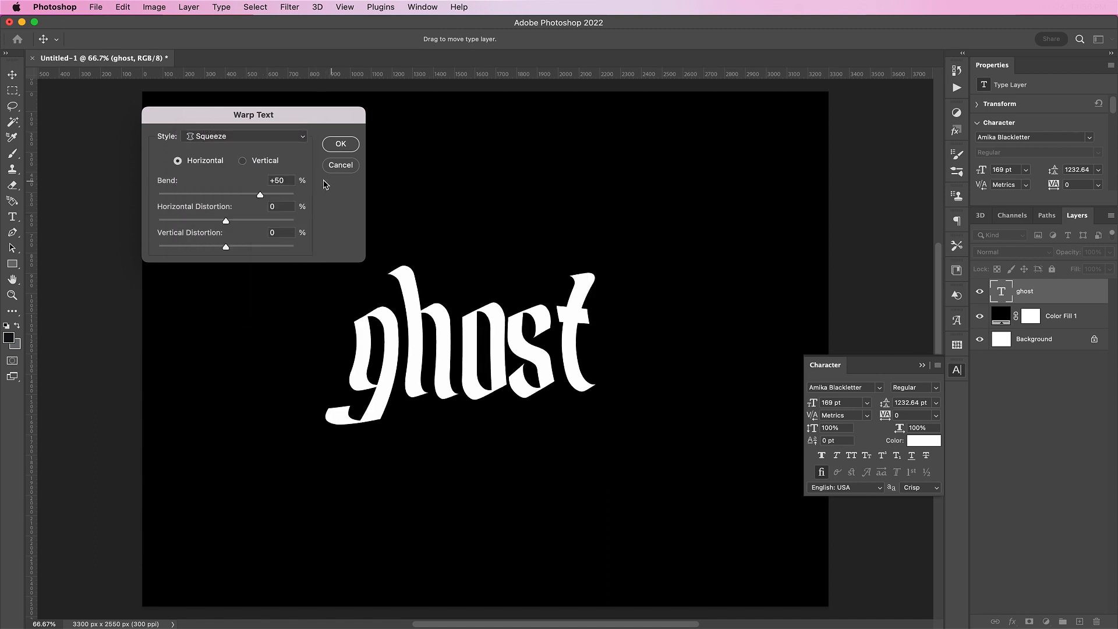
left_click(279, 206)
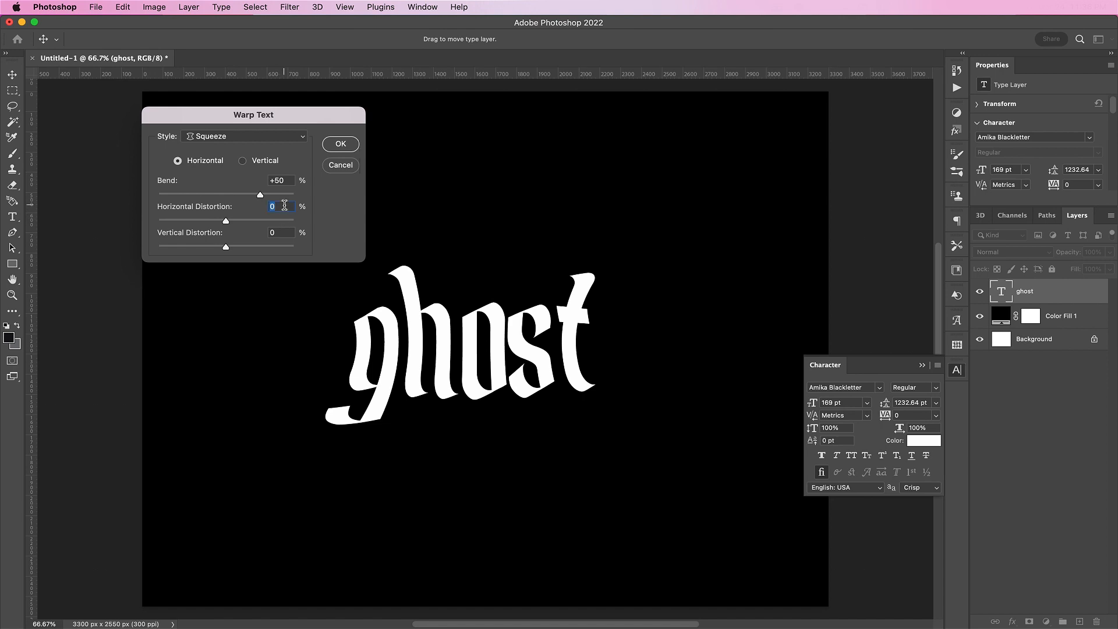
type("33")
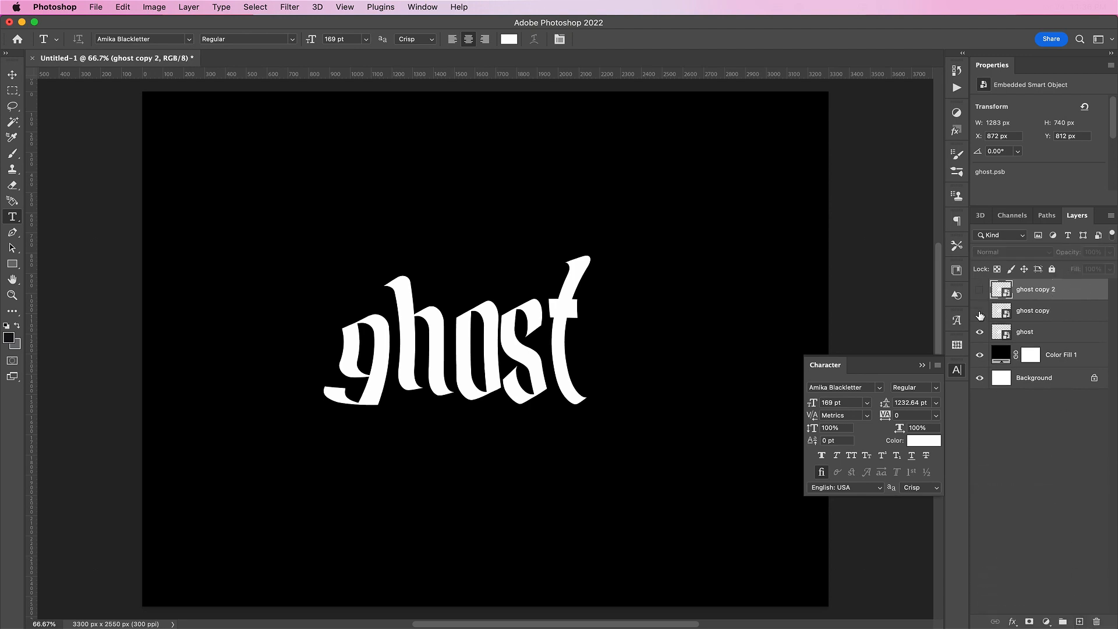
Step: Select the original ghost layer and soften it with a Gaussian Blur smart filter
left_click(1025, 332)
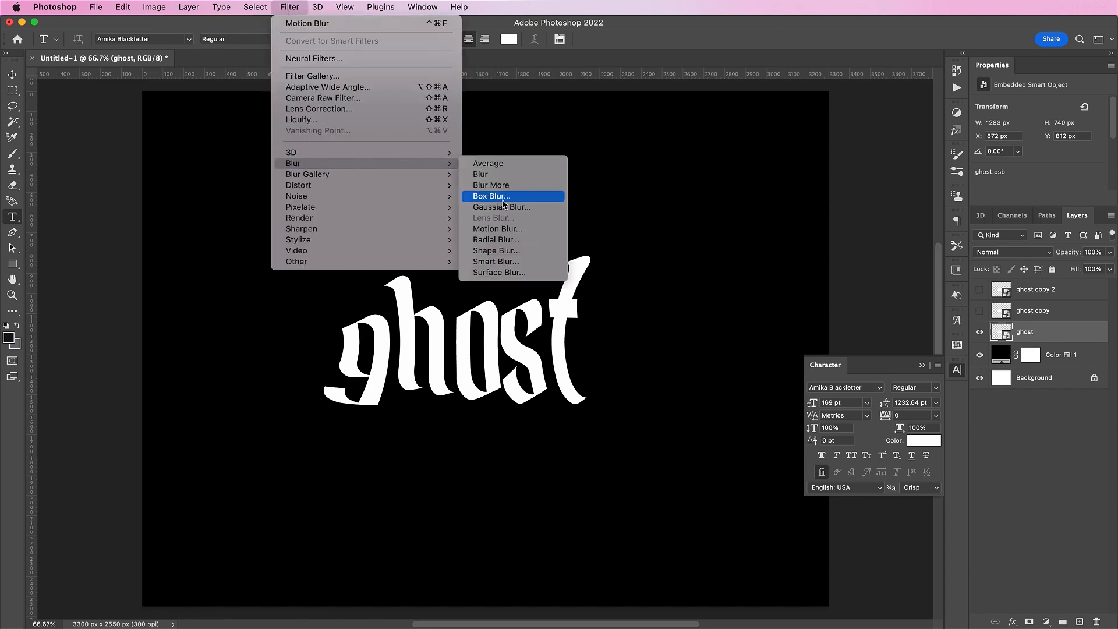
left_click(501, 208)
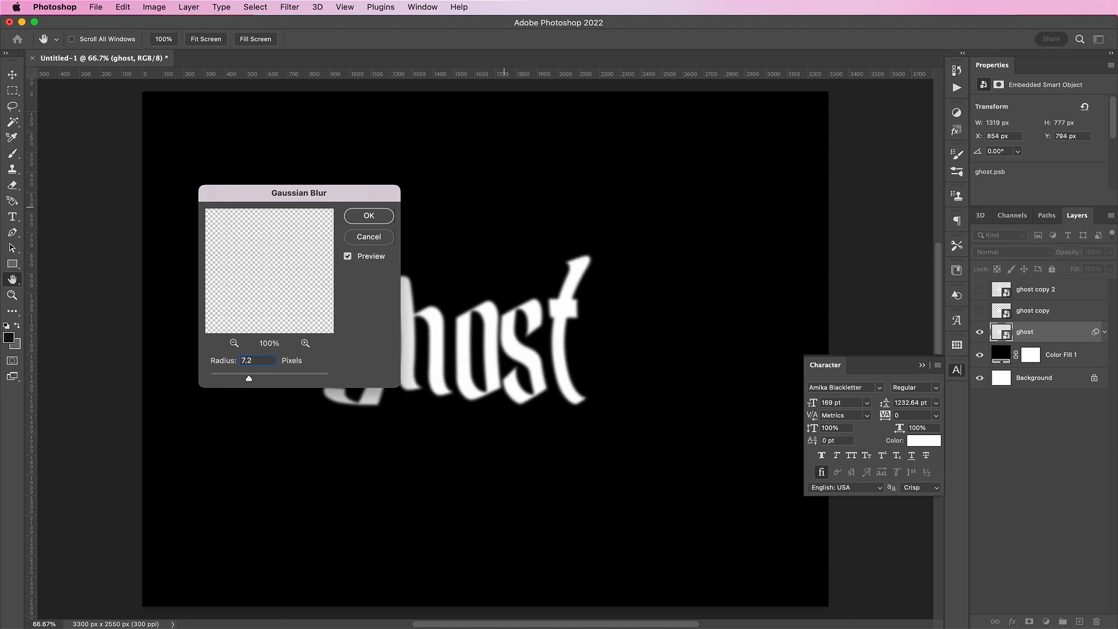
left_click(368, 216)
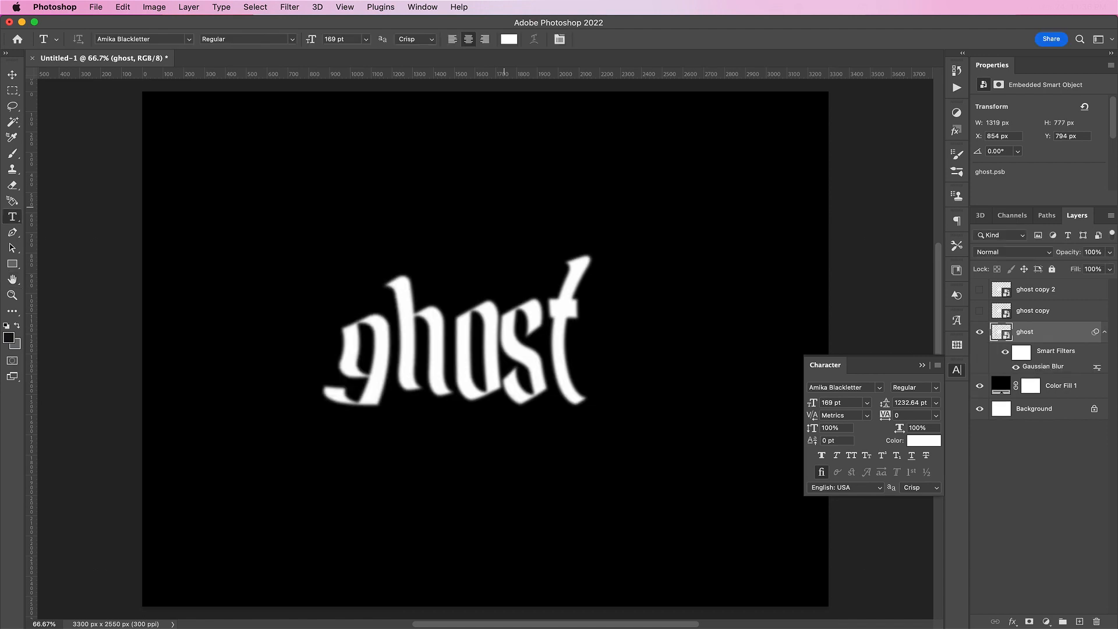
Step: Add a Motion Blur with a steeper streak angle and edited length, then start Liquify on the layer
left_click(289, 7)
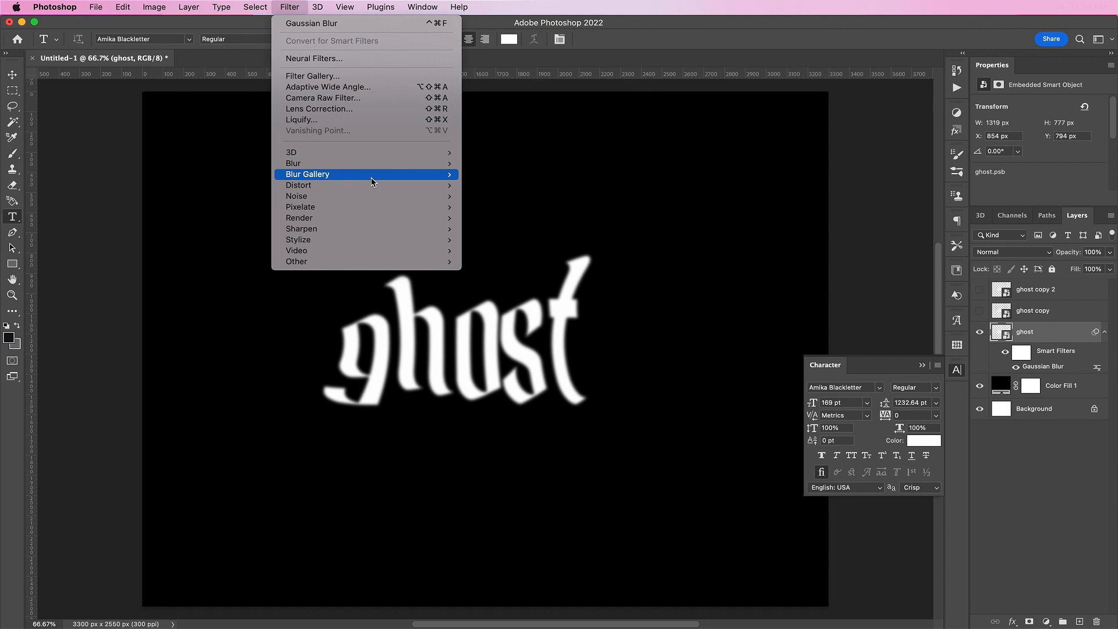
left_click(293, 163)
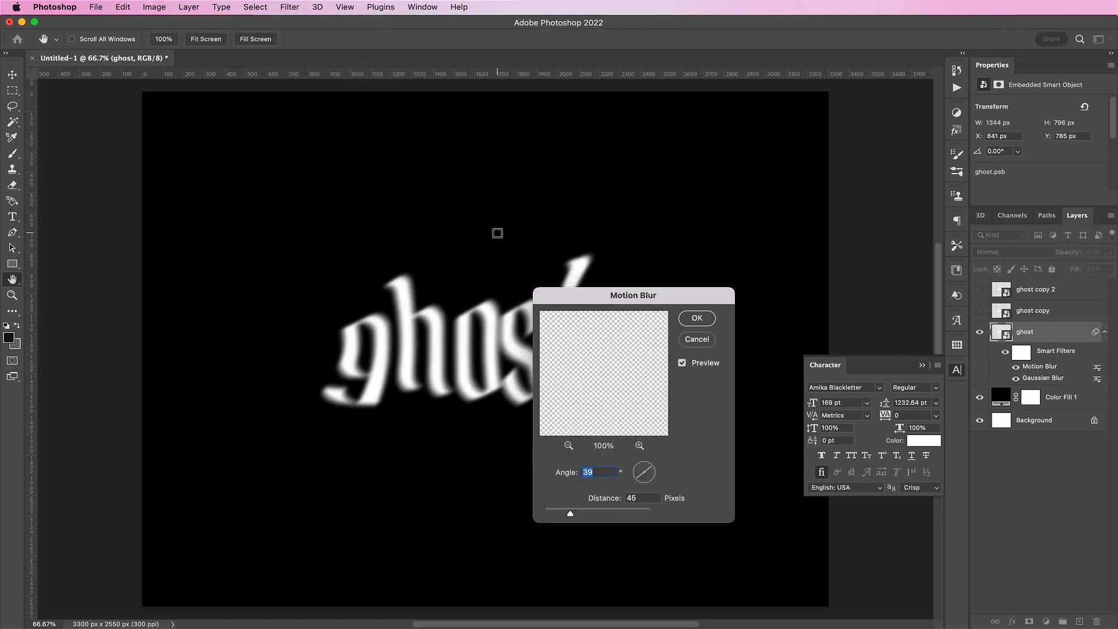
left_click_drag(643, 472, 649, 464)
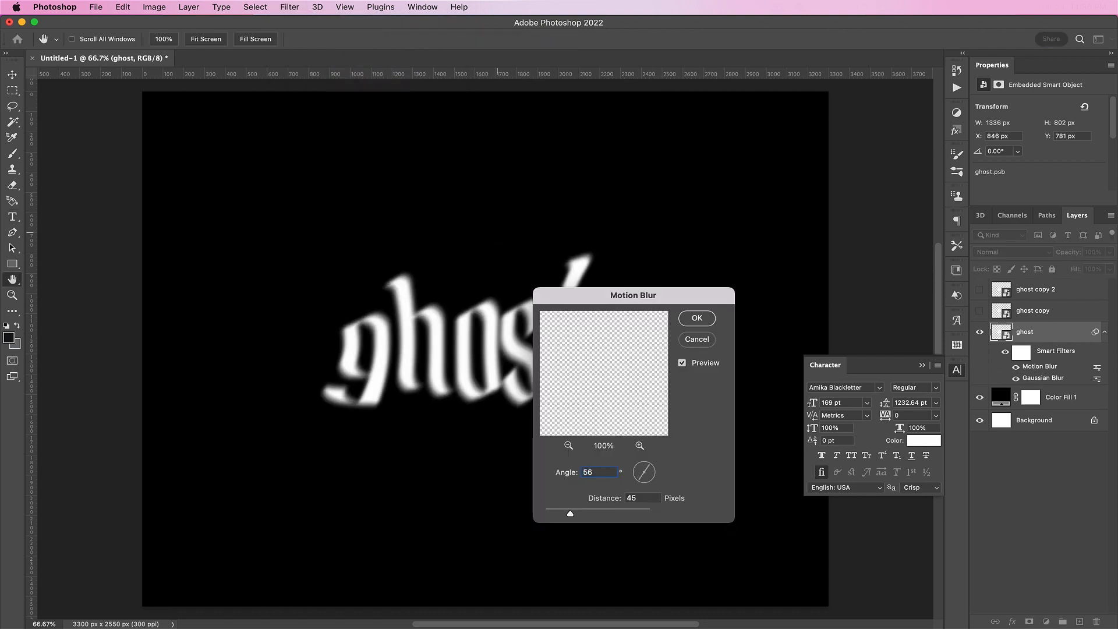
left_click(639, 497)
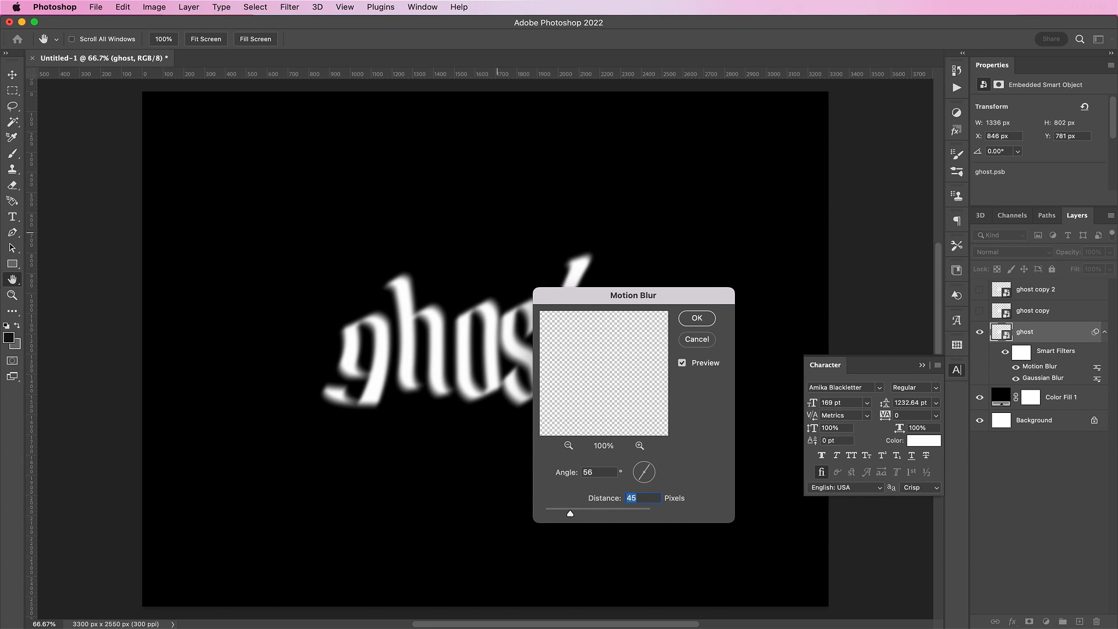
left_click(696, 317)
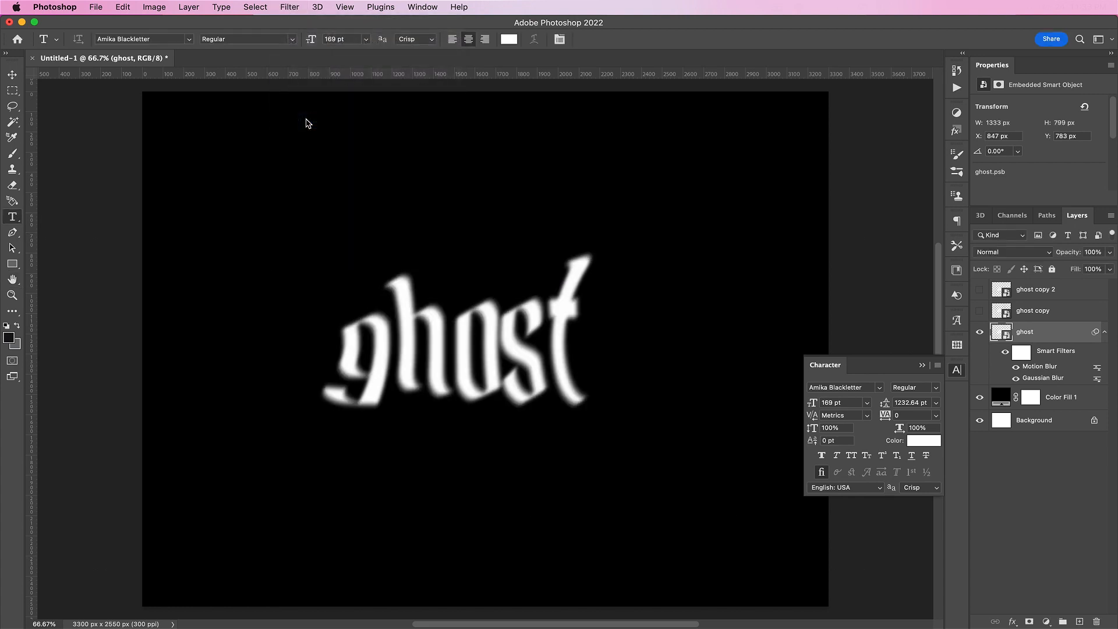
left_click(289, 7)
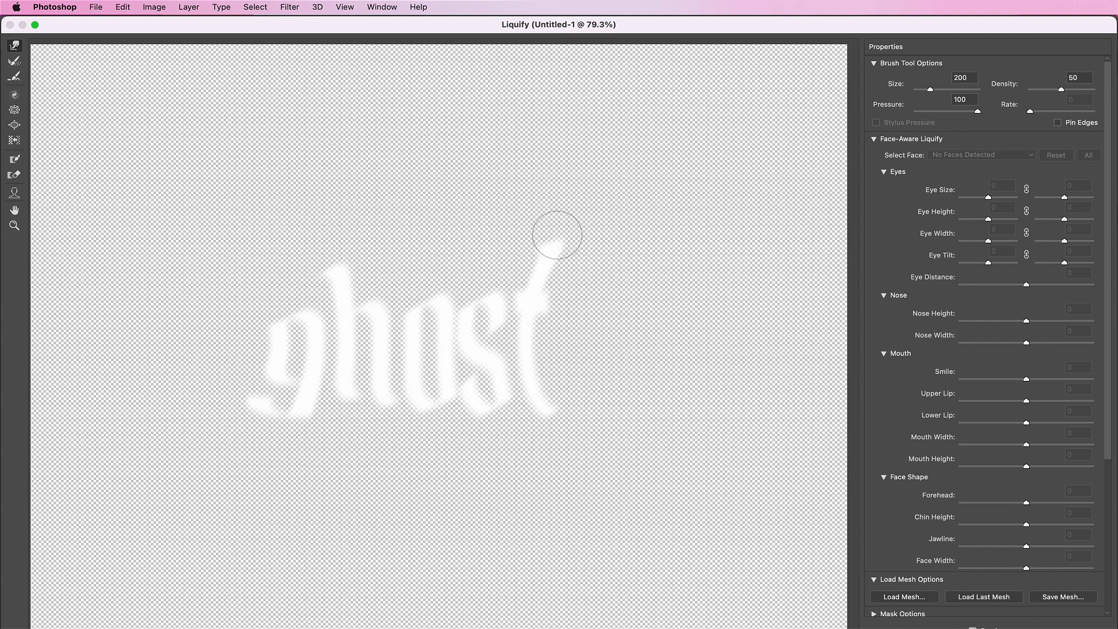
Step: Pull the top of the t upward into a tall wisp with the Forward Warp brush
left_click_drag(556, 235, 580, 155)
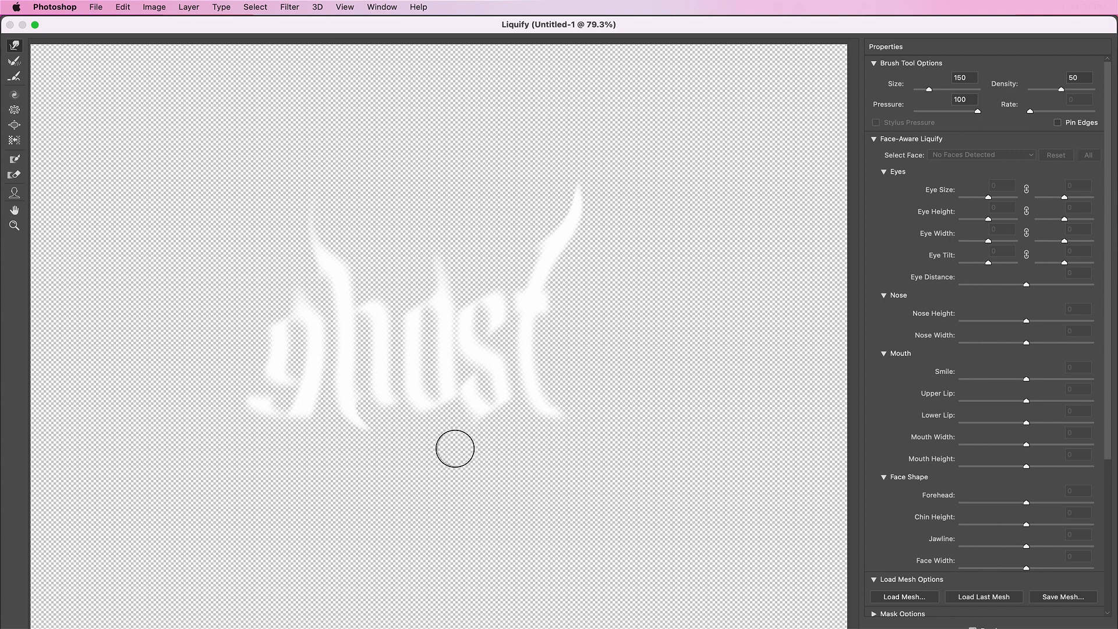
mouse_move(728, 250)
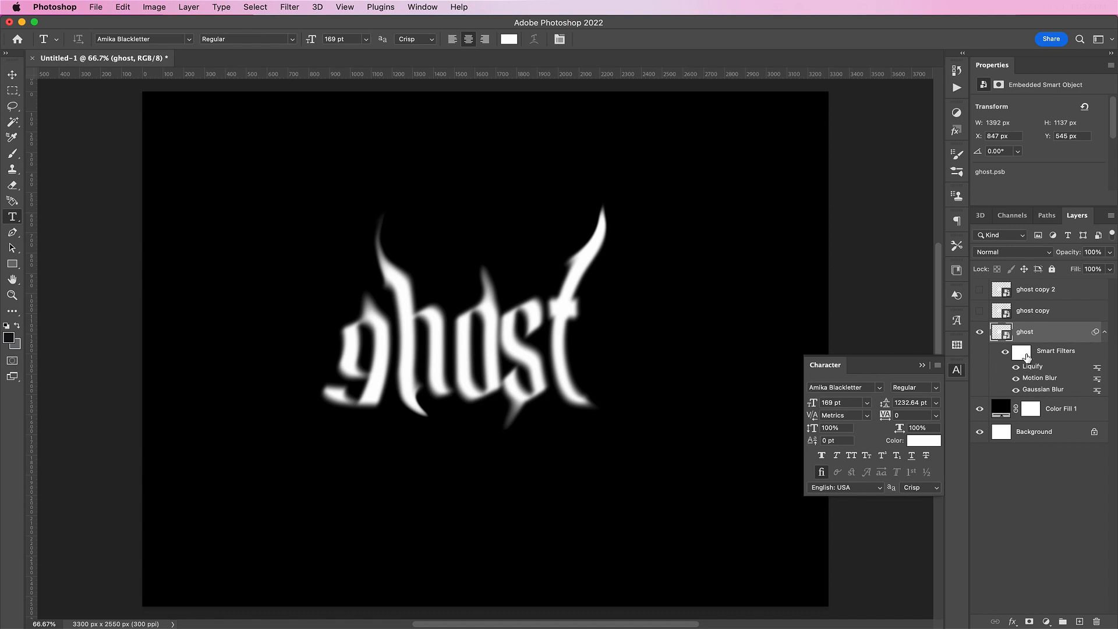
Step: Paint black on the Smart Filters mask over the g, middle letters and t to restore crisp strokes
left_click(1020, 351)
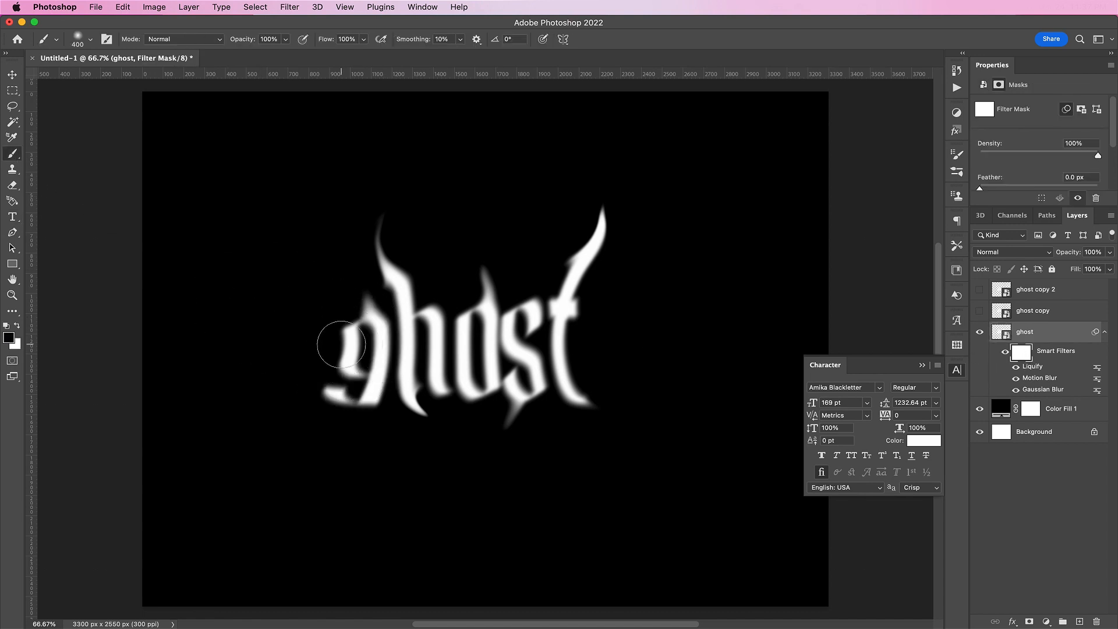
left_click_drag(341, 344, 364, 360)
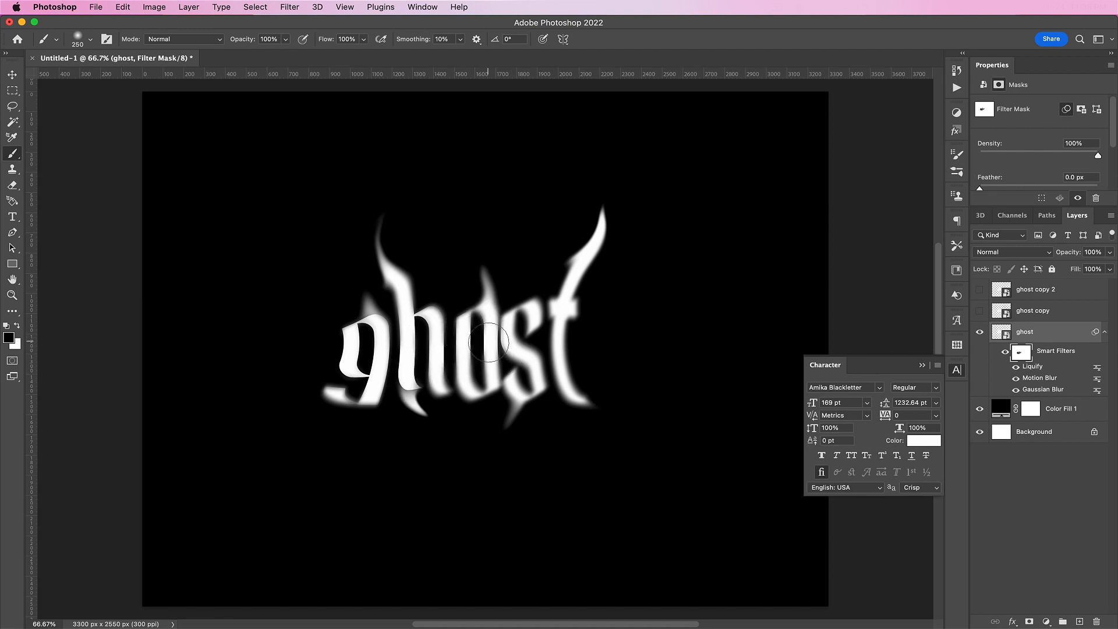
left_click_drag(488, 341, 528, 374)
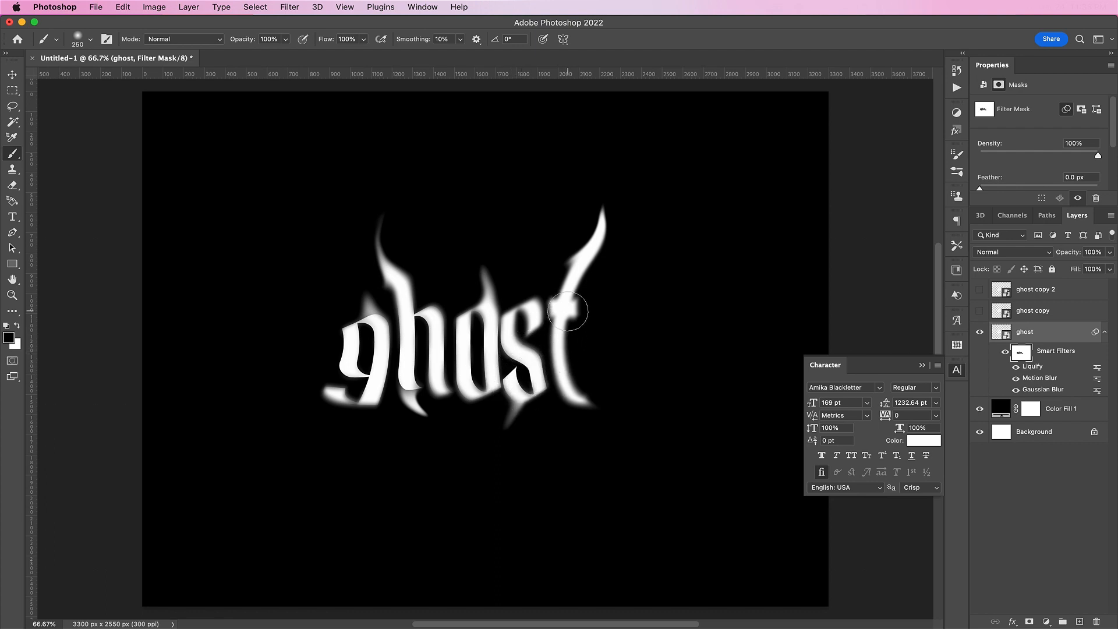
left_click_drag(571, 310, 599, 272)
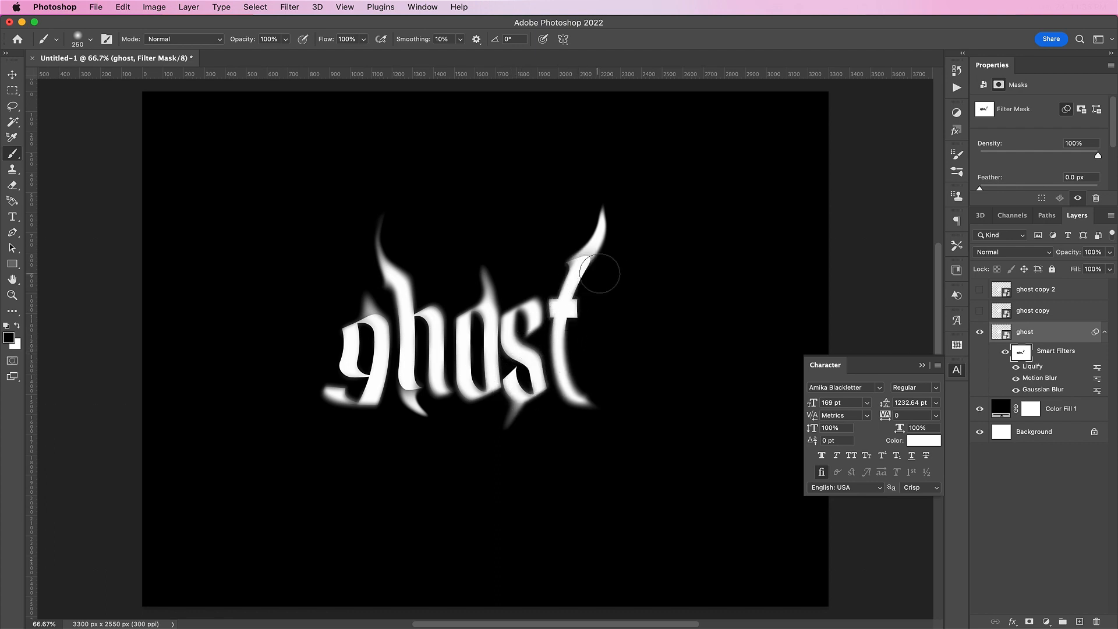
left_click_drag(598, 275, 567, 364)
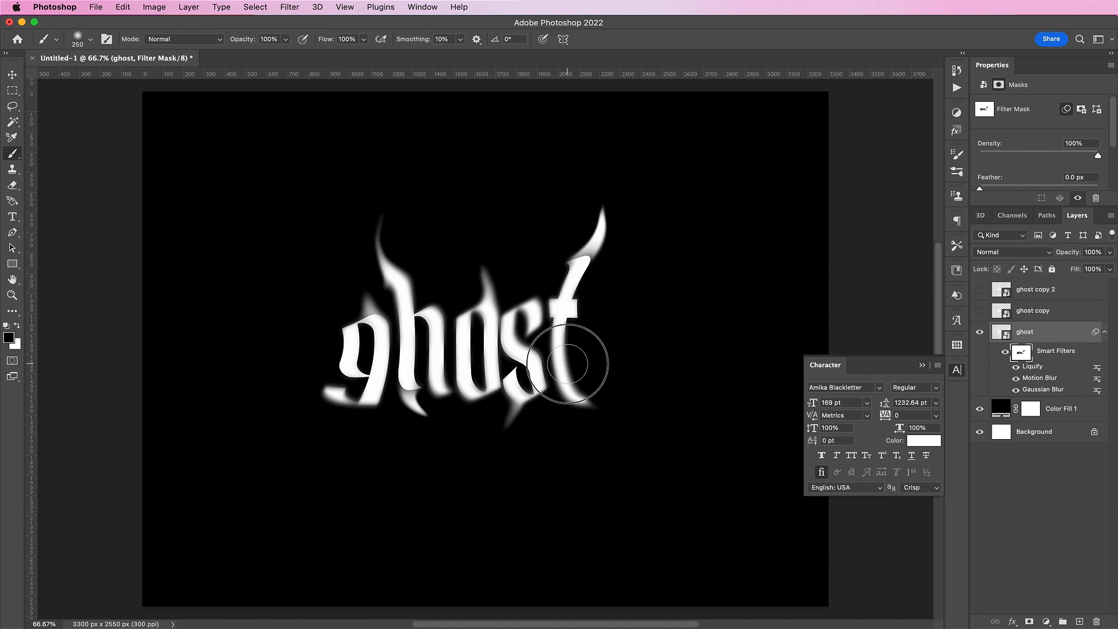
left_click_drag(568, 363, 557, 370)
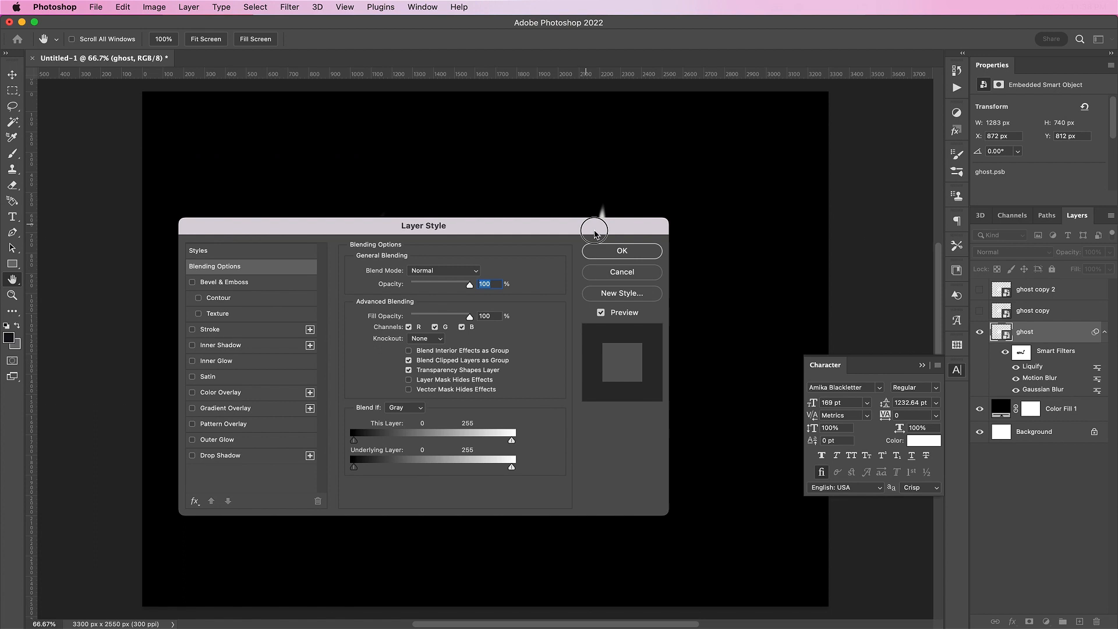
Step: Enable Outer Glow at 95% opacity with a light blue colour, then select Inner Glow
left_click_drag(421, 225, 481, 267)
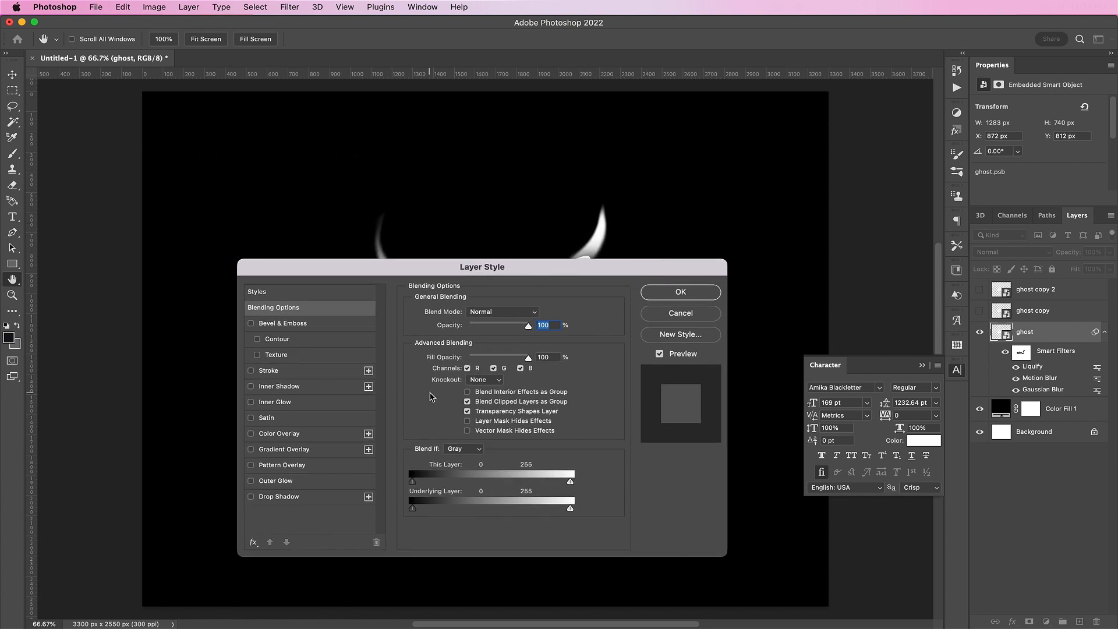
left_click(275, 481)
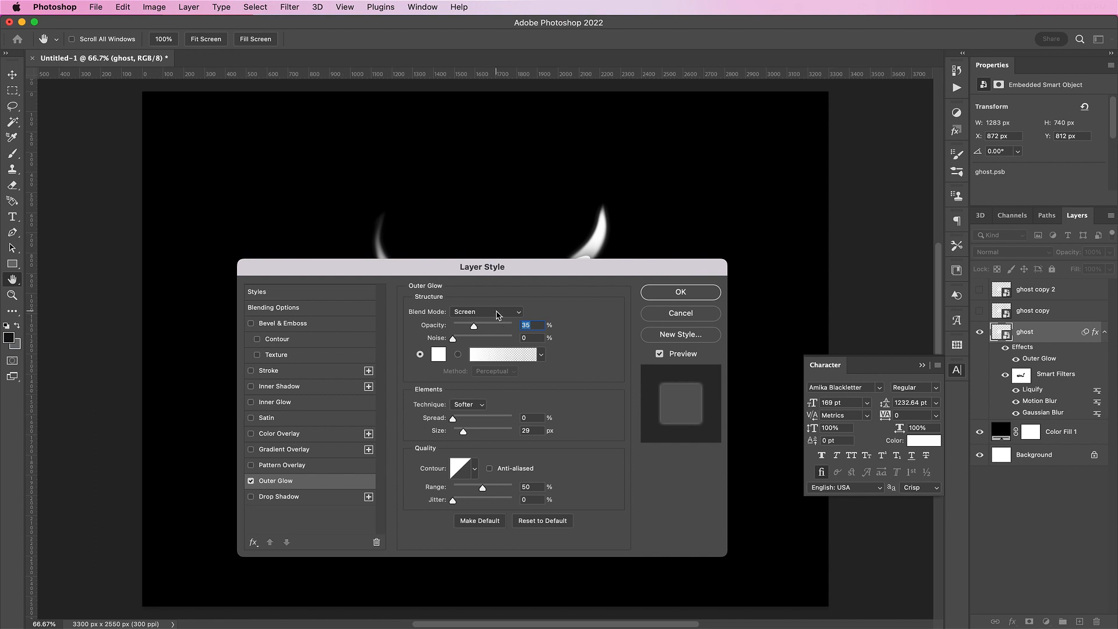
type("9")
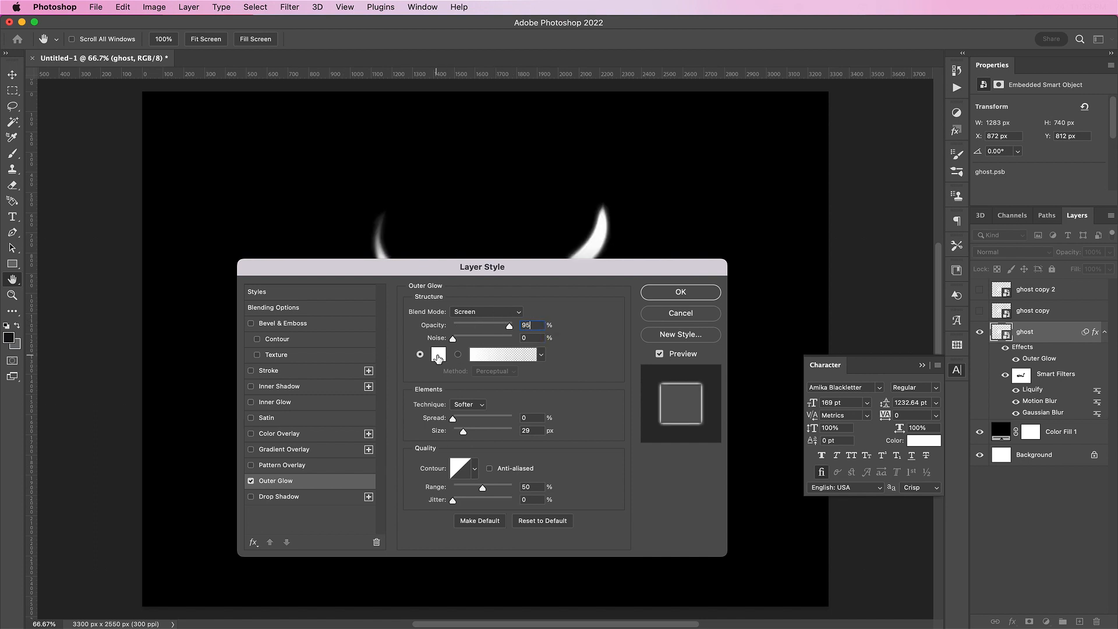
left_click(438, 354)
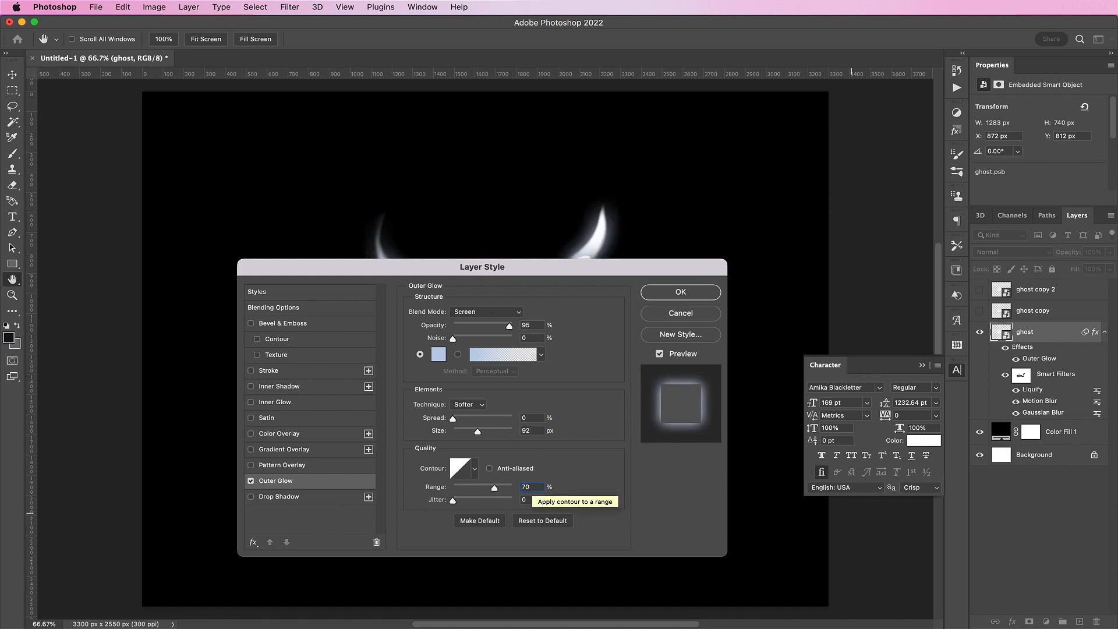
mouse_move(317, 409)
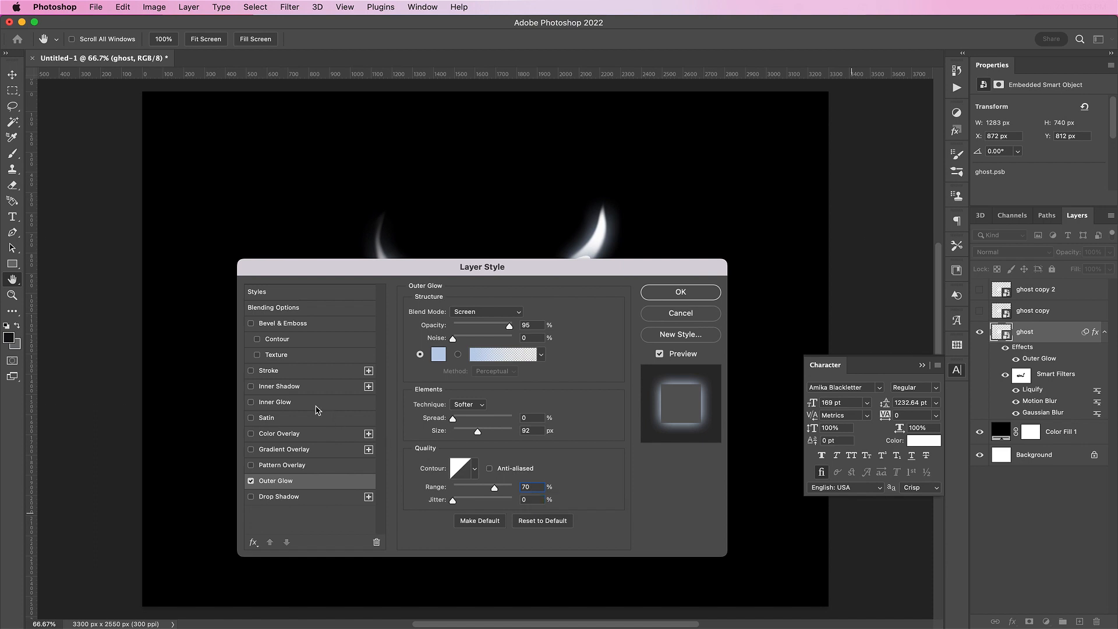
left_click(275, 402)
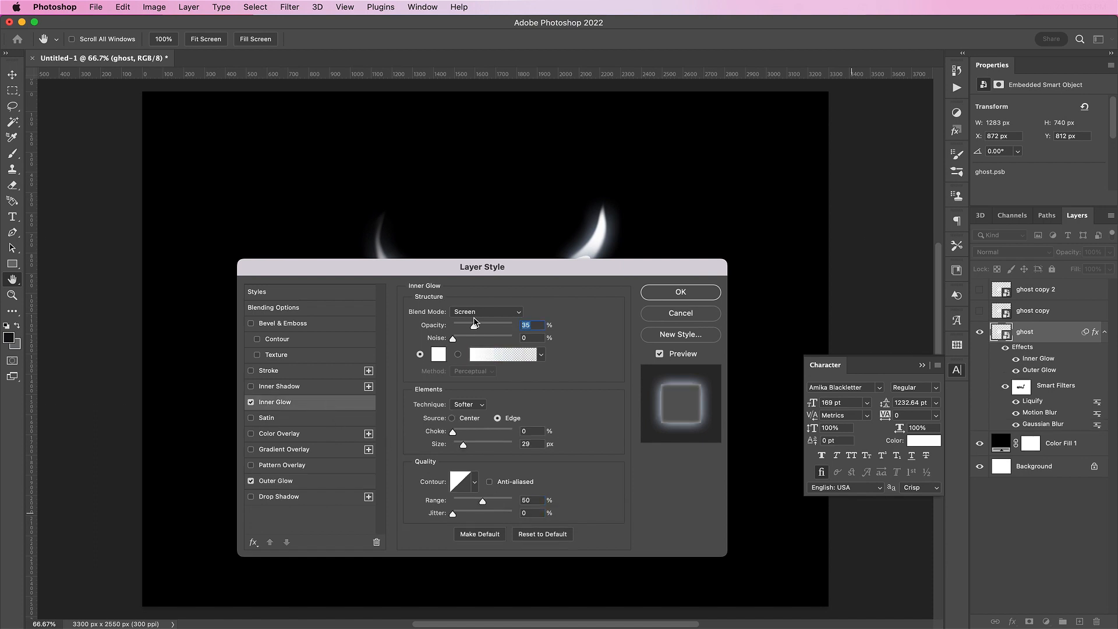
Step: Set Inner Glow to Normal blending with a blue colour, then enable Inner Shadow
left_click(487, 312)
type("417")
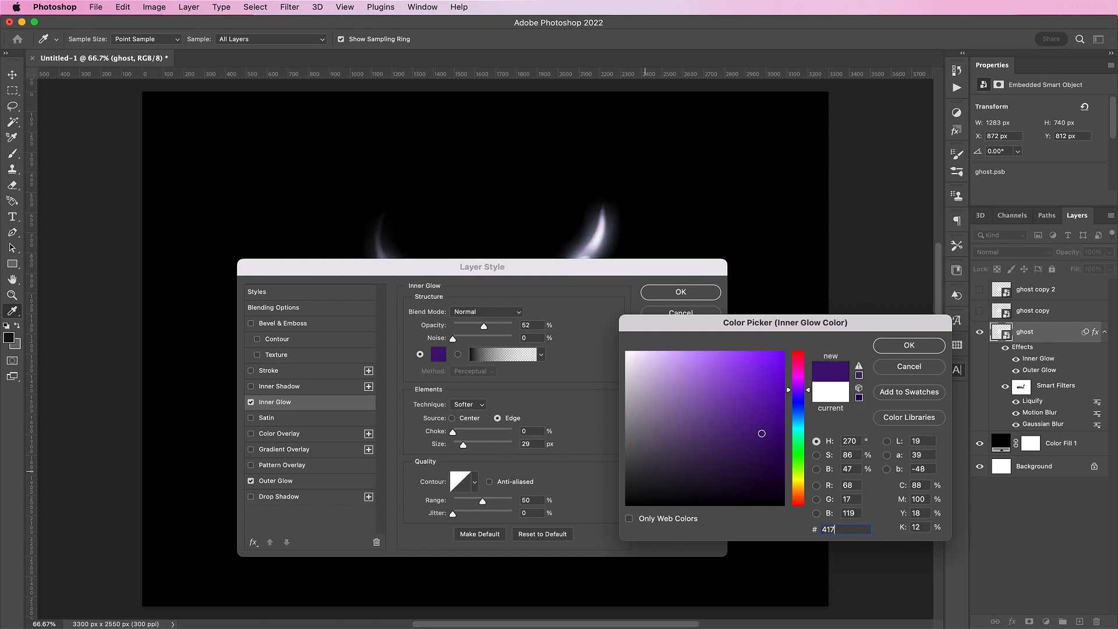
left_click(908, 345)
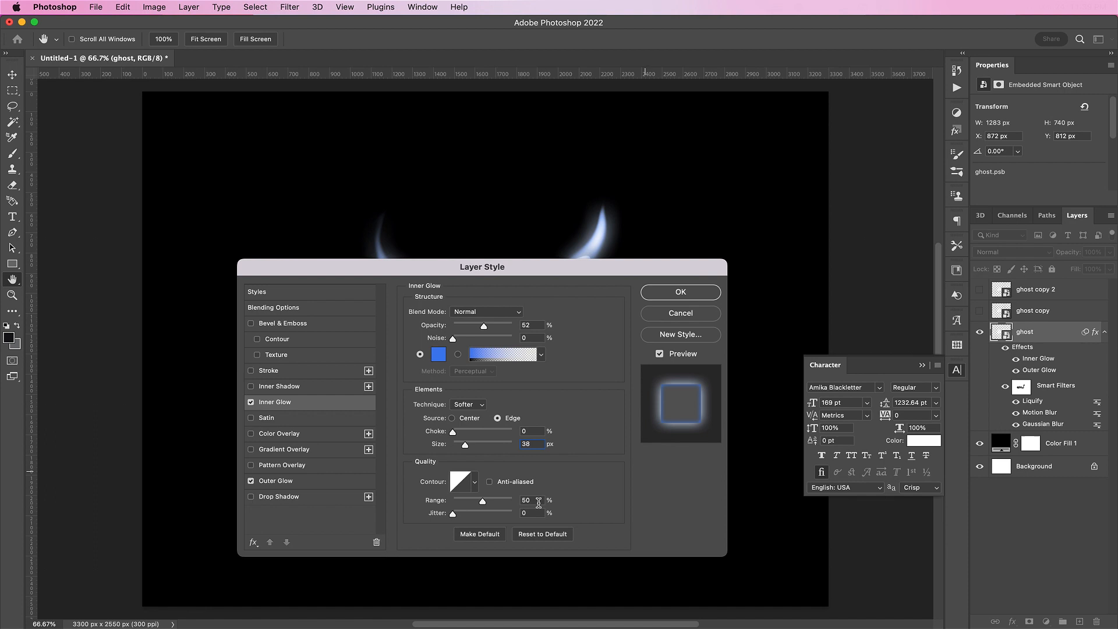
left_click(280, 386)
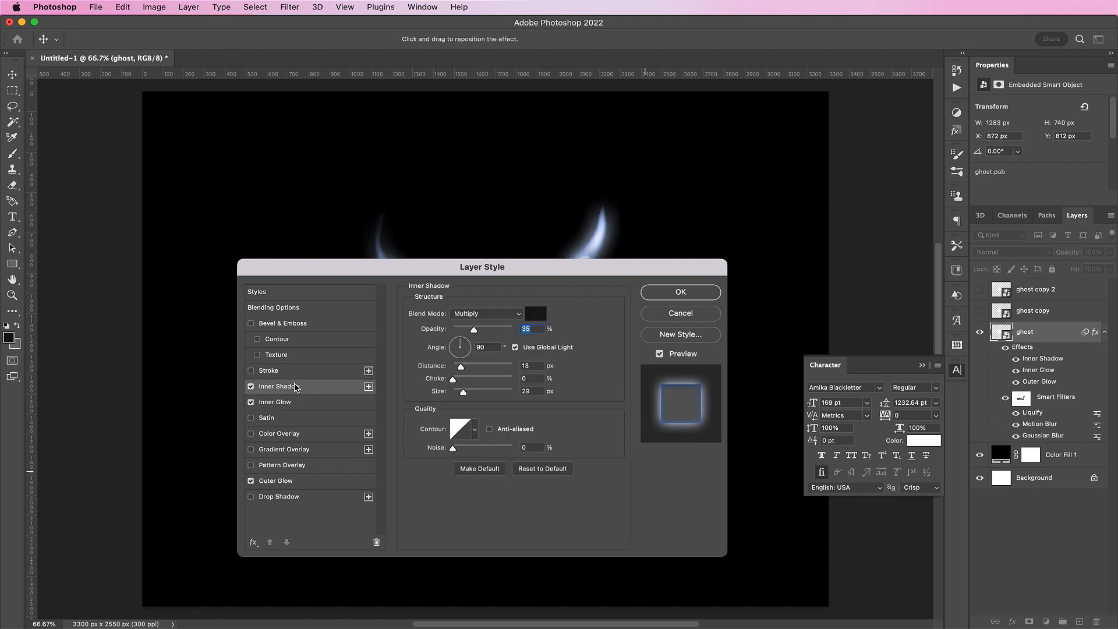
Step: Set Inner Shadow to Luminosity with a light colour, 163 px size and a different contour shape
left_click(485, 313)
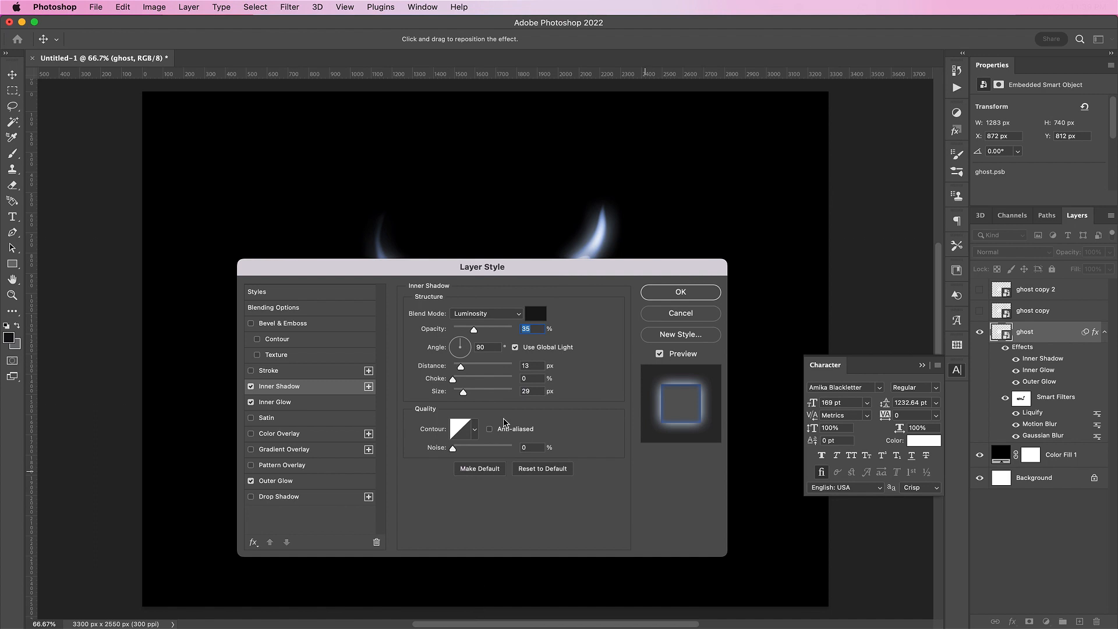
left_click(535, 313)
type("b8b9")
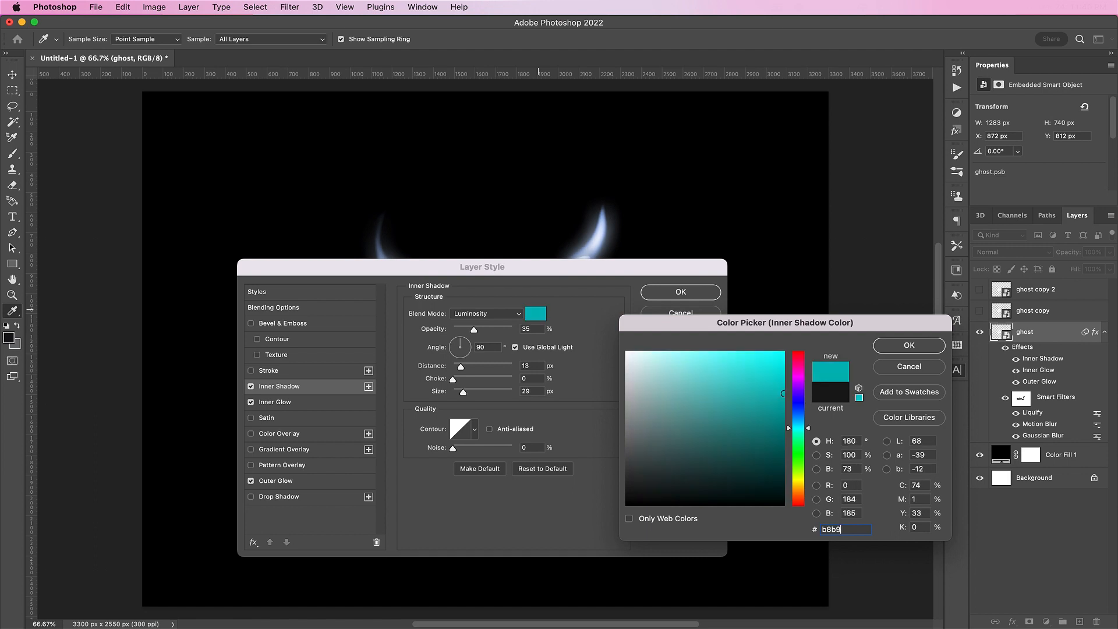
left_click(627, 393)
type("16")
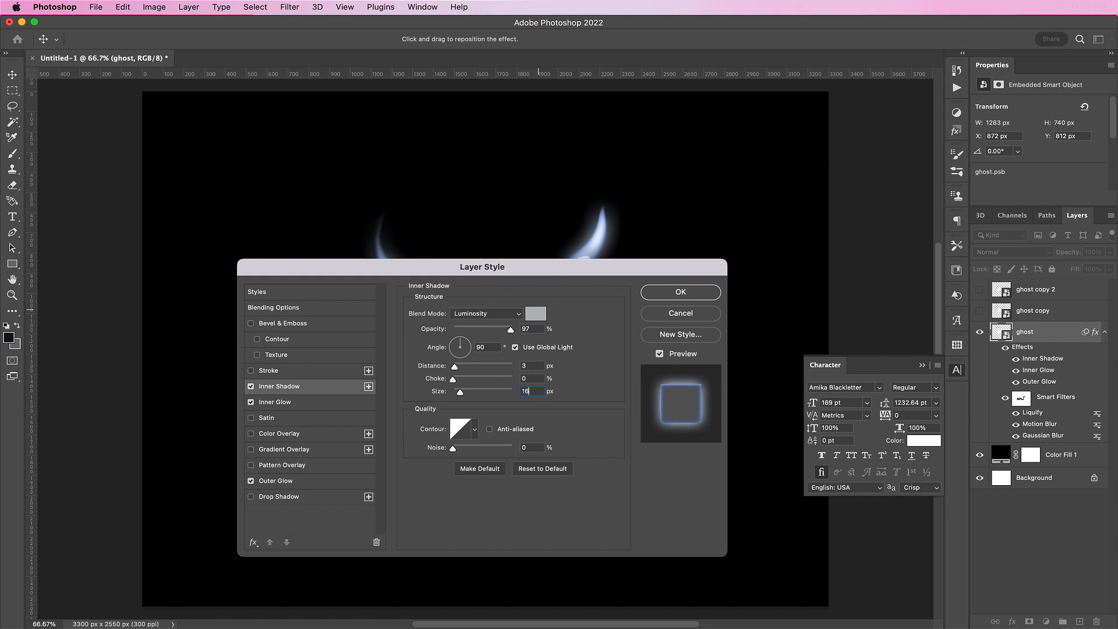
left_click_drag(460, 391, 496, 391)
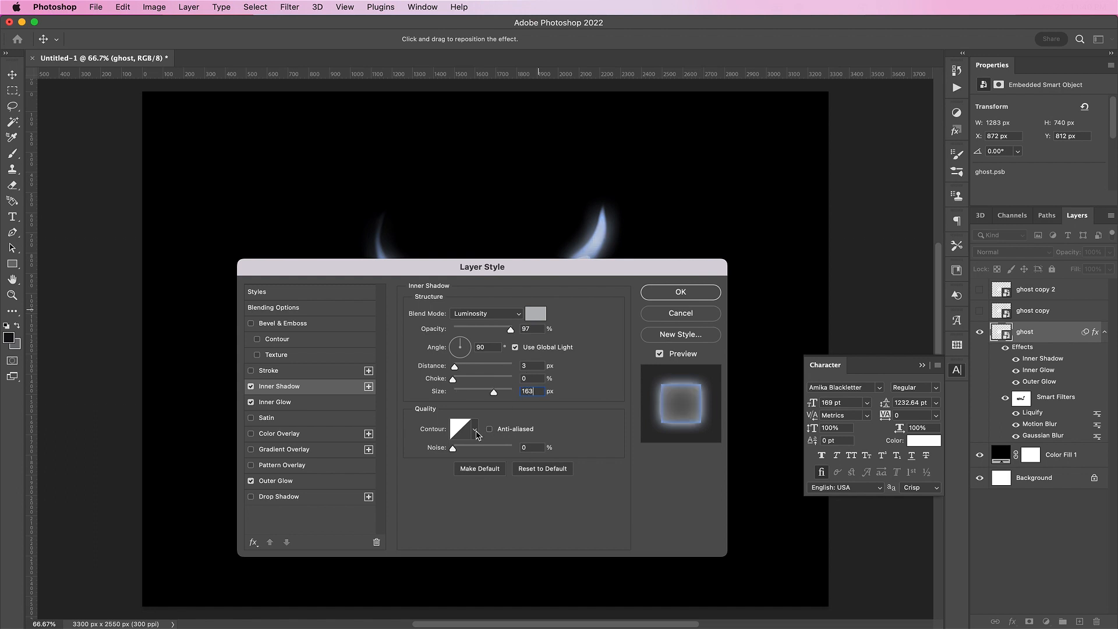
left_click(460, 429)
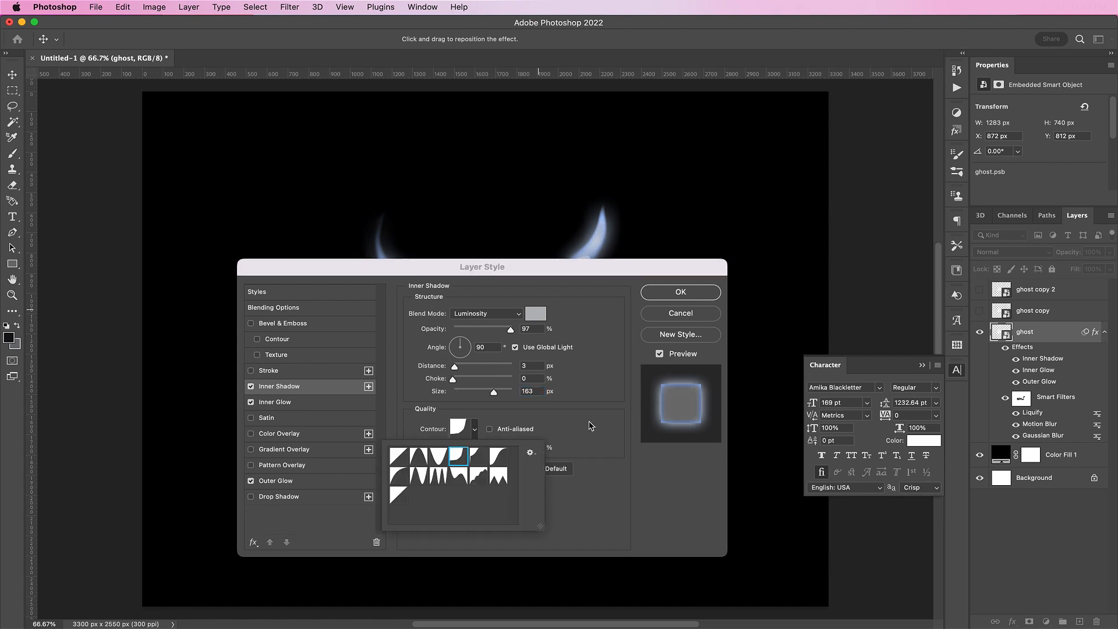
left_click(679, 293)
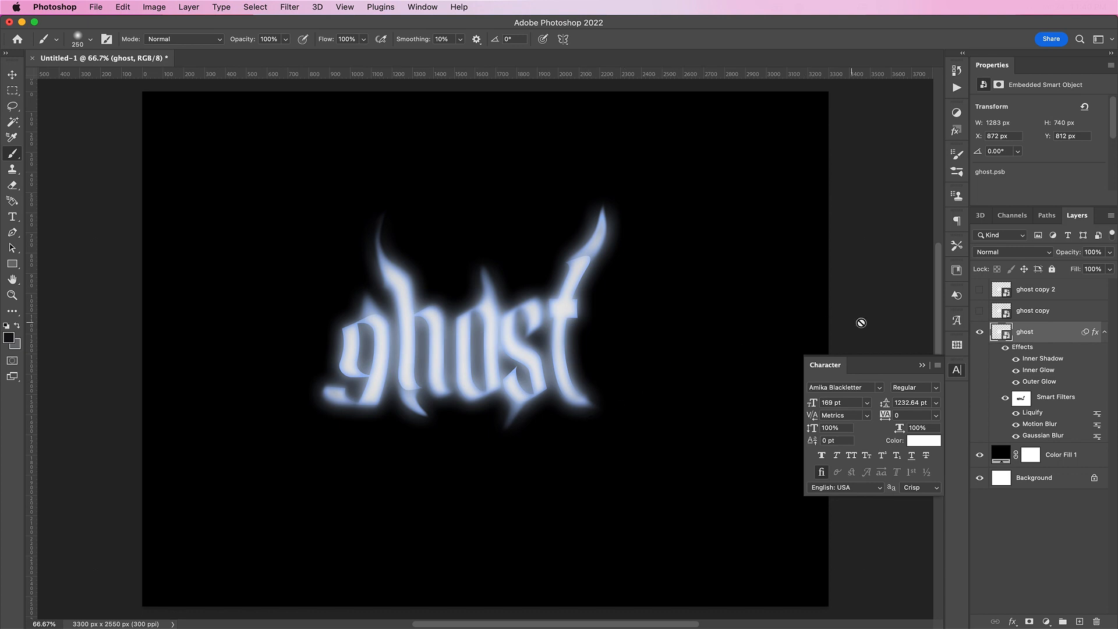
Step: Show the ghost copy layer, nudge it up-right with the Move tool and lower its opacity to 61%
left_click(980, 310)
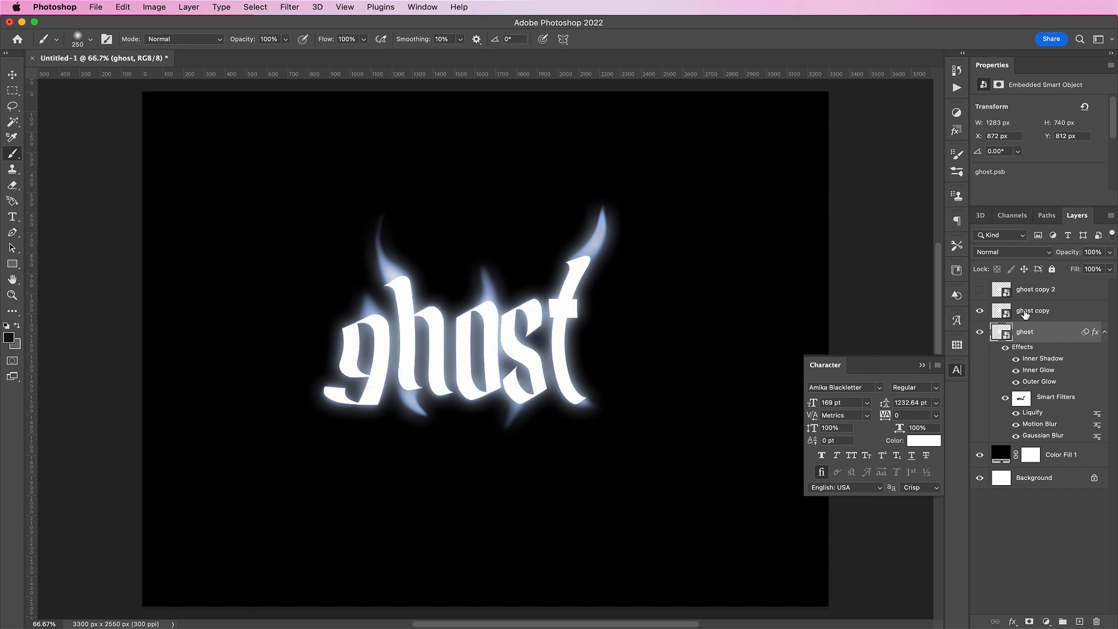
left_click(1033, 310)
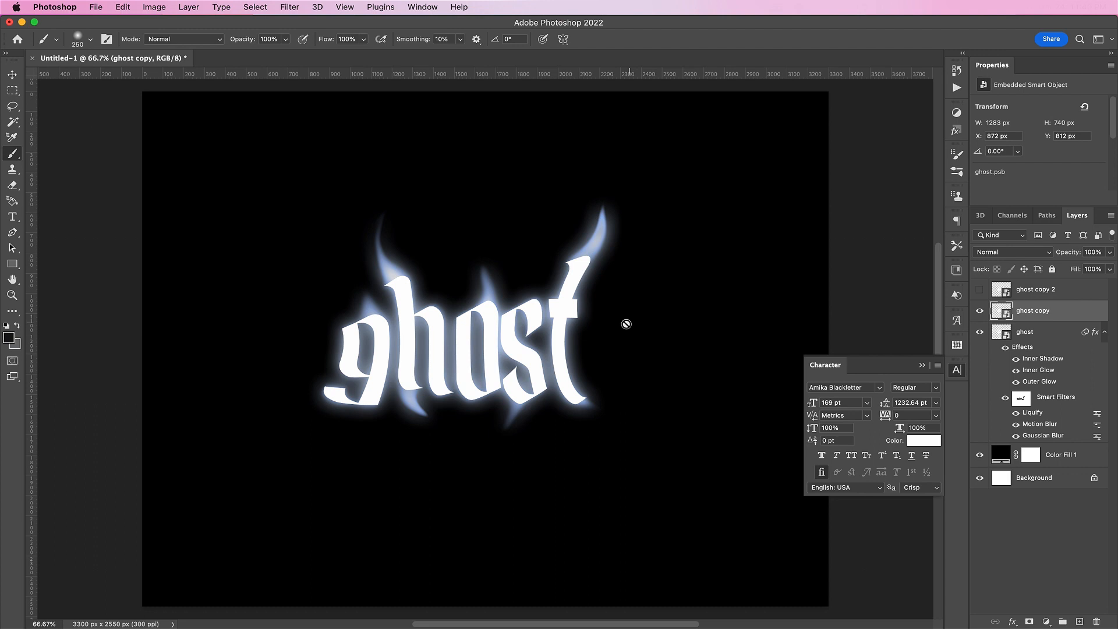
left_click(11, 75)
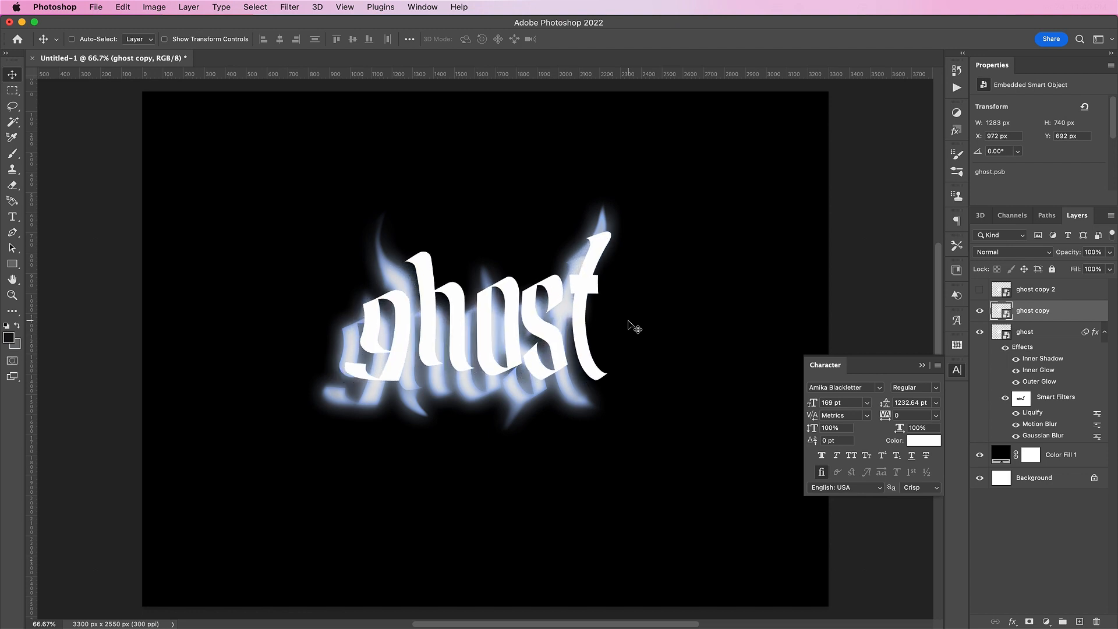
mouse_move(1034, 247)
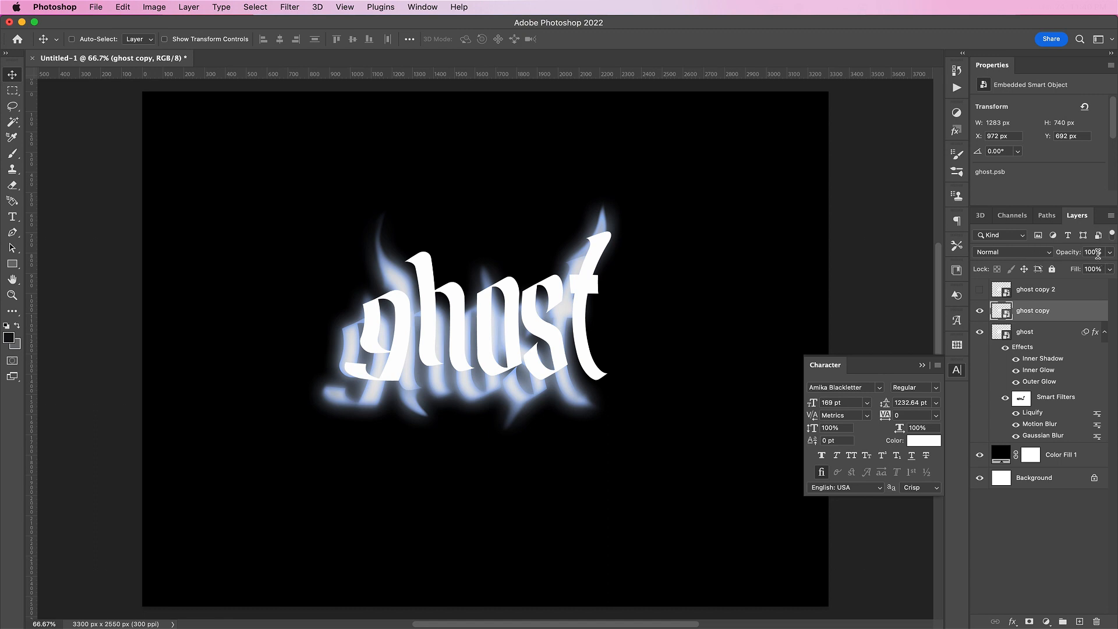
type("6")
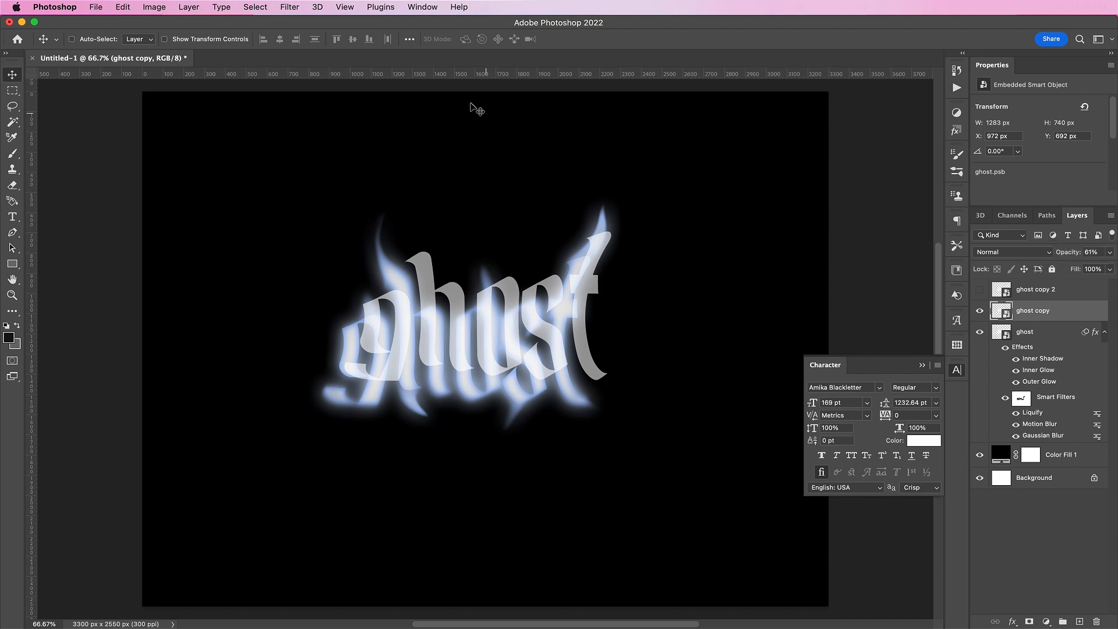
left_click(289, 7)
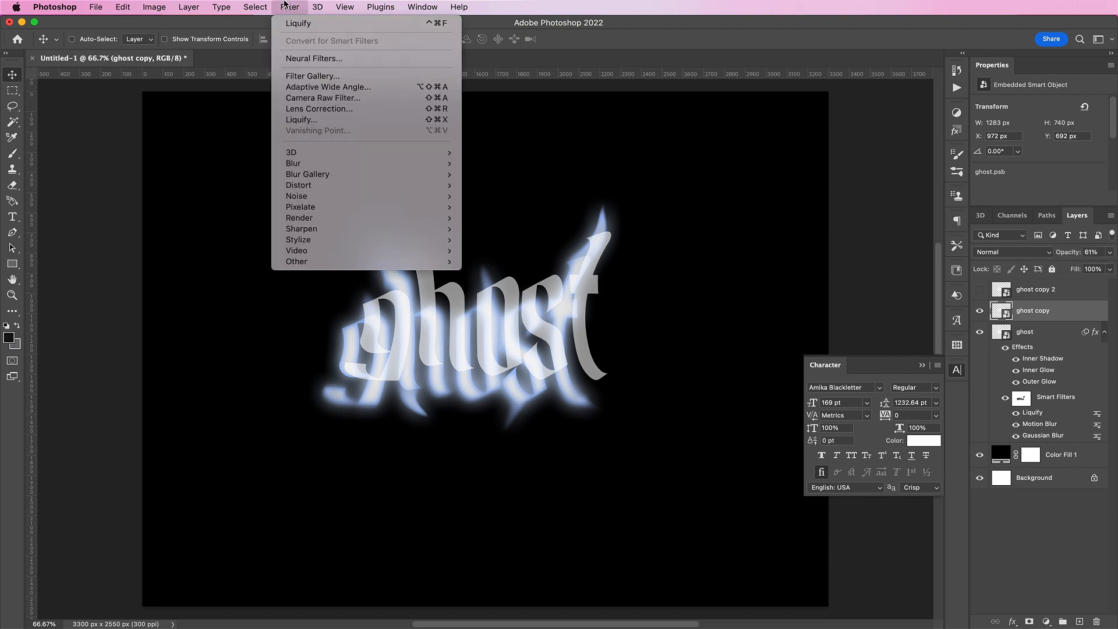
mouse_move(300, 185)
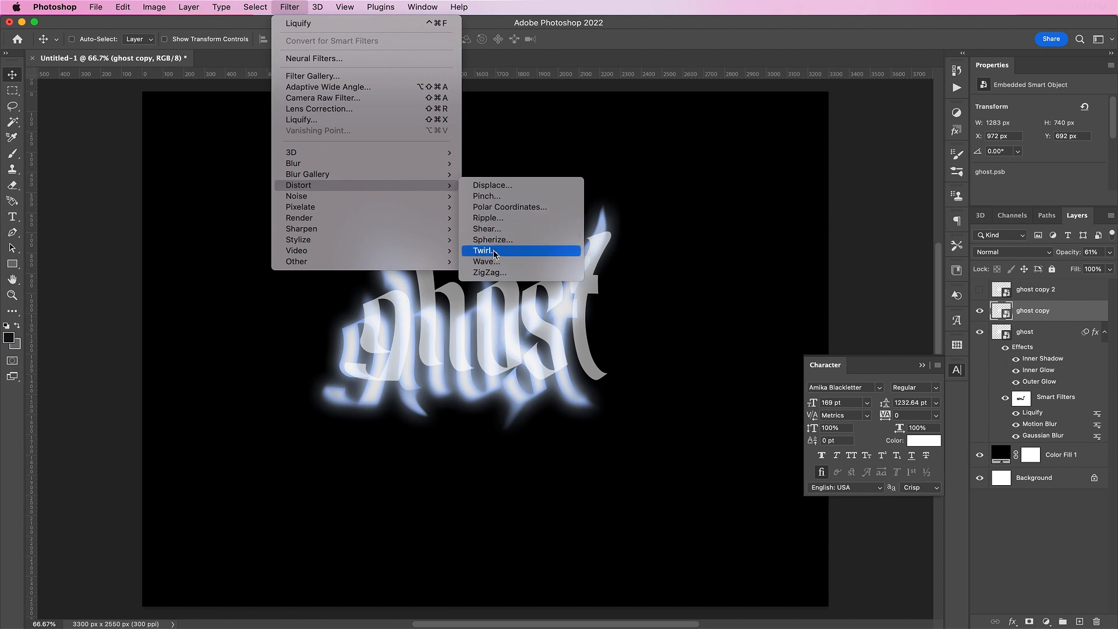
Step: Apply a Twirl distortion at angle 50 to the offset ghost copy lettering
left_click(482, 250)
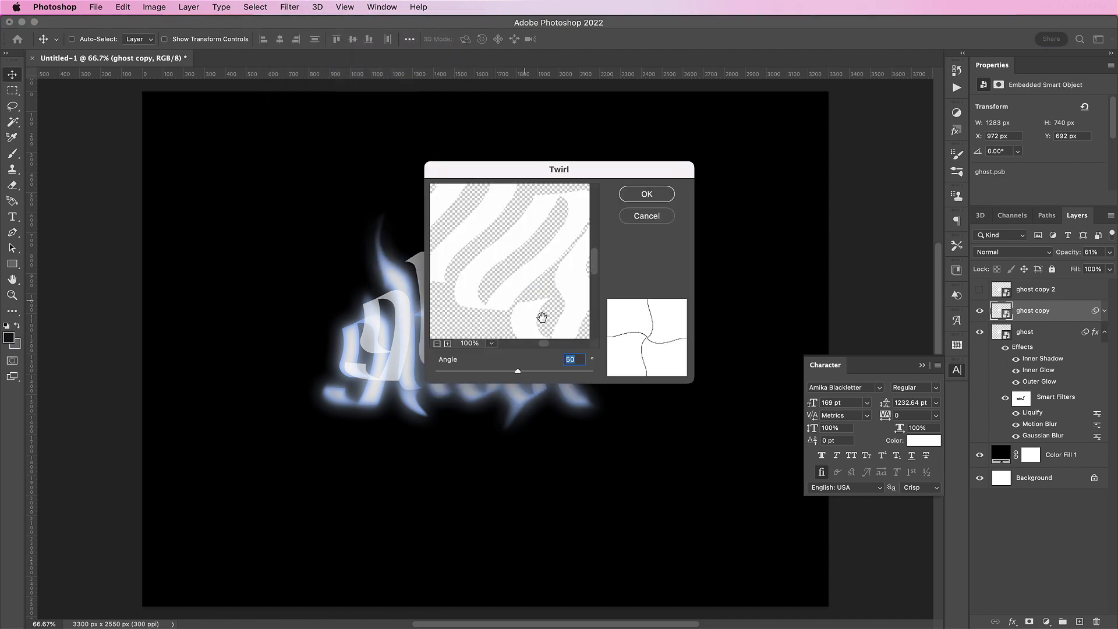
left_click(645, 193)
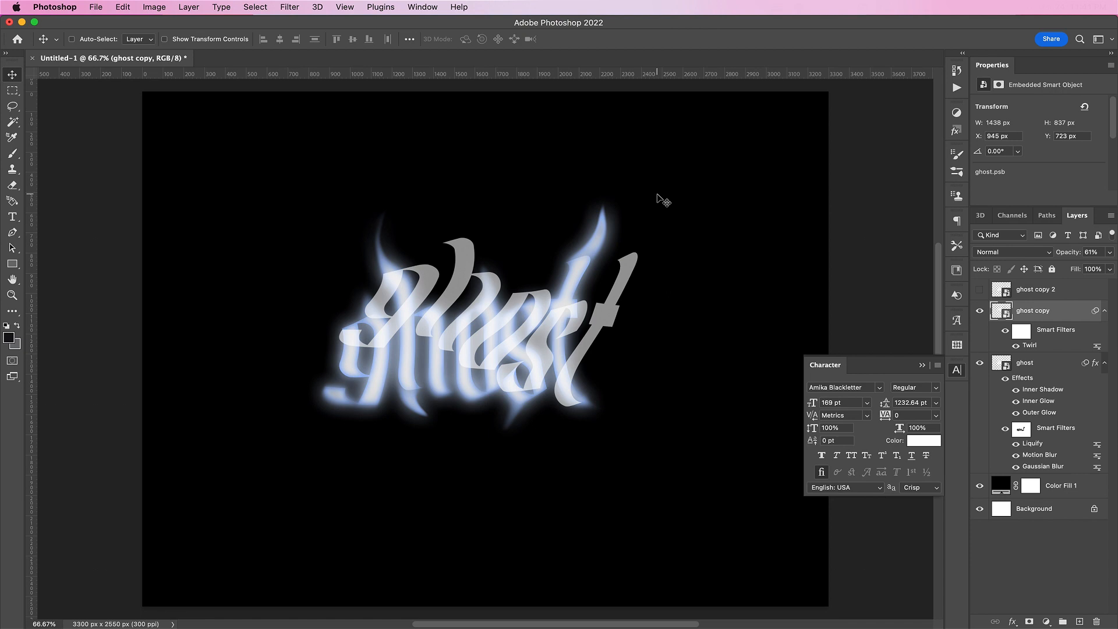
mouse_move(290, 7)
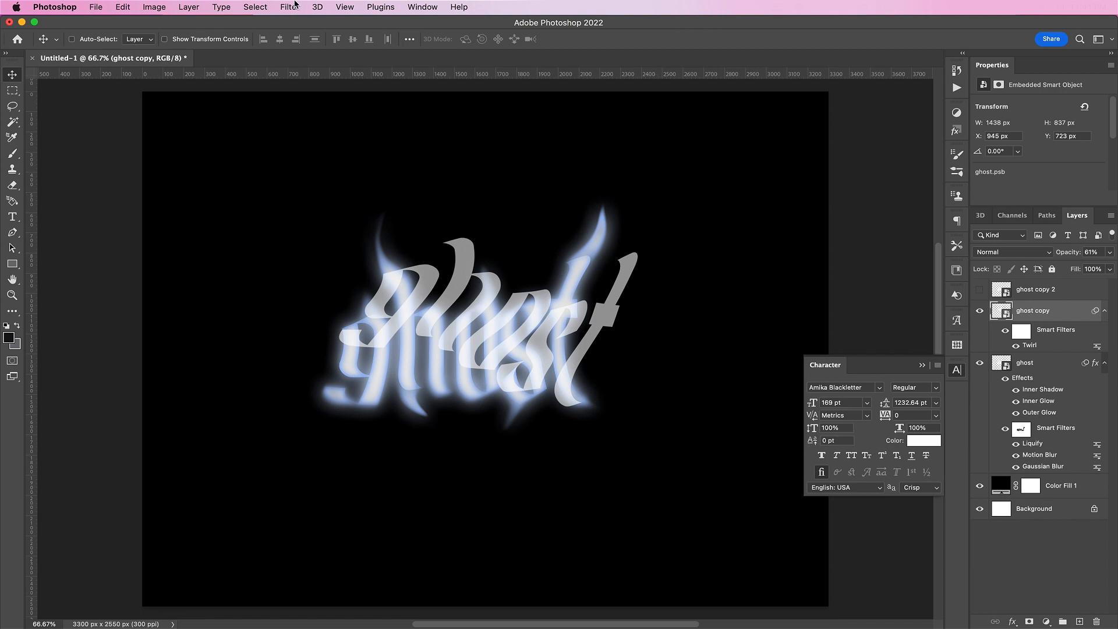
left_click(290, 7)
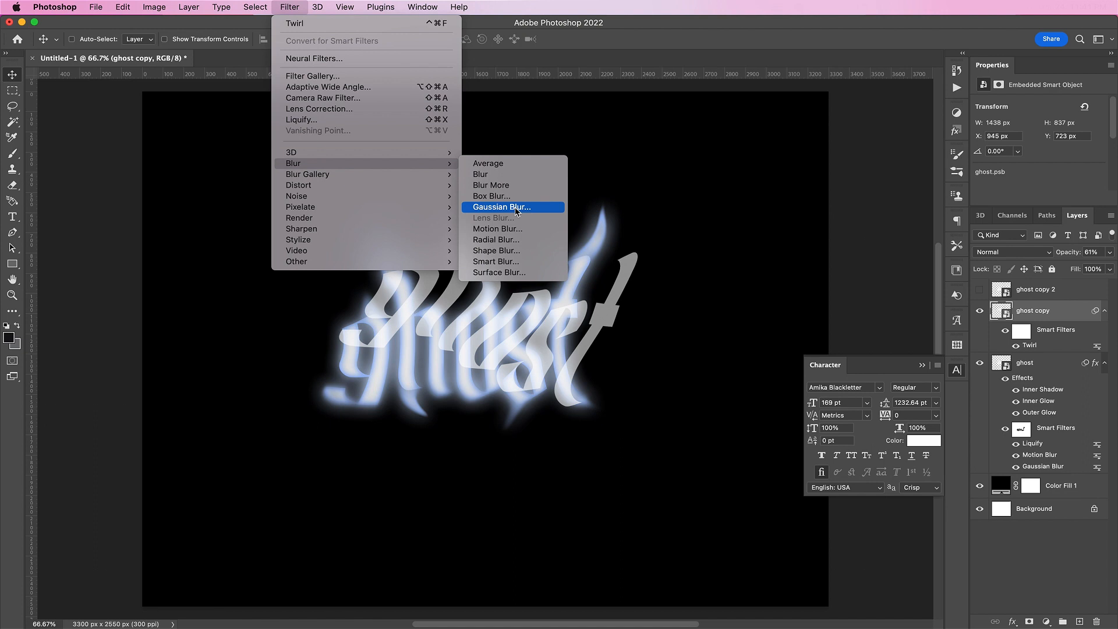
Step: Soften the swirled ghost copy with a Gaussian Blur of about 7.2 px radius
left_click(502, 208)
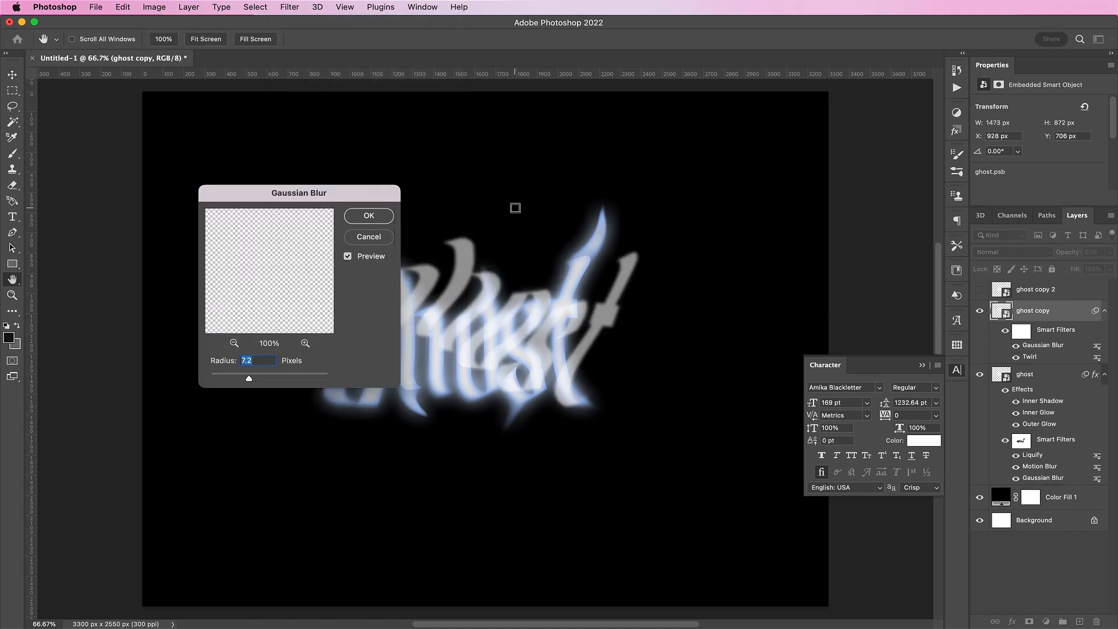
left_click_drag(250, 378, 260, 378)
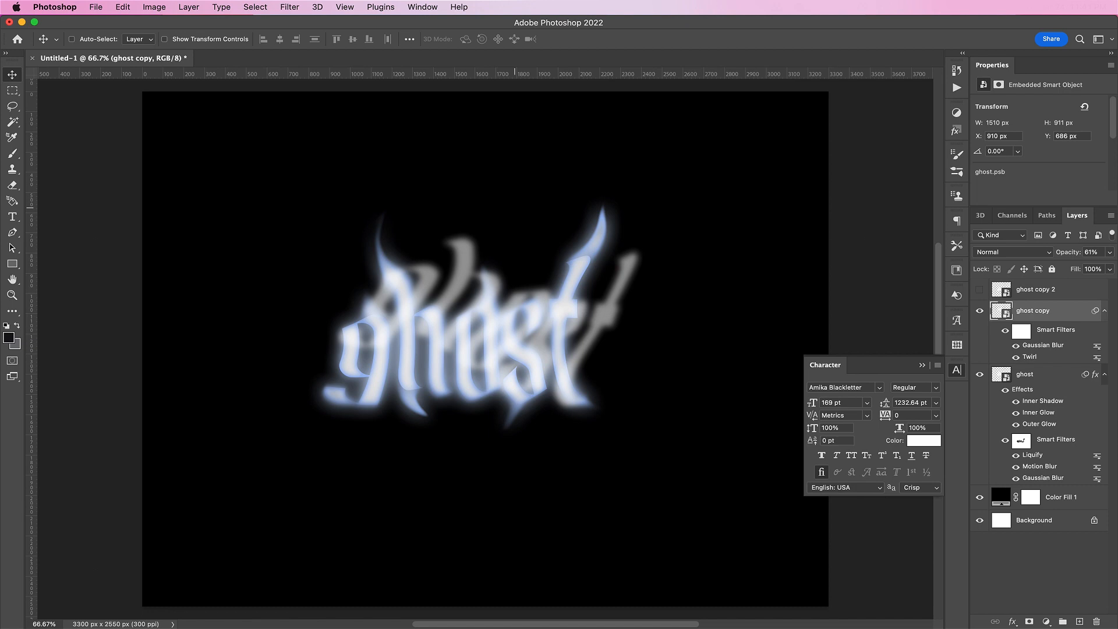
left_click(289, 7)
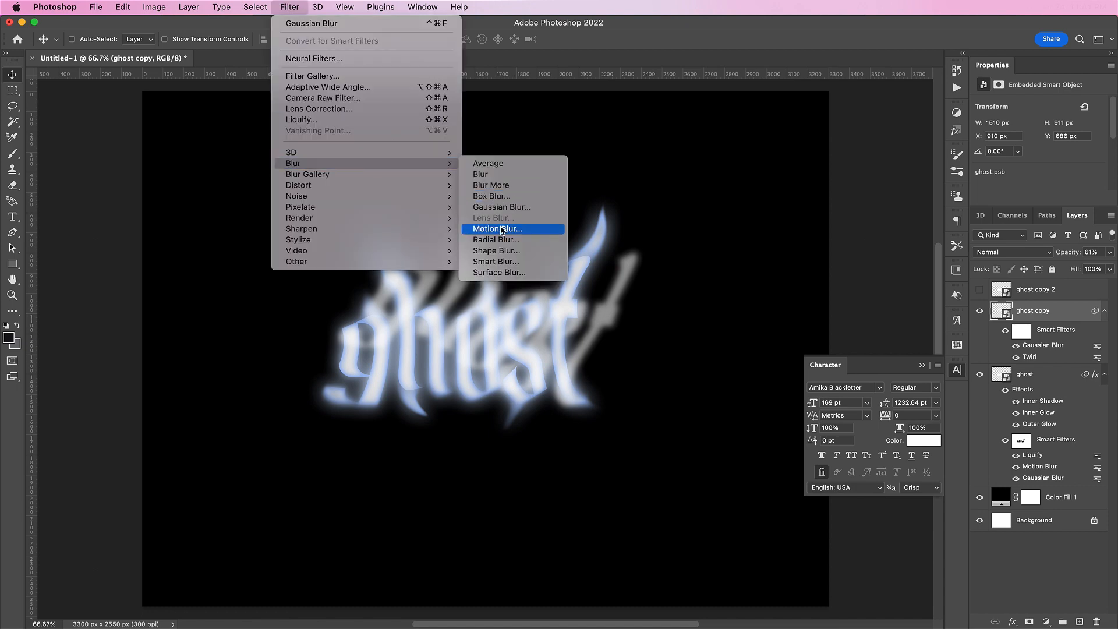
Step: Streak the ghost copy with a Motion Blur at -38° over a 233 px distance
left_click(497, 228)
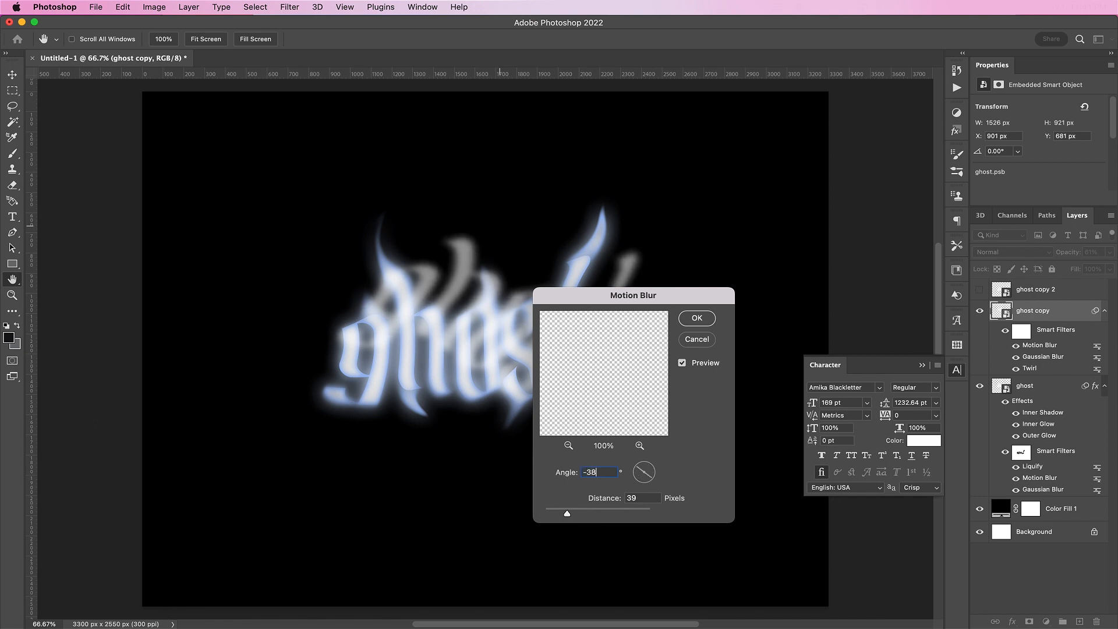
type("233")
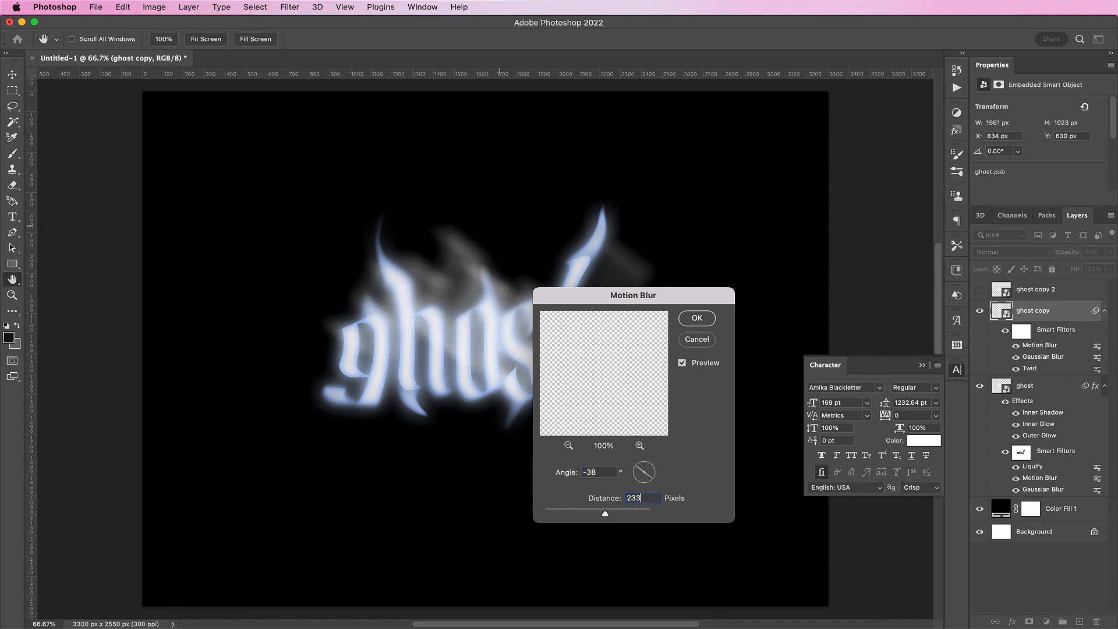
left_click(695, 317)
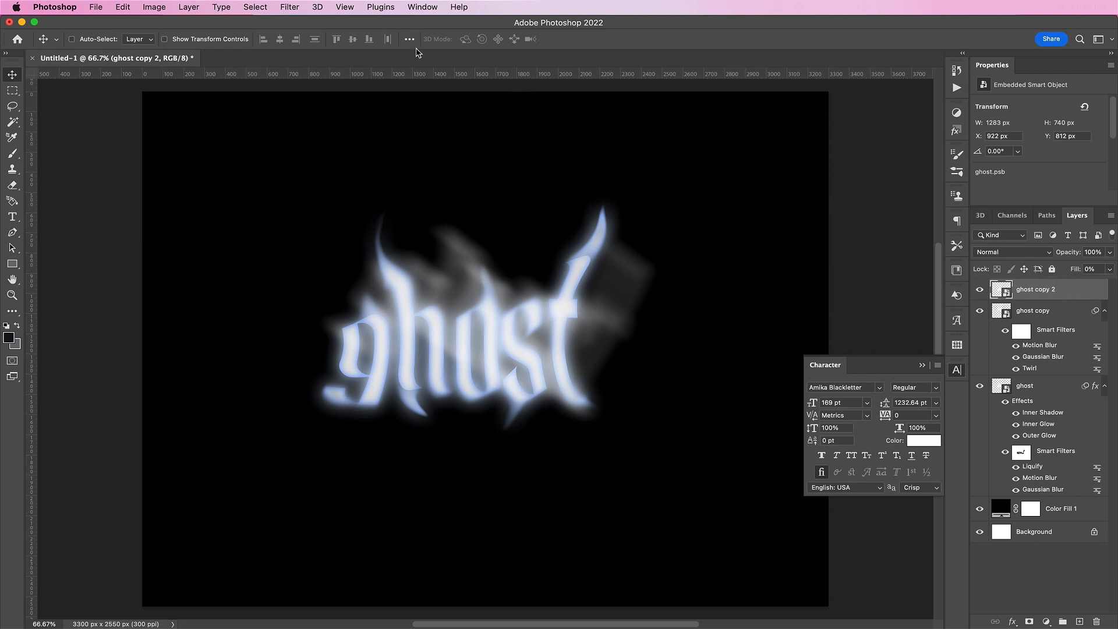
Step: Show ghost copy 2 at 0% fill and prepare to filter it
left_click(289, 7)
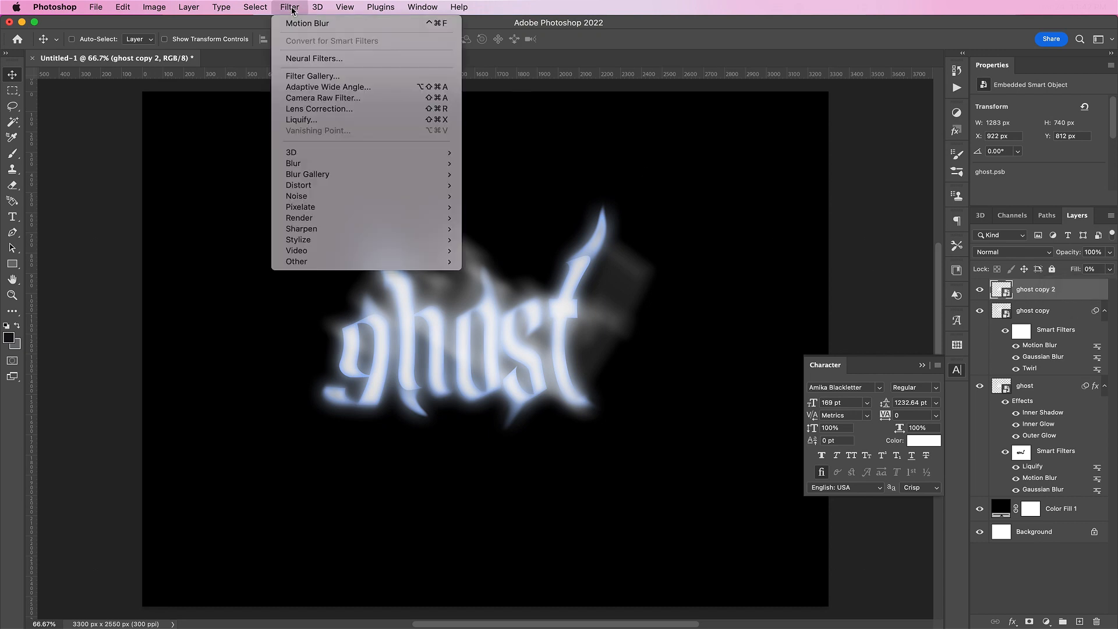
mouse_move(294, 164)
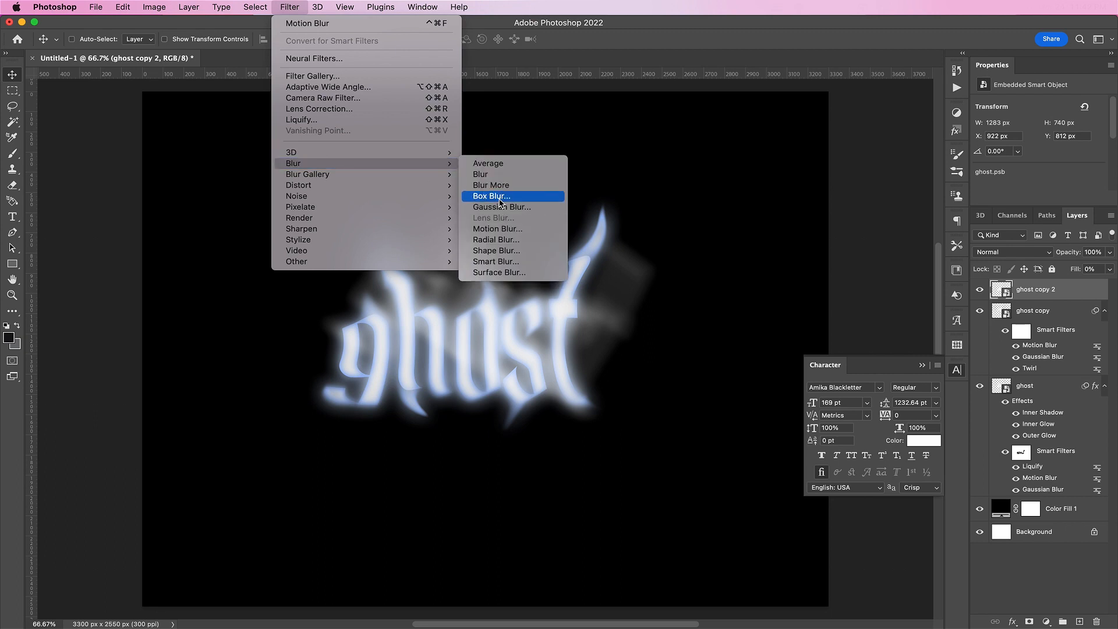
Step: Blur ghost copy 2 heavily with a 250 px Box Blur and a 21.9 px Gaussian Blur
left_click(491, 196)
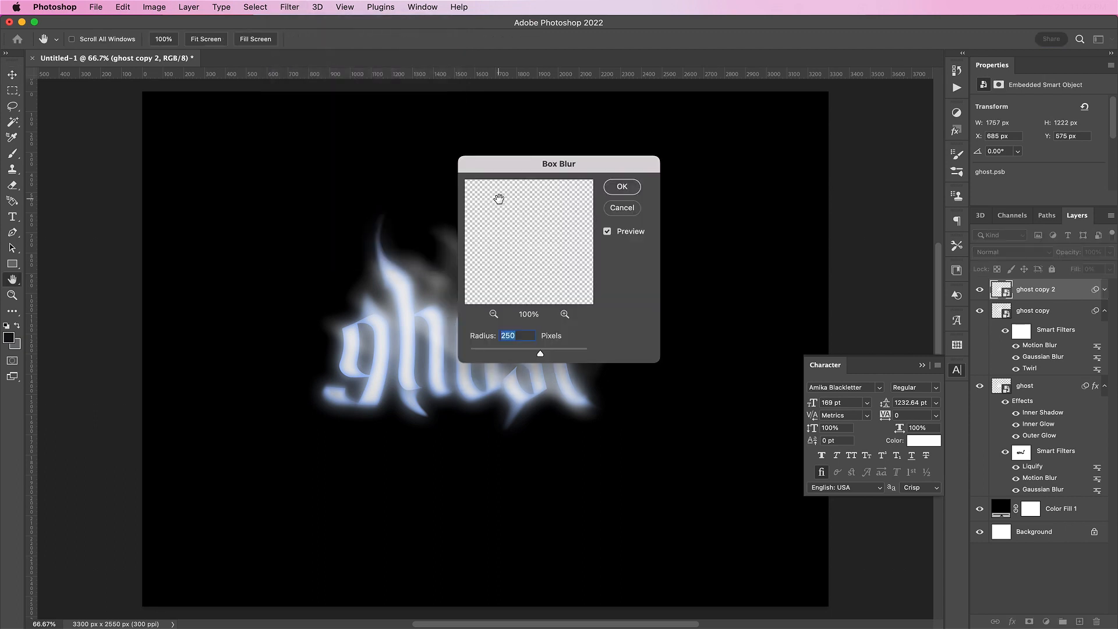
left_click(620, 187)
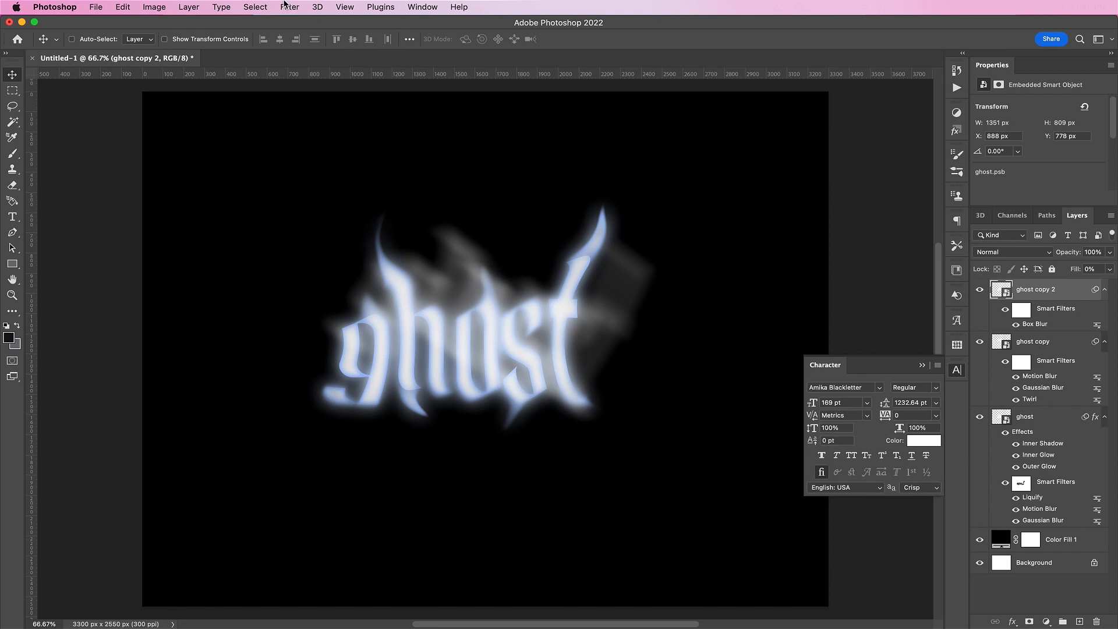
left_click(291, 7)
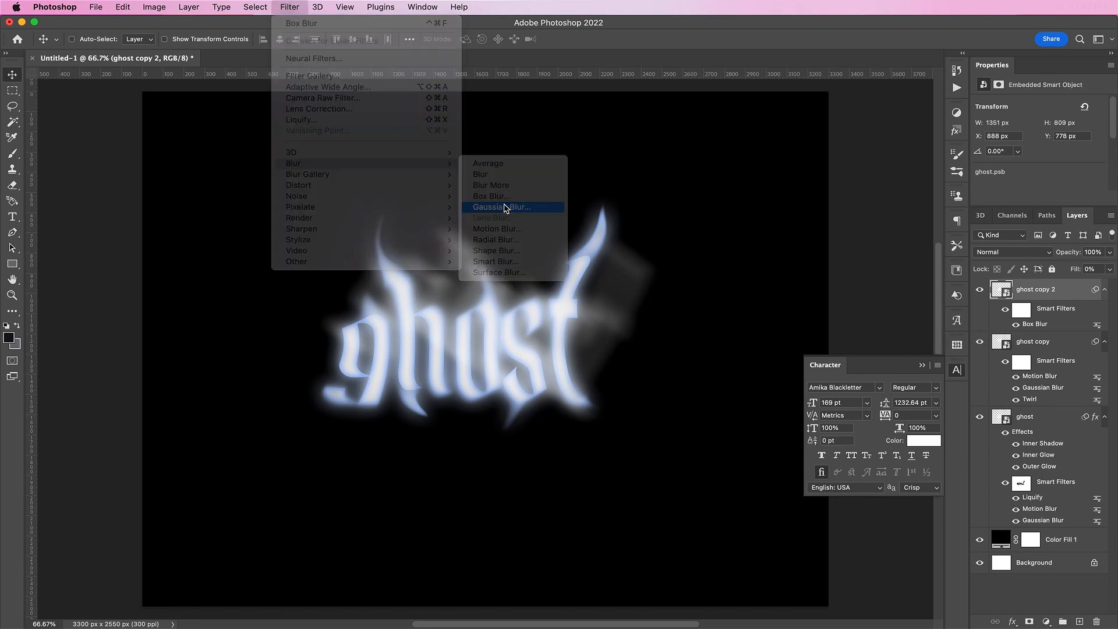
left_click(501, 207)
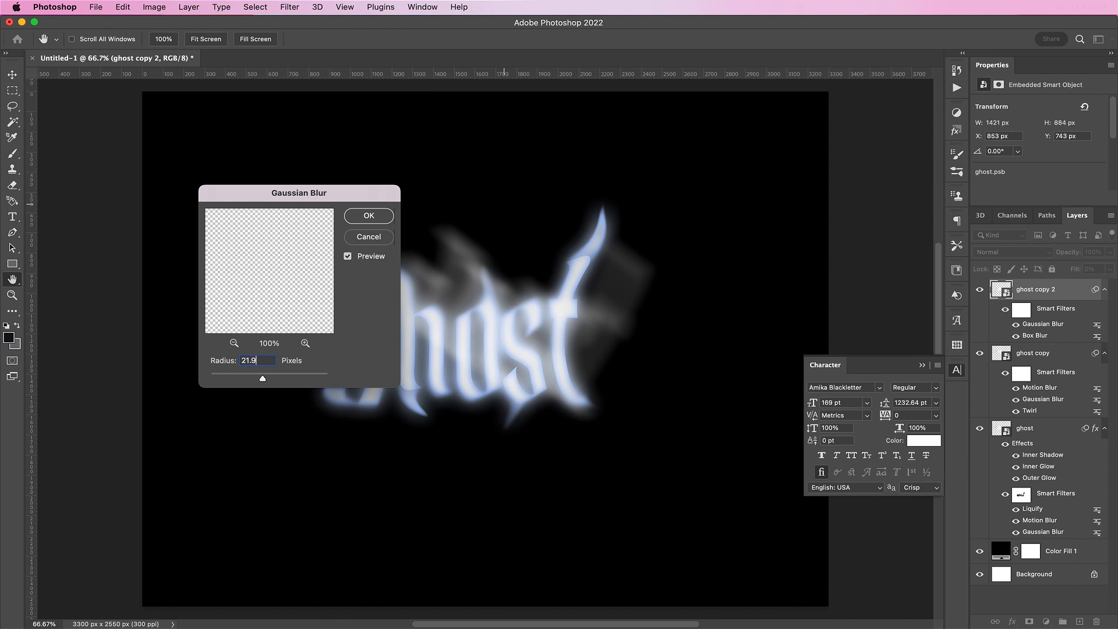
left_click(368, 217)
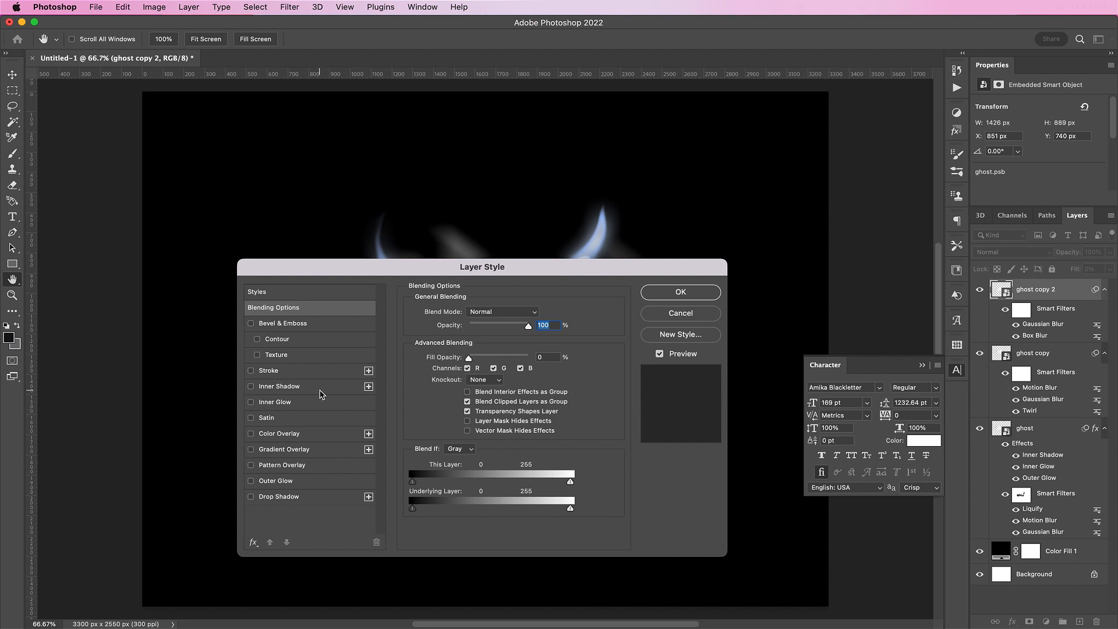
Step: Give ghost copy 2 a blue Screen-blended Inner Glow, 81 px, with a rounded contour
left_click(280, 402)
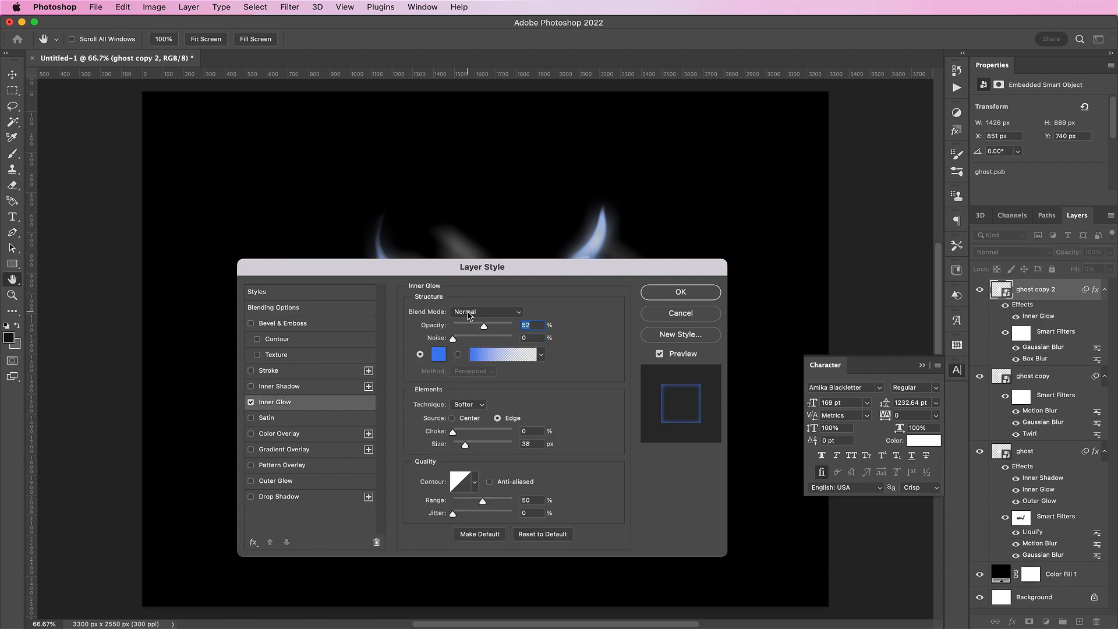
left_click(487, 313)
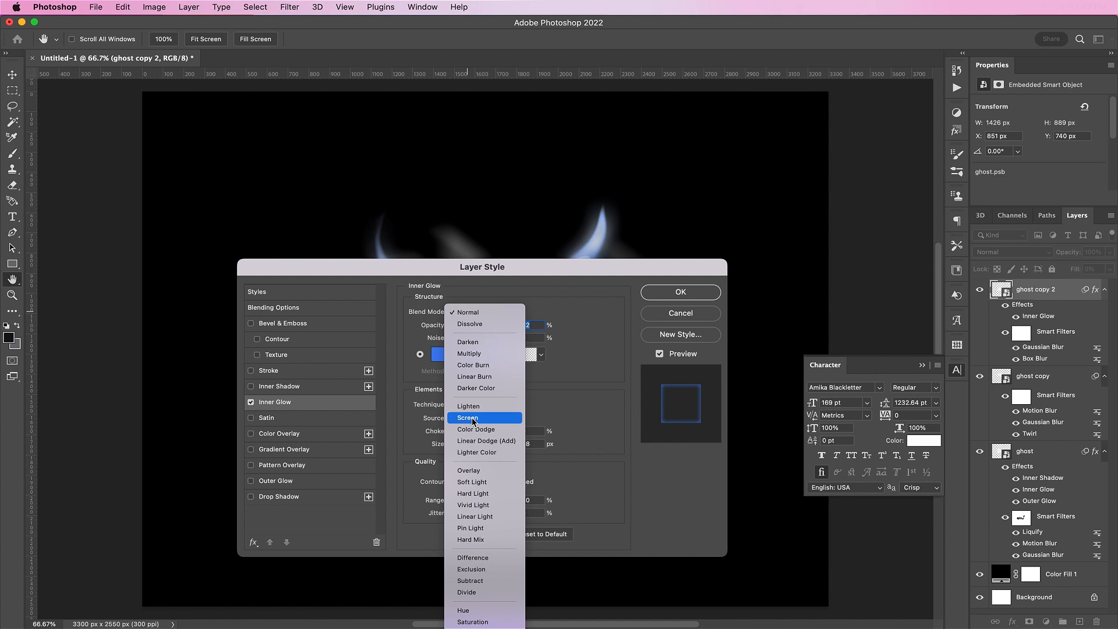
left_click(468, 417)
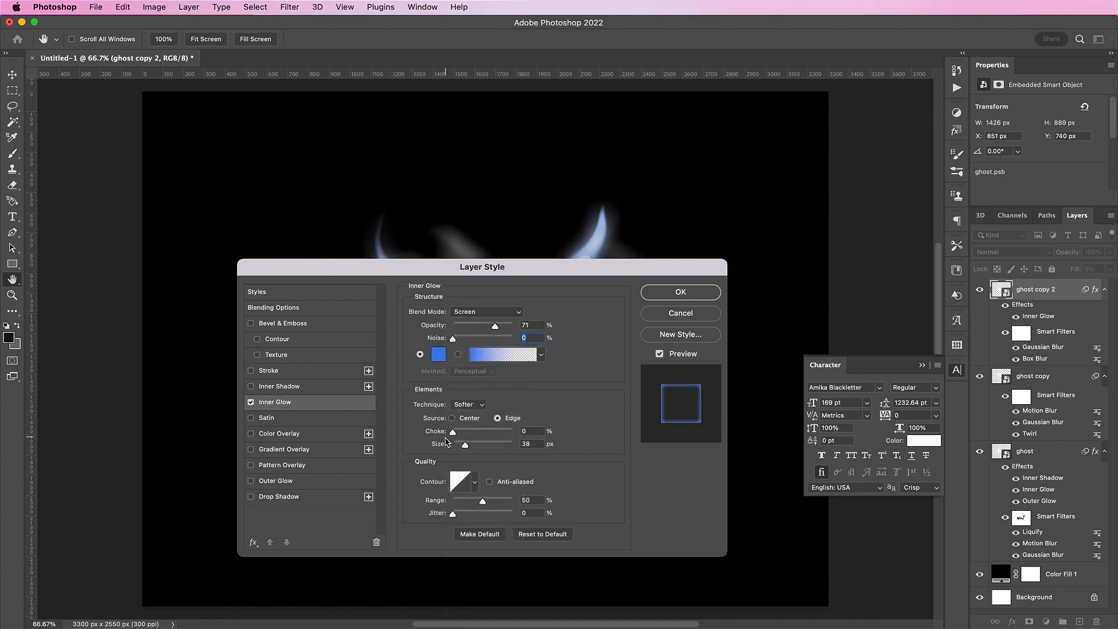
left_click(437, 354)
type("417")
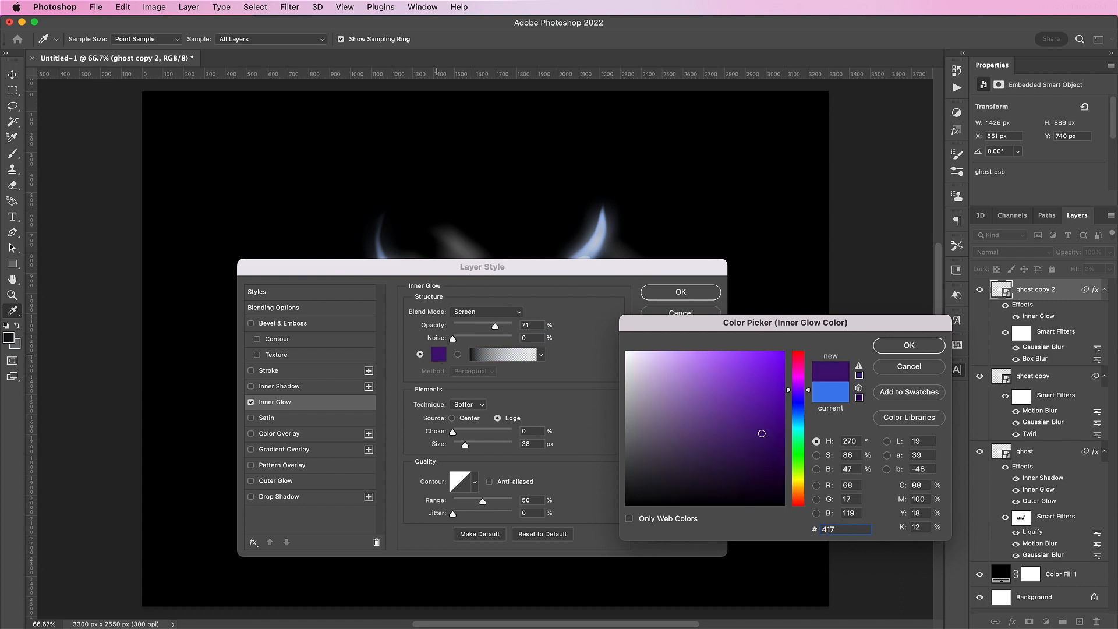
left_click(909, 345)
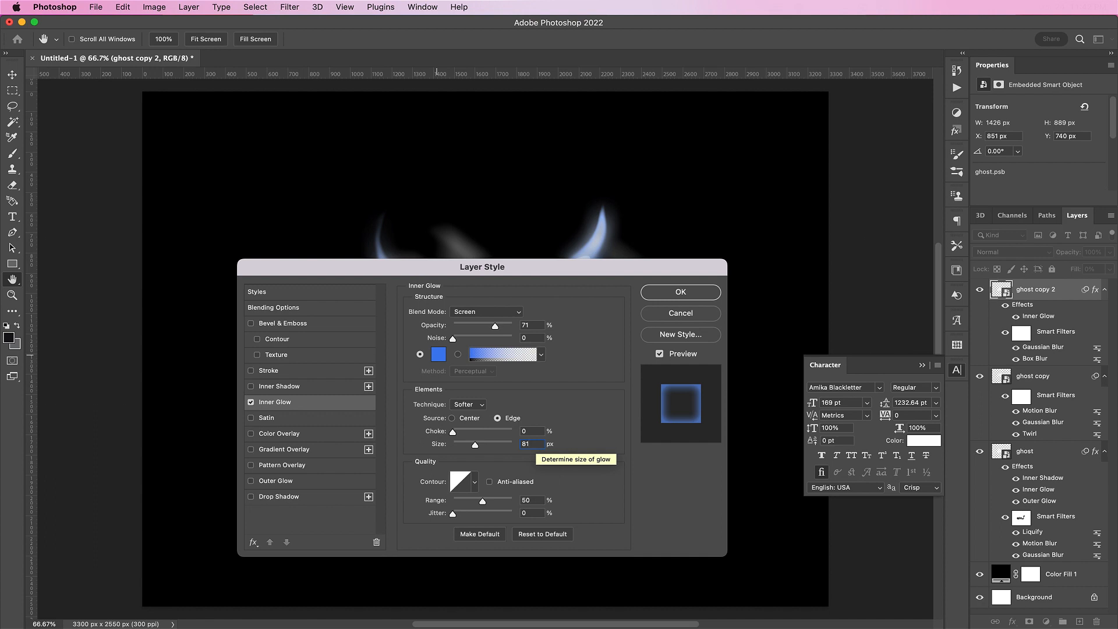
left_click(474, 481)
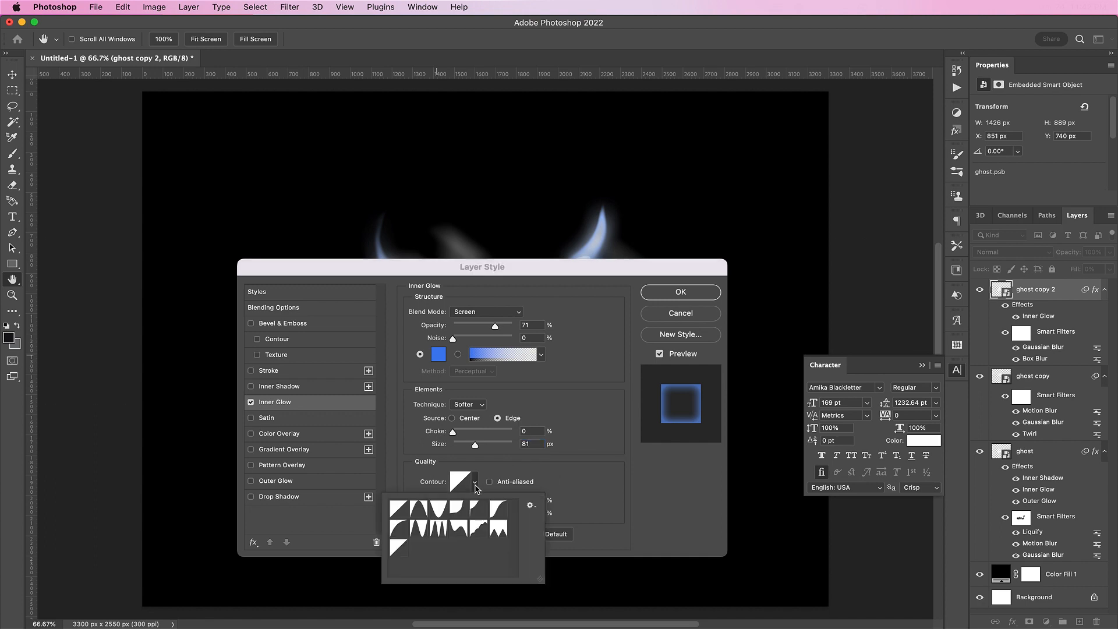
left_click(497, 509)
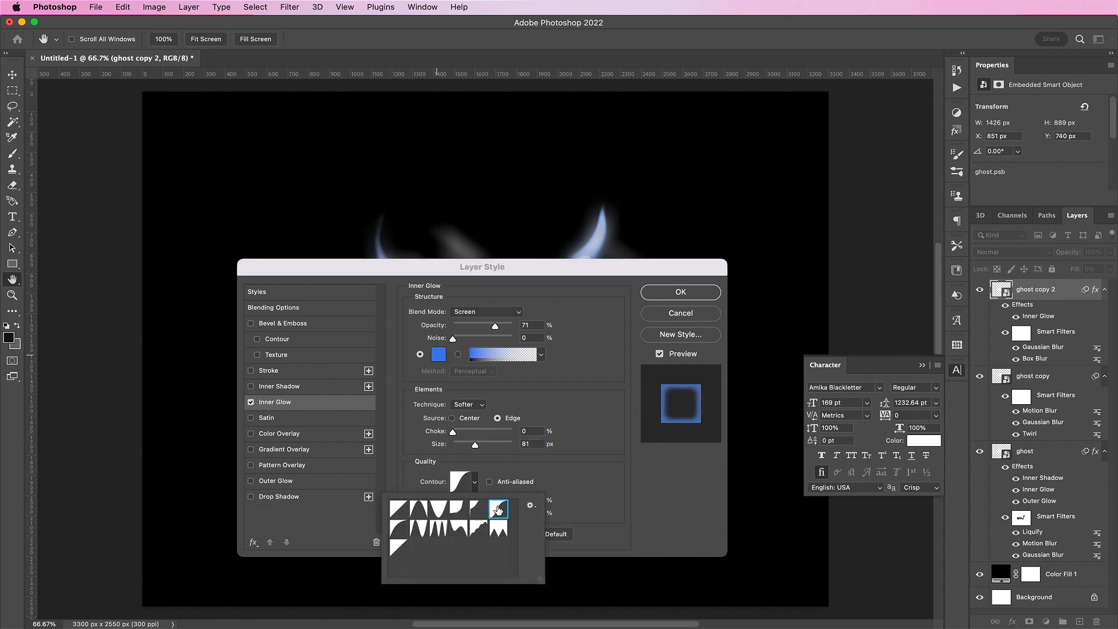
left_click(497, 509)
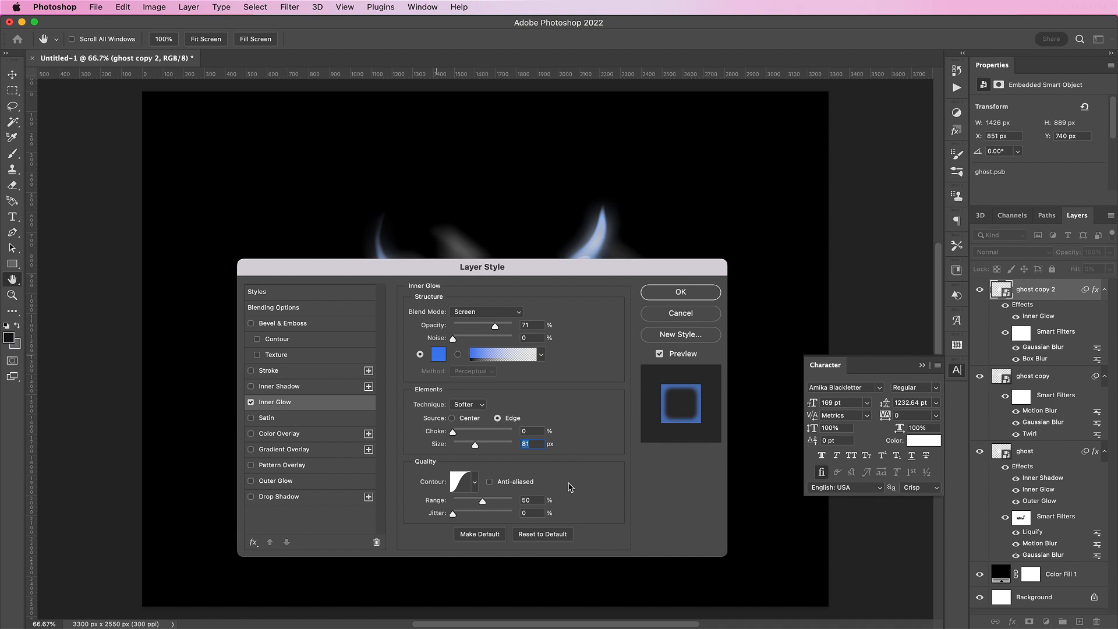
Step: Add a blue Screen-blended Inner Shadow to ghost copy 2's layer style
left_click(281, 386)
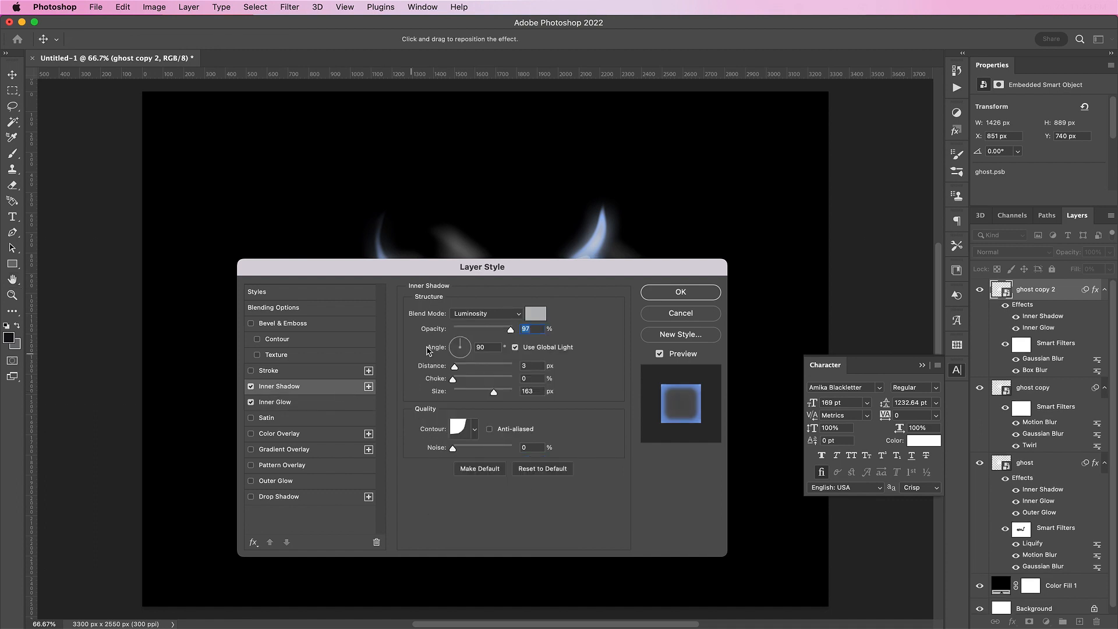
left_click(484, 313)
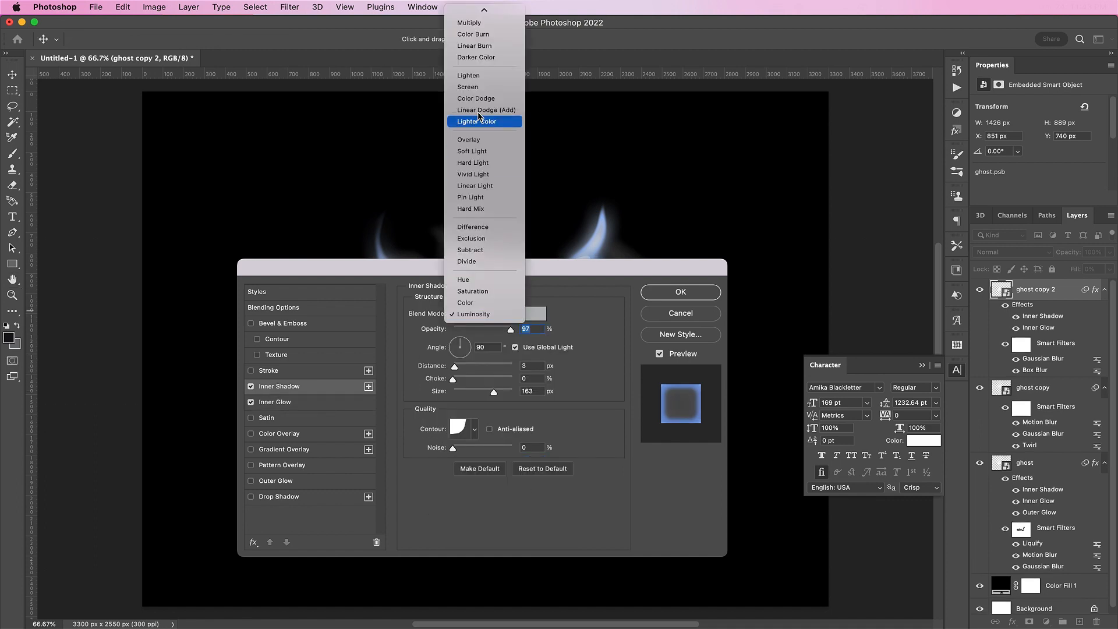
left_click(467, 86)
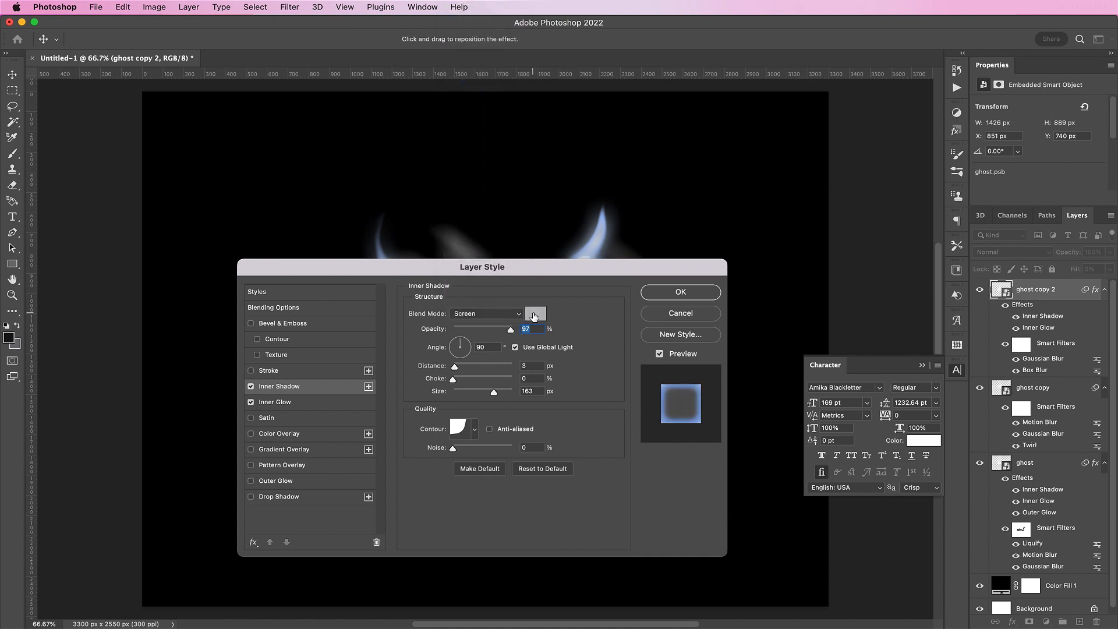
left_click(534, 313)
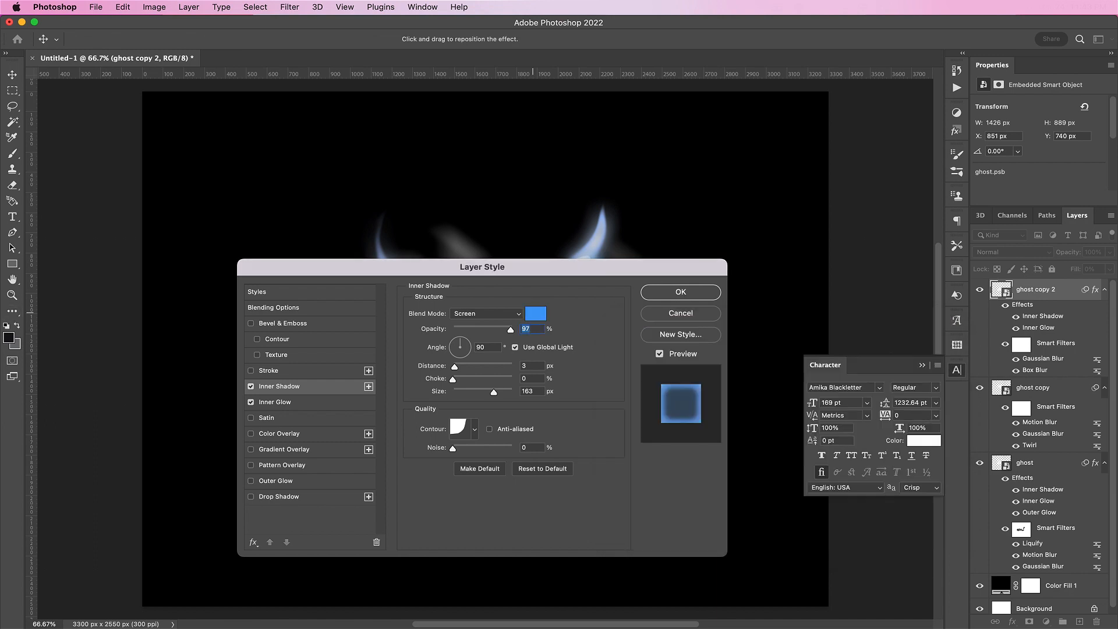
mouse_move(431, 328)
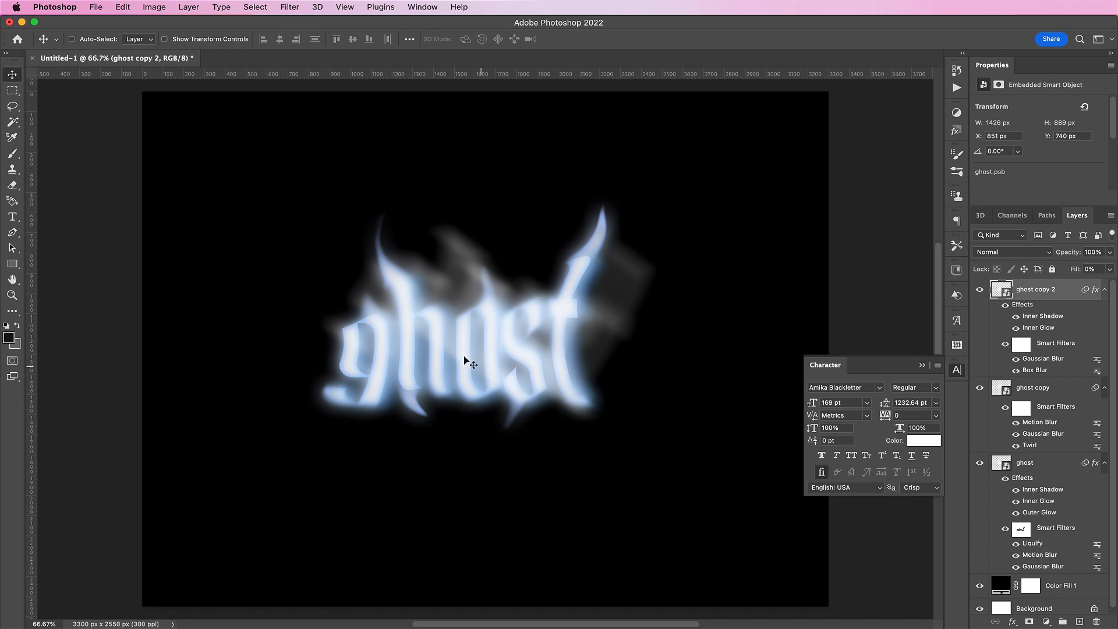
Step: Puppet Warp the bottoms of the ghost copy 2 letters down into long pointed drips
left_click(122, 7)
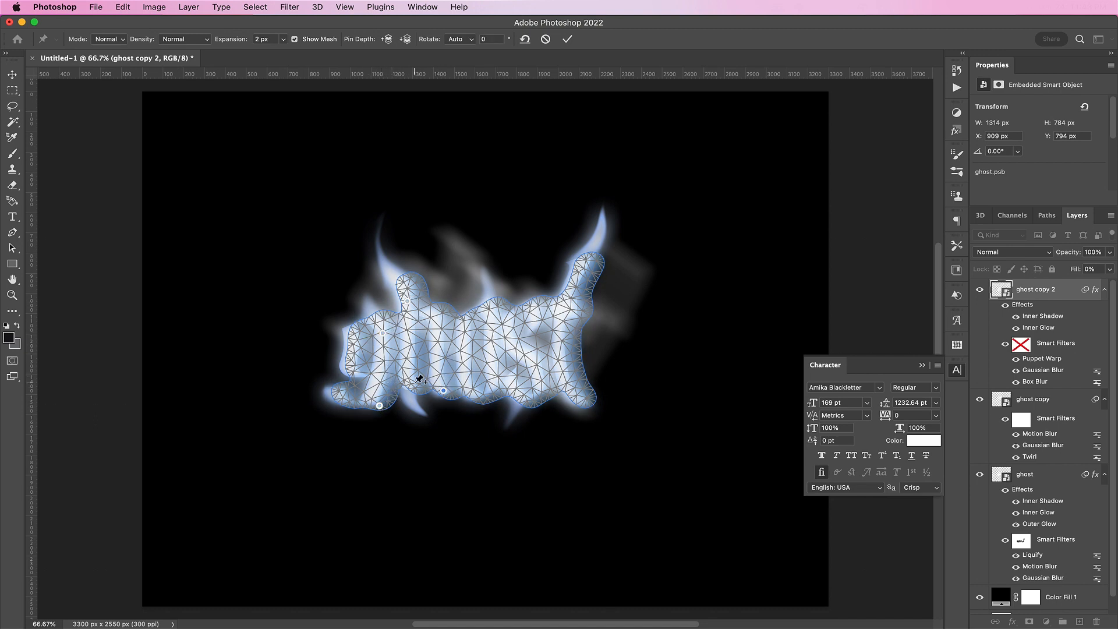
left_click_drag(421, 378, 396, 356)
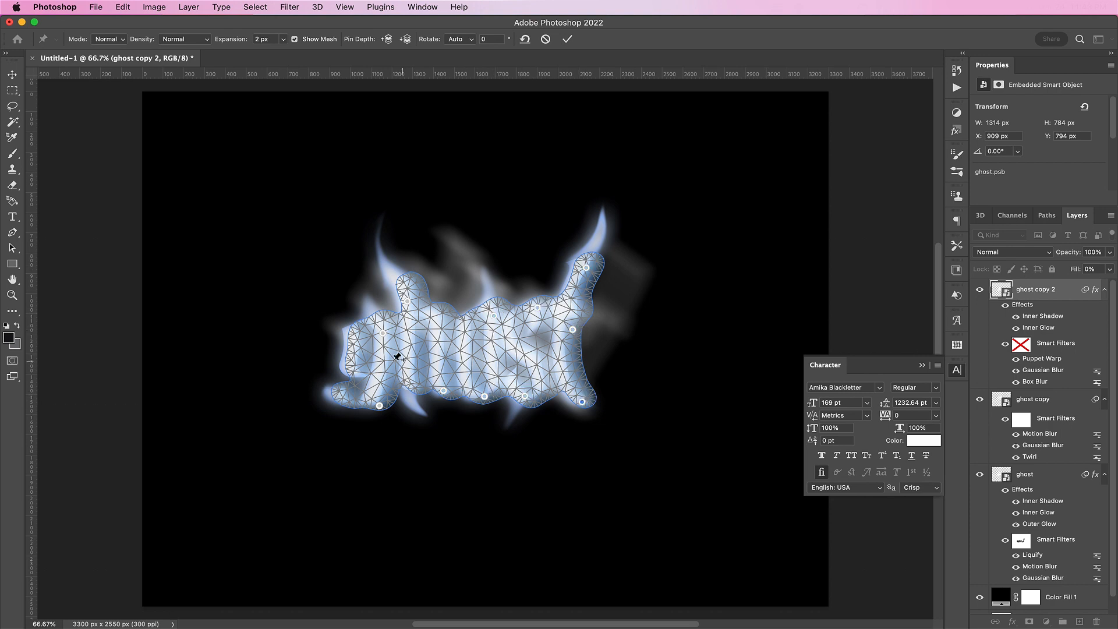
left_click_drag(377, 406, 377, 488)
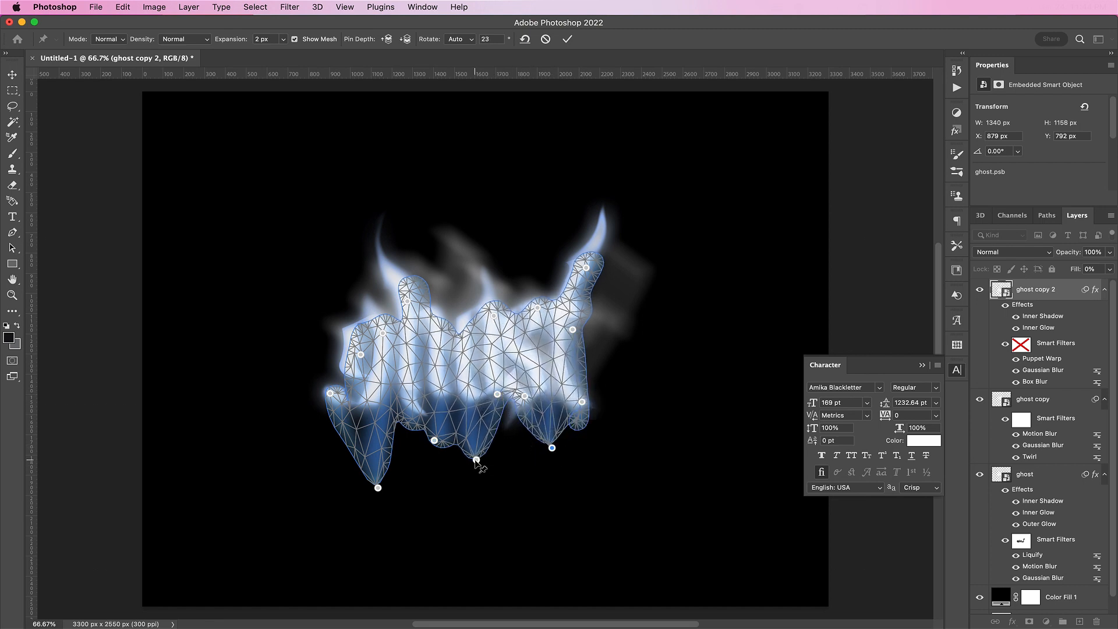
left_click_drag(551, 447, 585, 514)
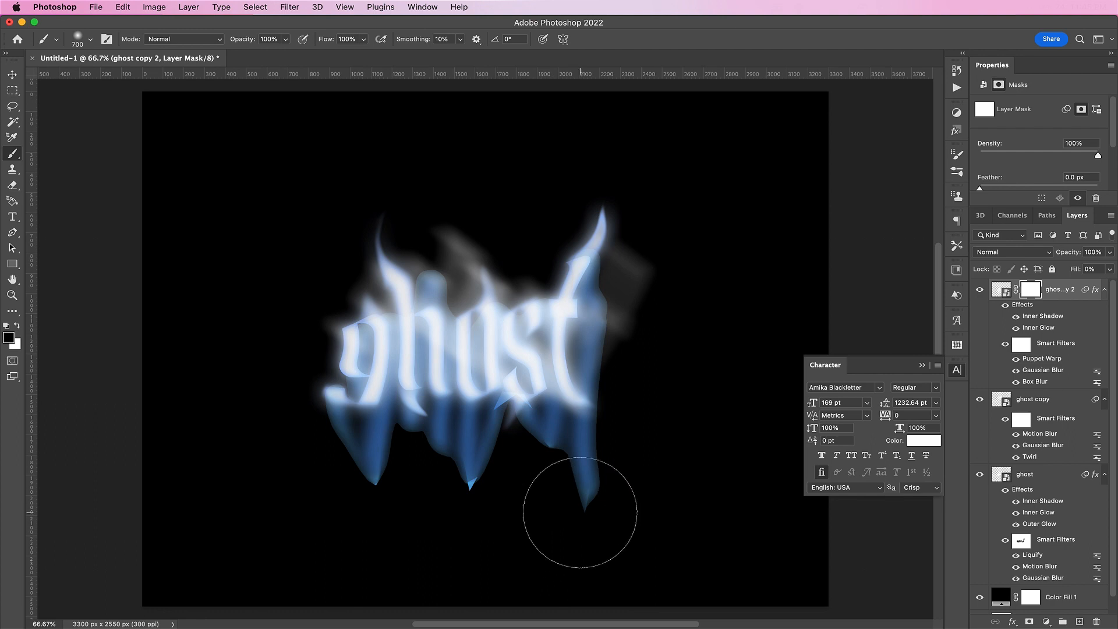
Step: Mask away part of the lower drips so the dripping extension looks patchier
left_click_drag(579, 514, 477, 520)
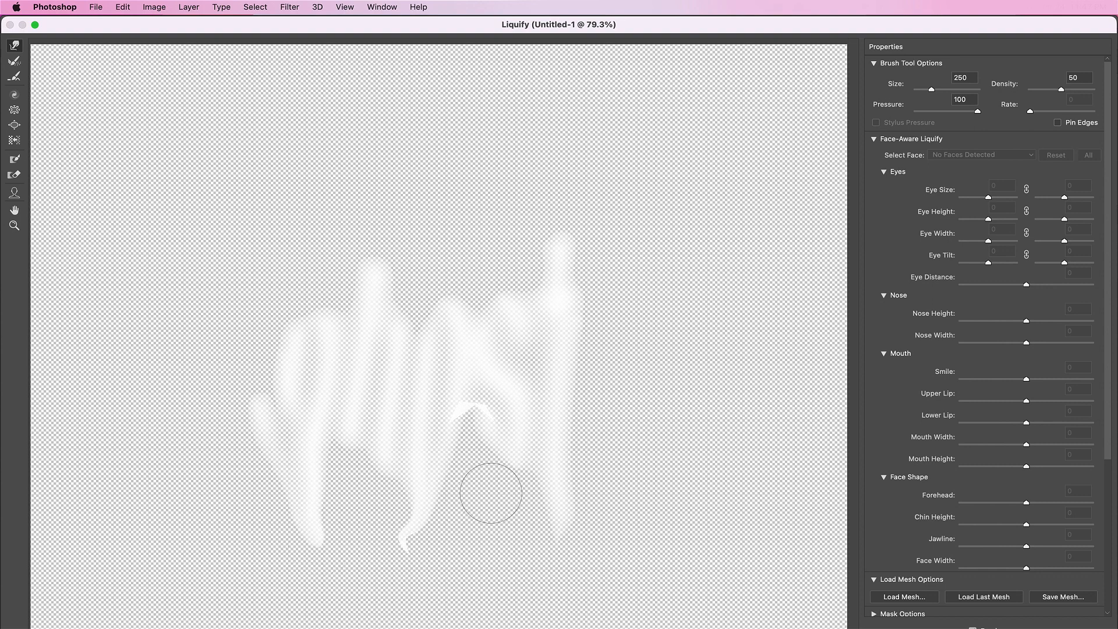
Step: Liquify the drips and letter middles into wavier, wispier shapes with Forward Warp
left_click_drag(488, 492, 408, 494)
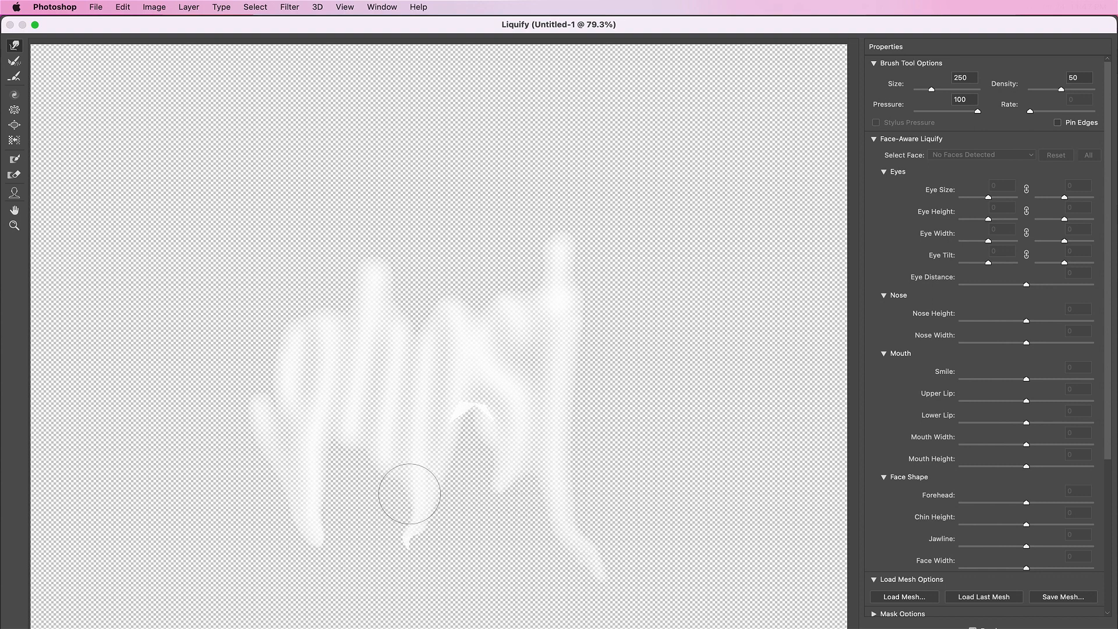
left_click_drag(409, 494, 470, 410)
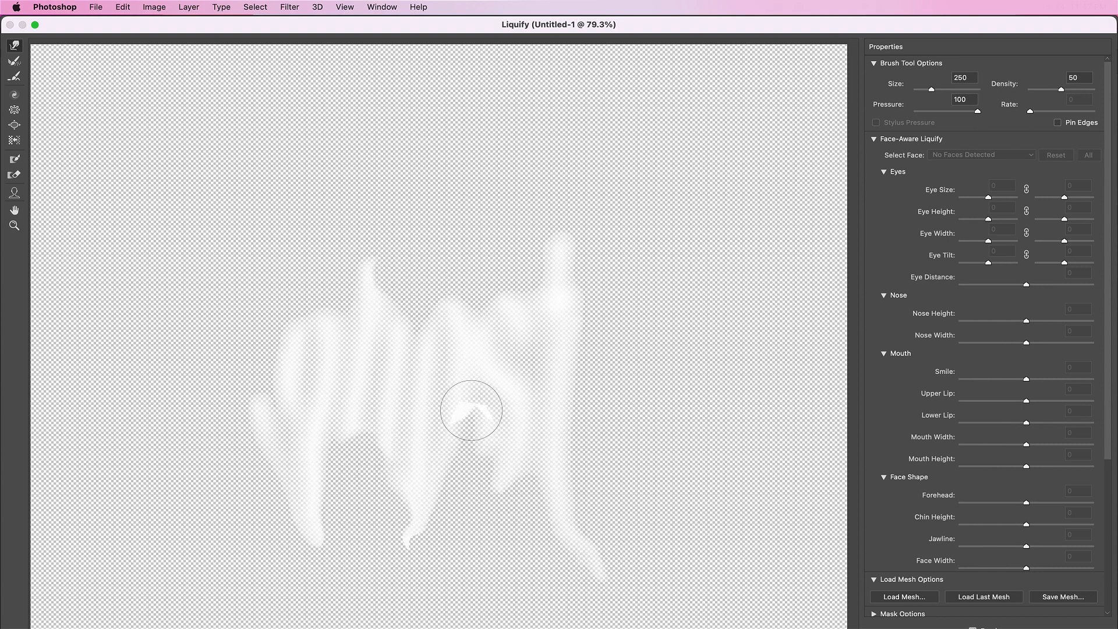
left_click_drag(471, 410, 573, 405)
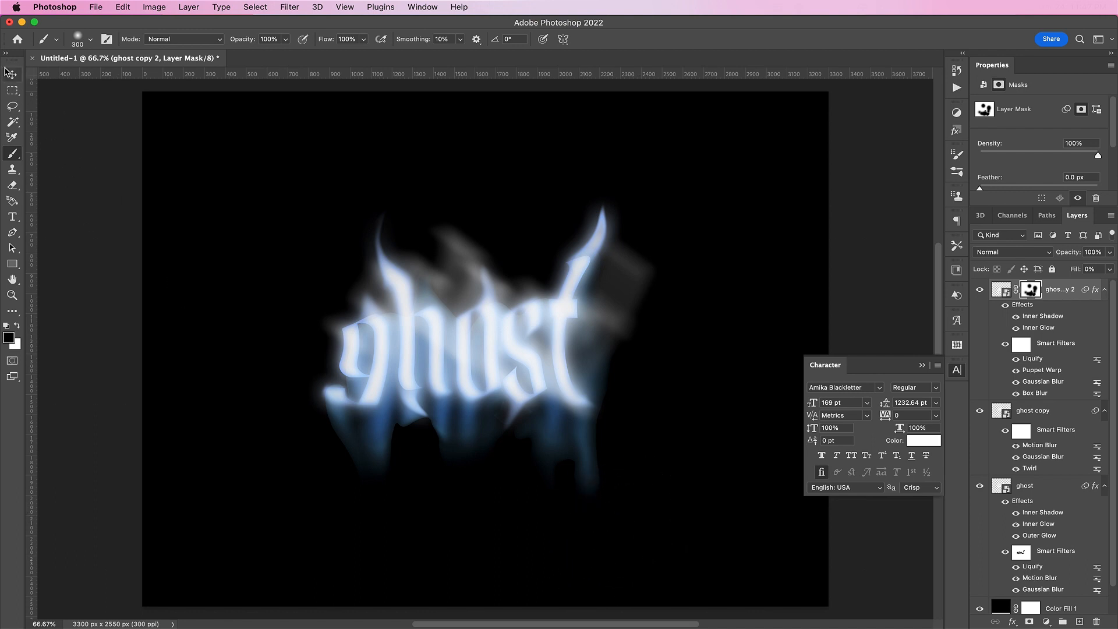
Step: Switch to the Move tool and bring up the new adjustment layer list
left_click(12, 73)
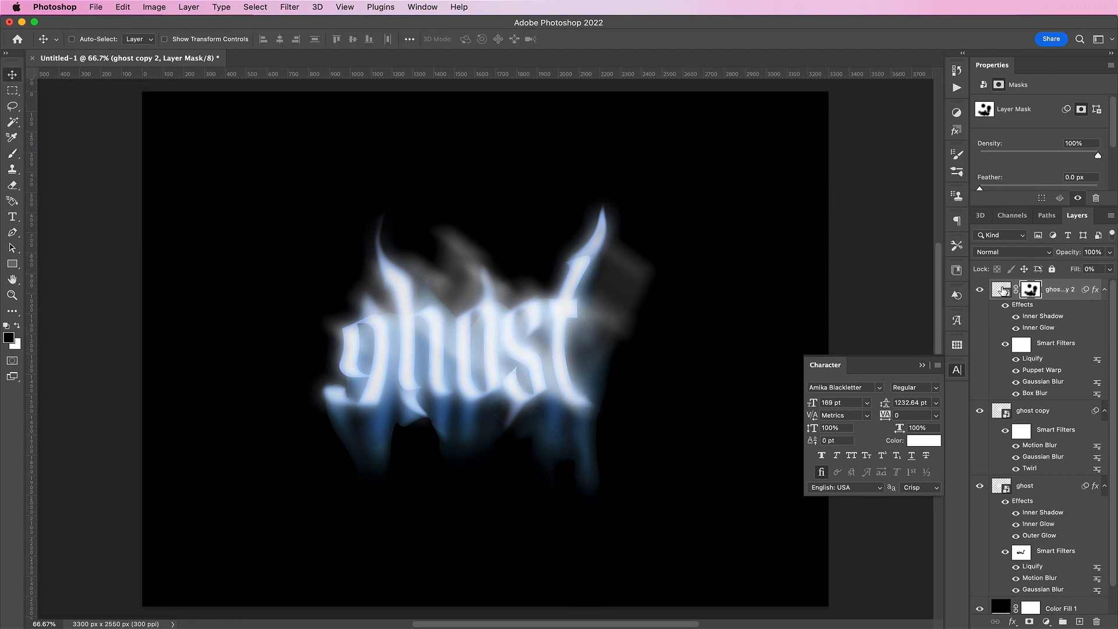
left_click(1006, 288)
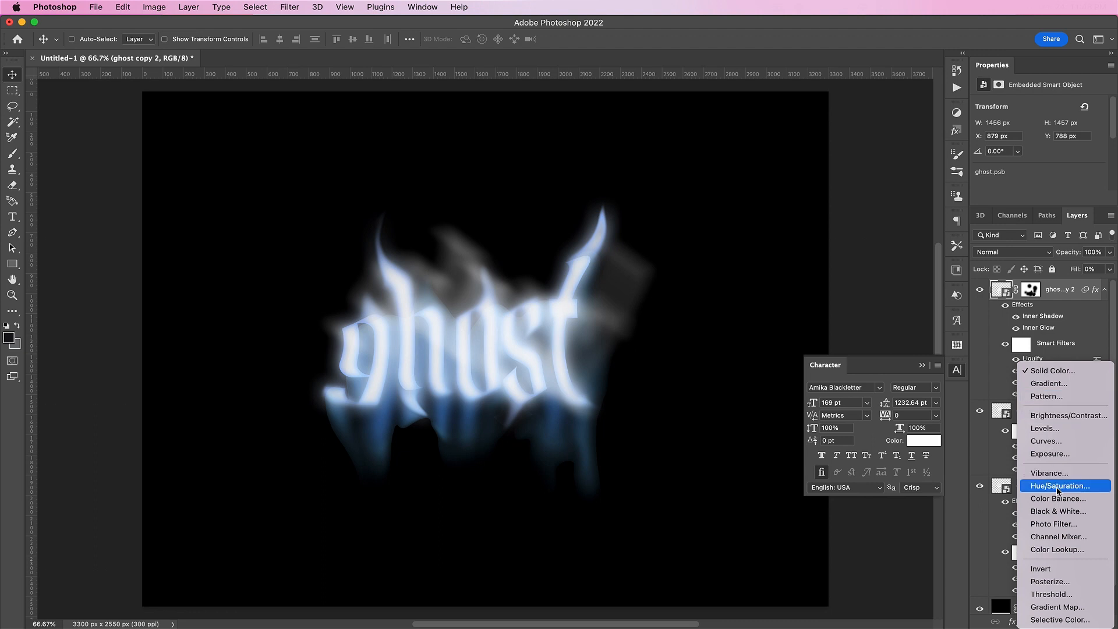
Step: Add a Black & White adjustment layer and lower ghost copy 2 to 70% opacity
left_click(1059, 510)
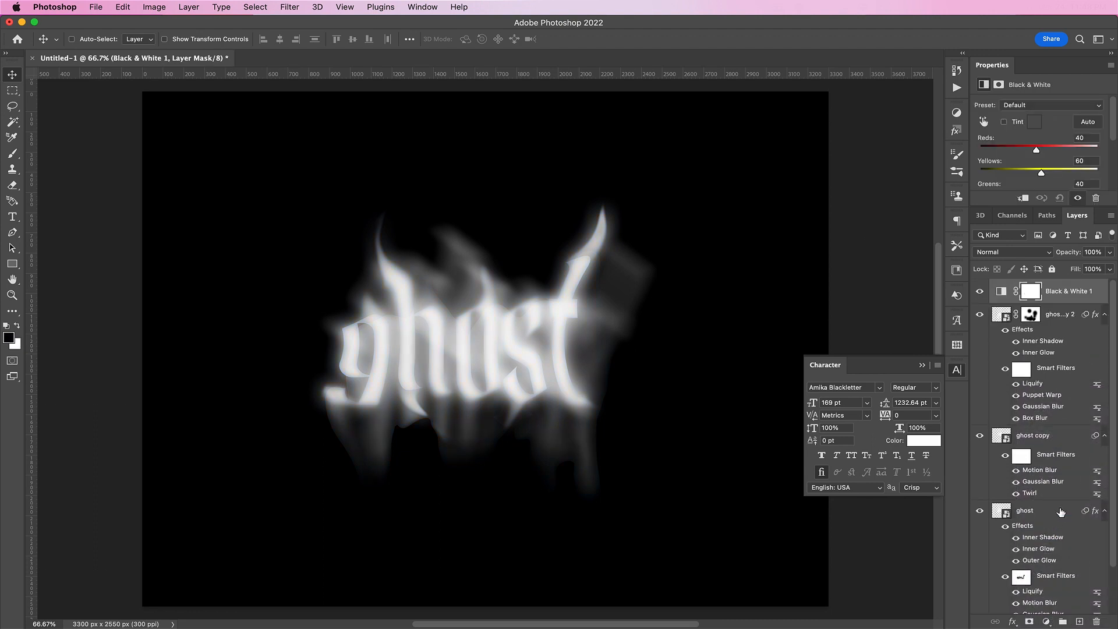
mouse_move(1028, 364)
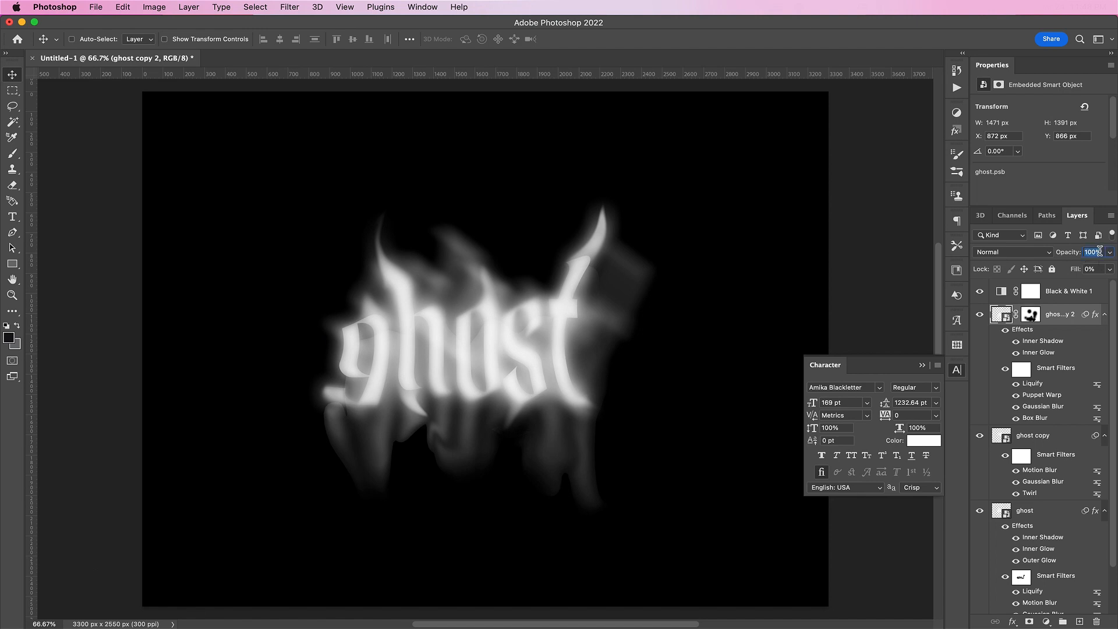
type("70")
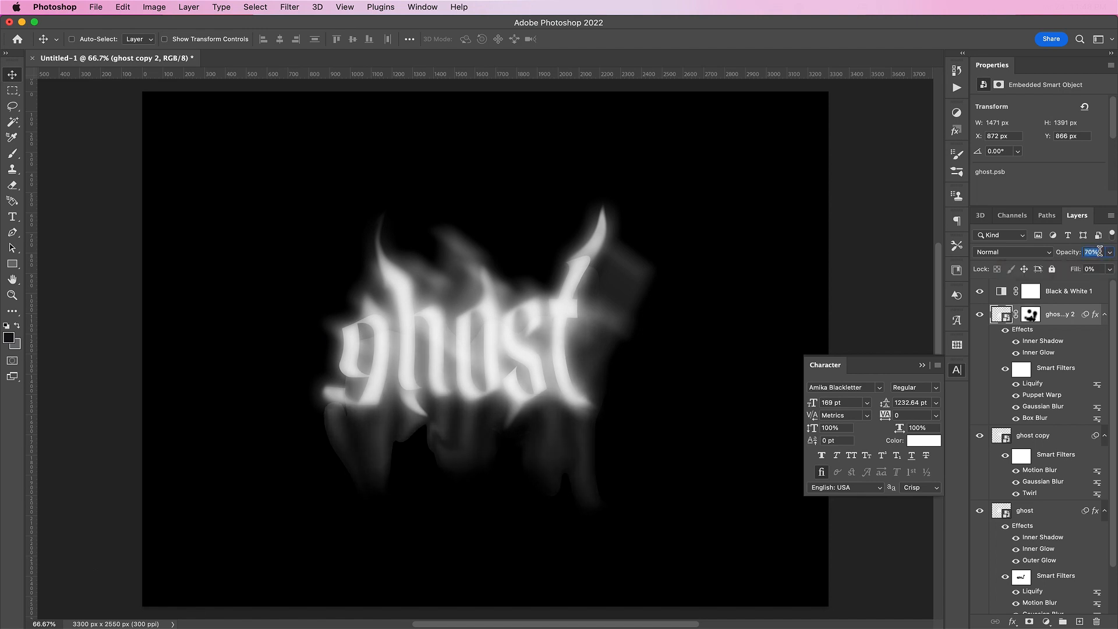